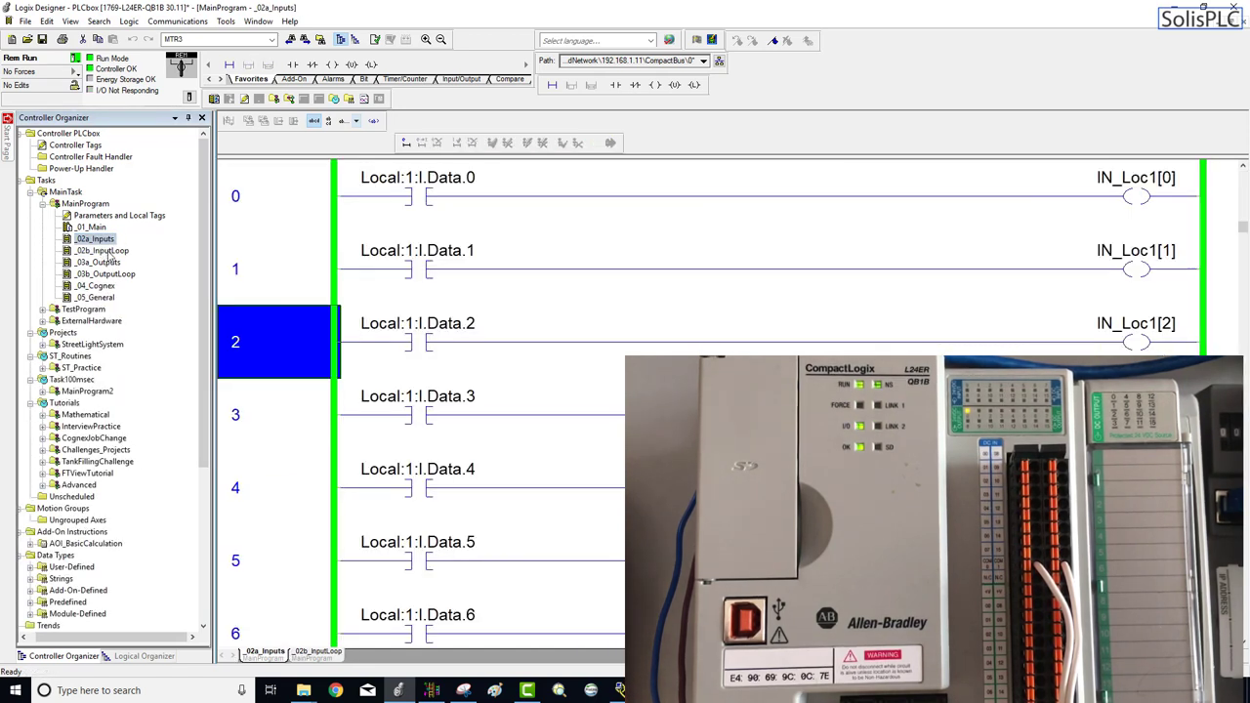
- Browse the Solis PLC channel's Videos tab and subscribe, raising the count to 337
click(273, 196)
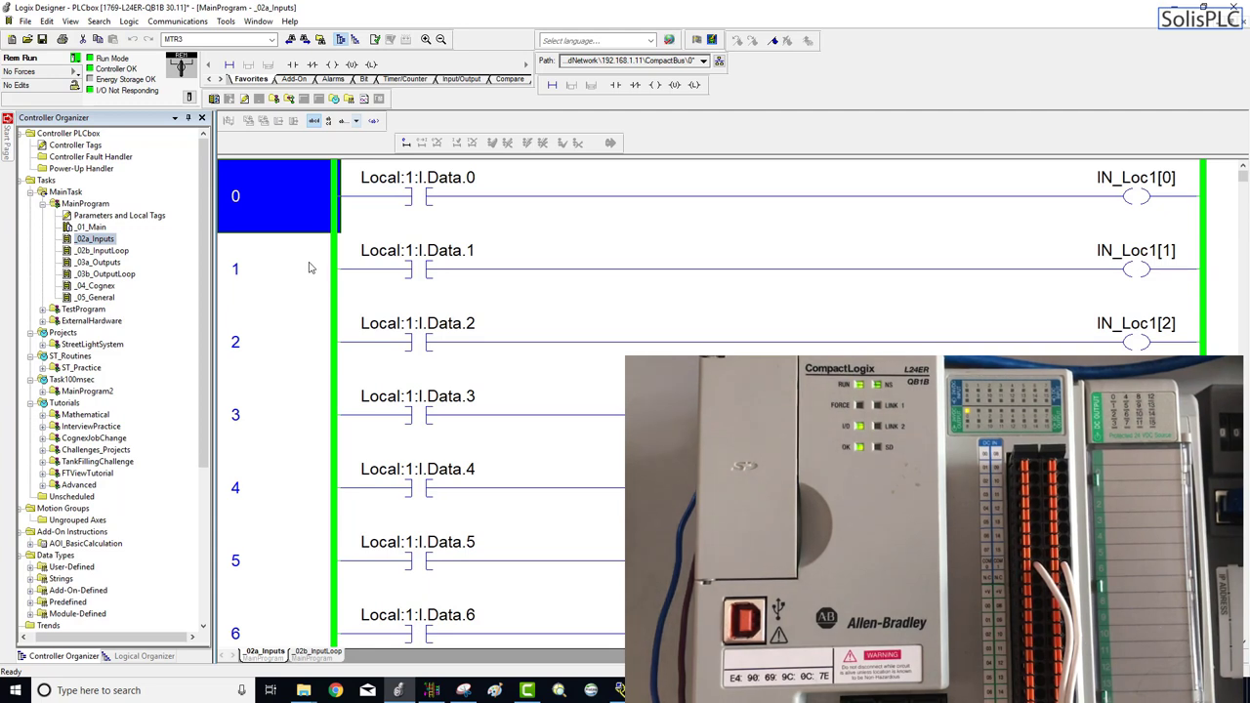
click(283, 269)
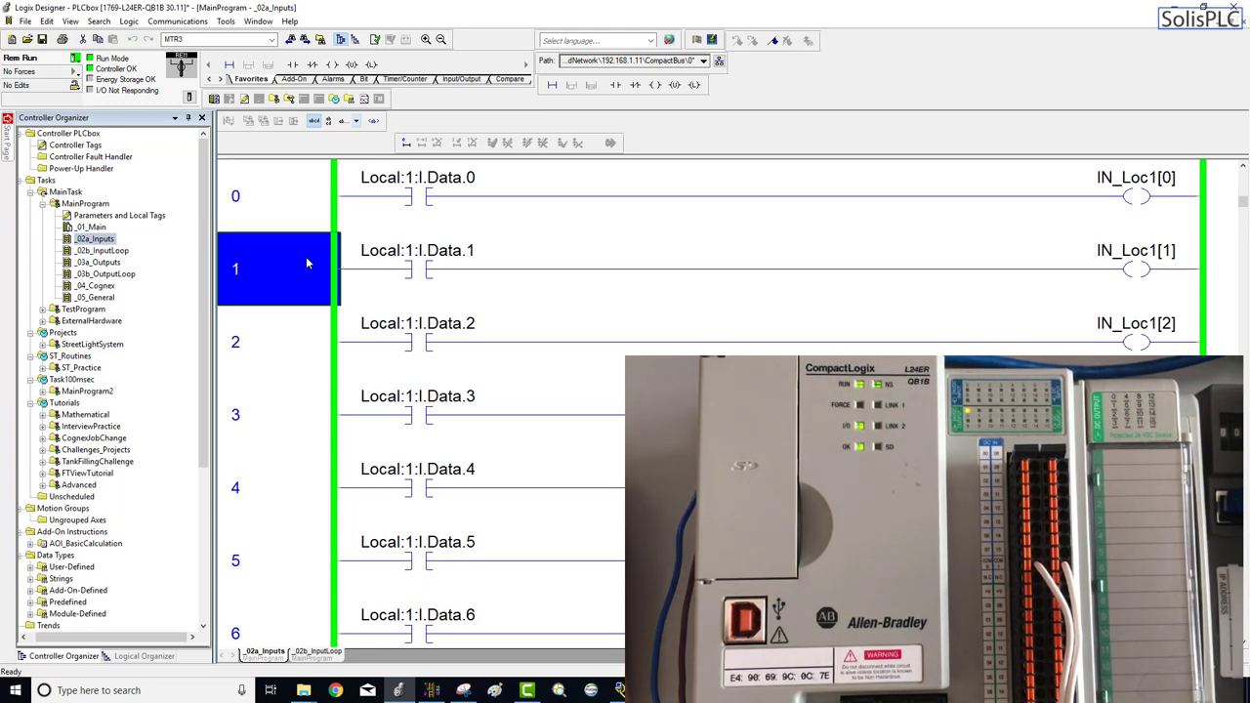
mouse_move(465, 219)
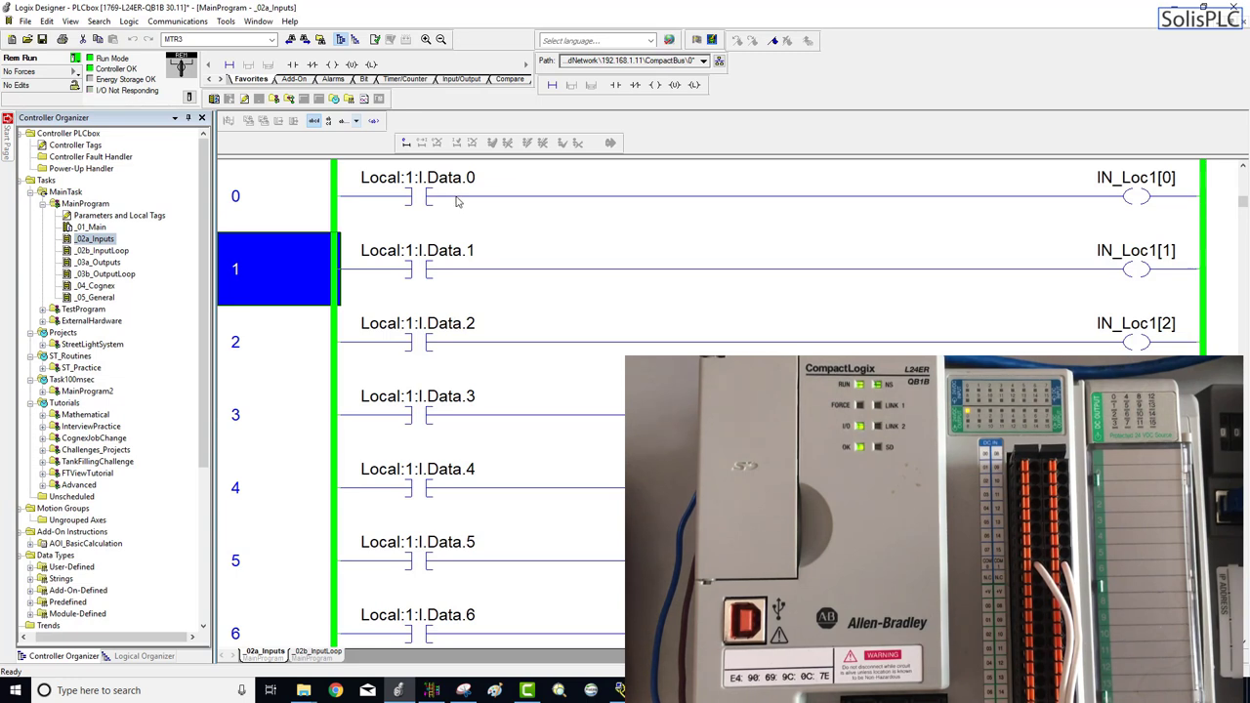
mouse_move(418, 176)
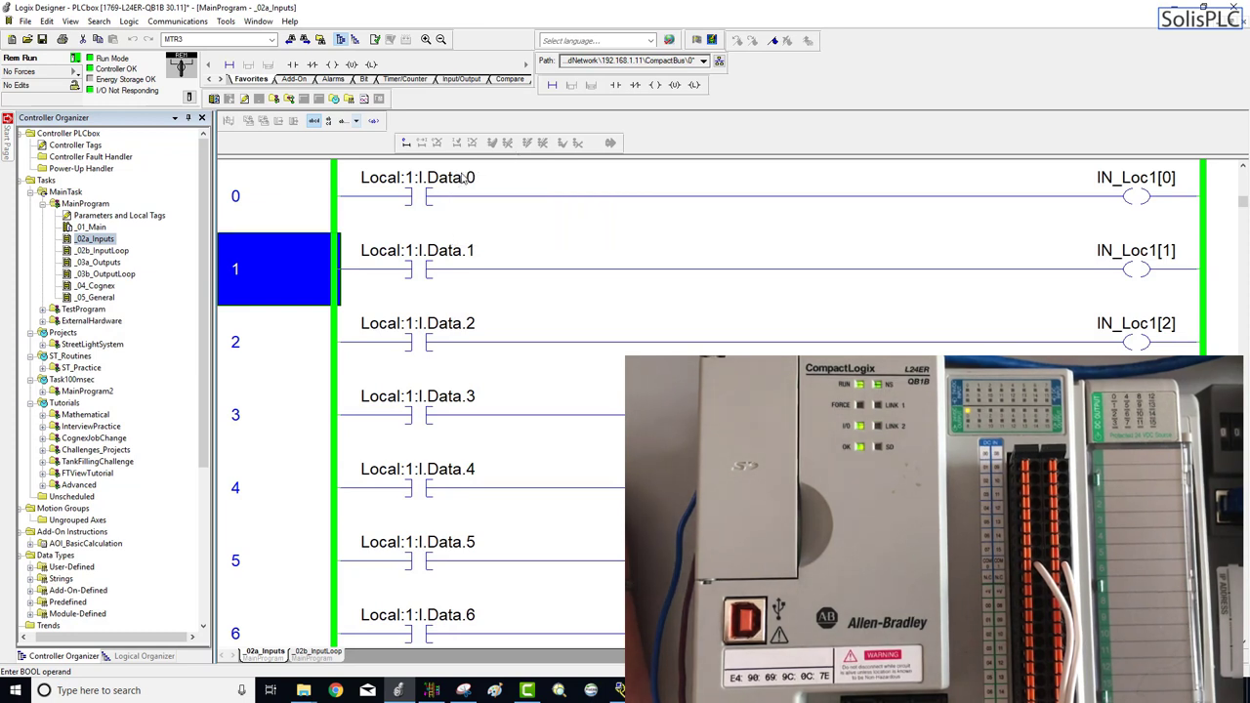
click(418, 250)
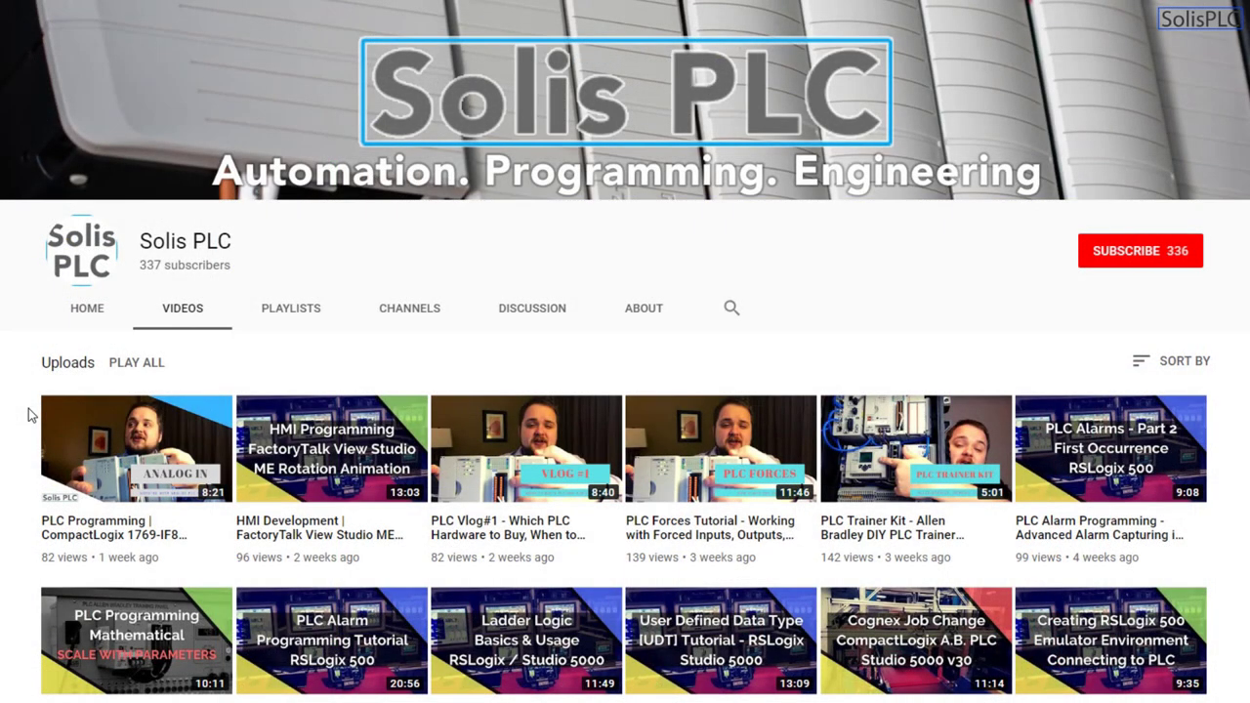
scroll(down, 3)
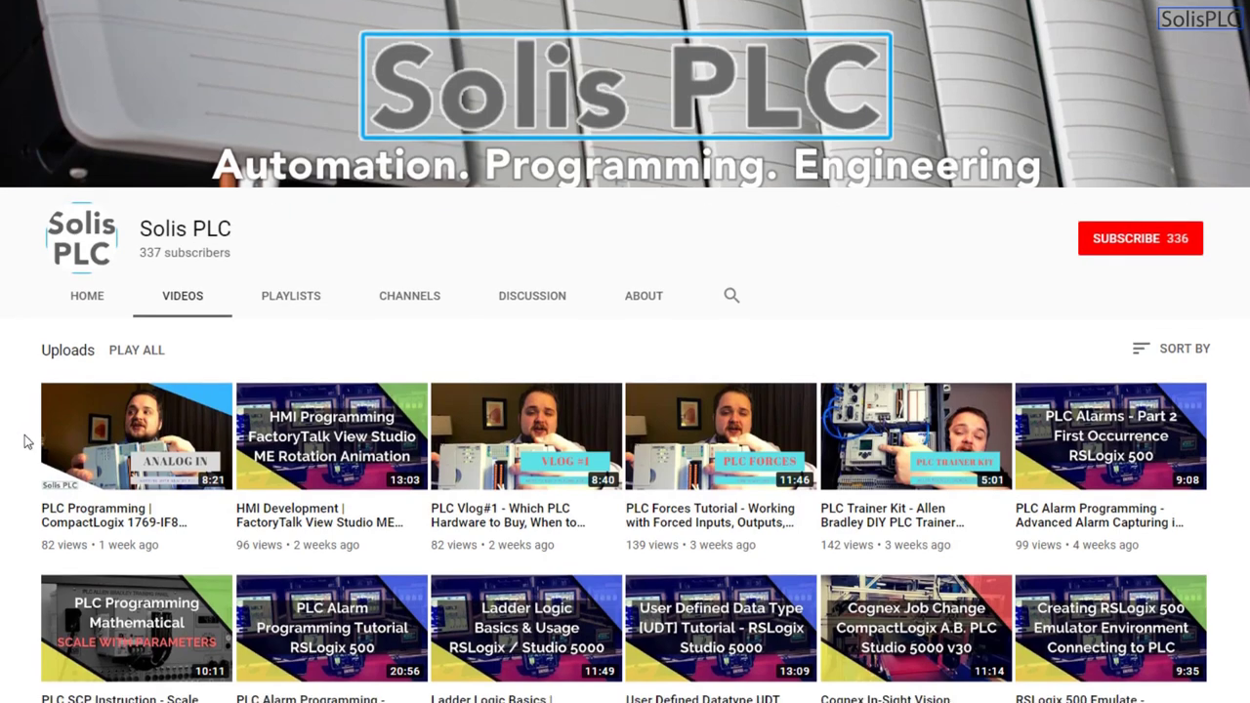
scroll(down, 3)
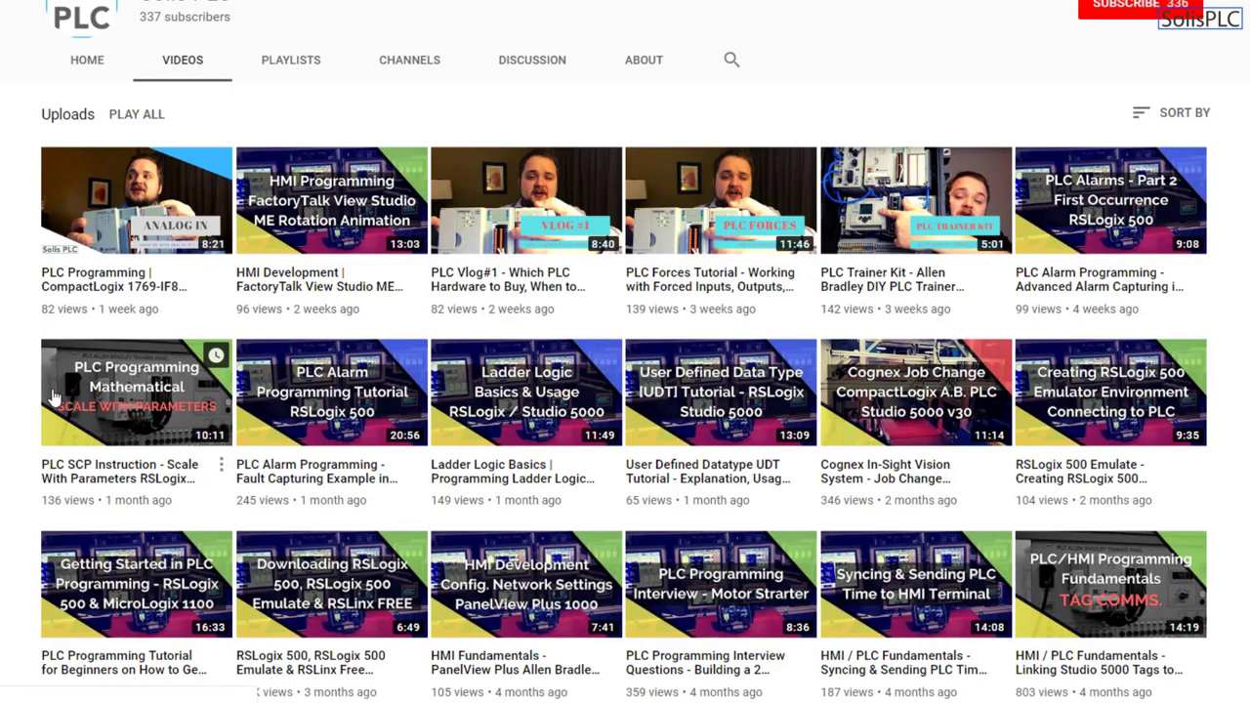
mouse_move(199, 402)
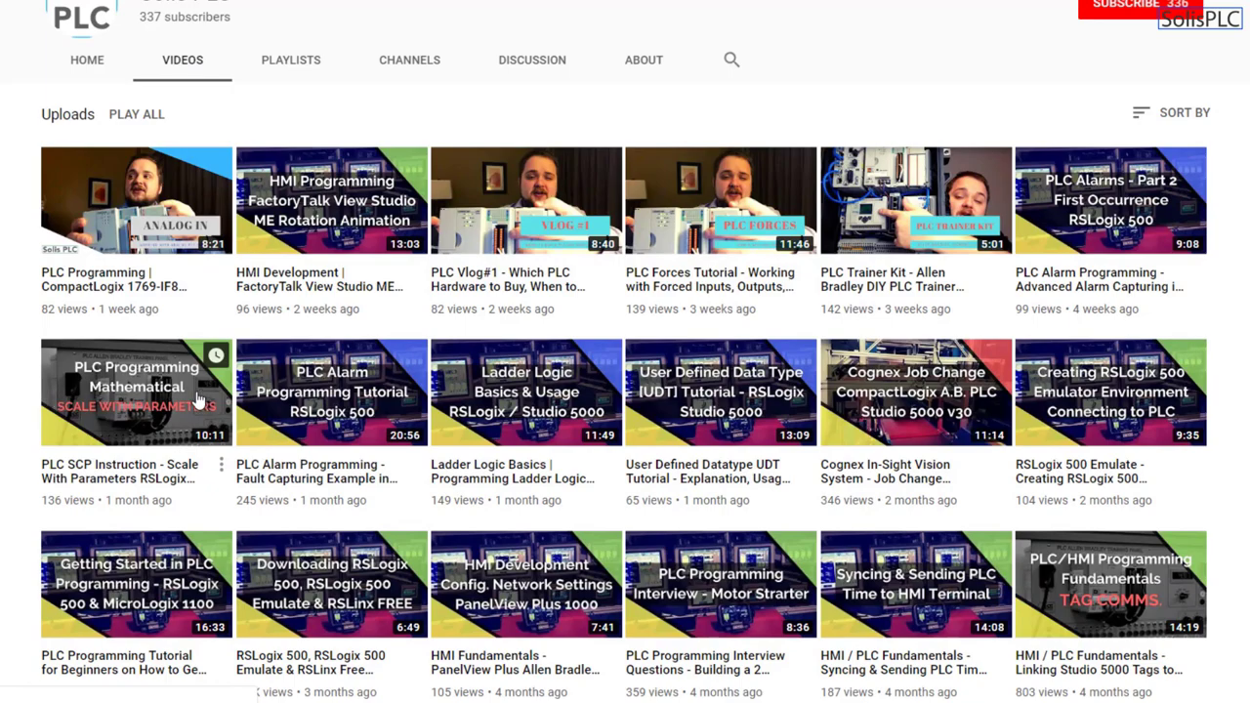
scroll(down, 3)
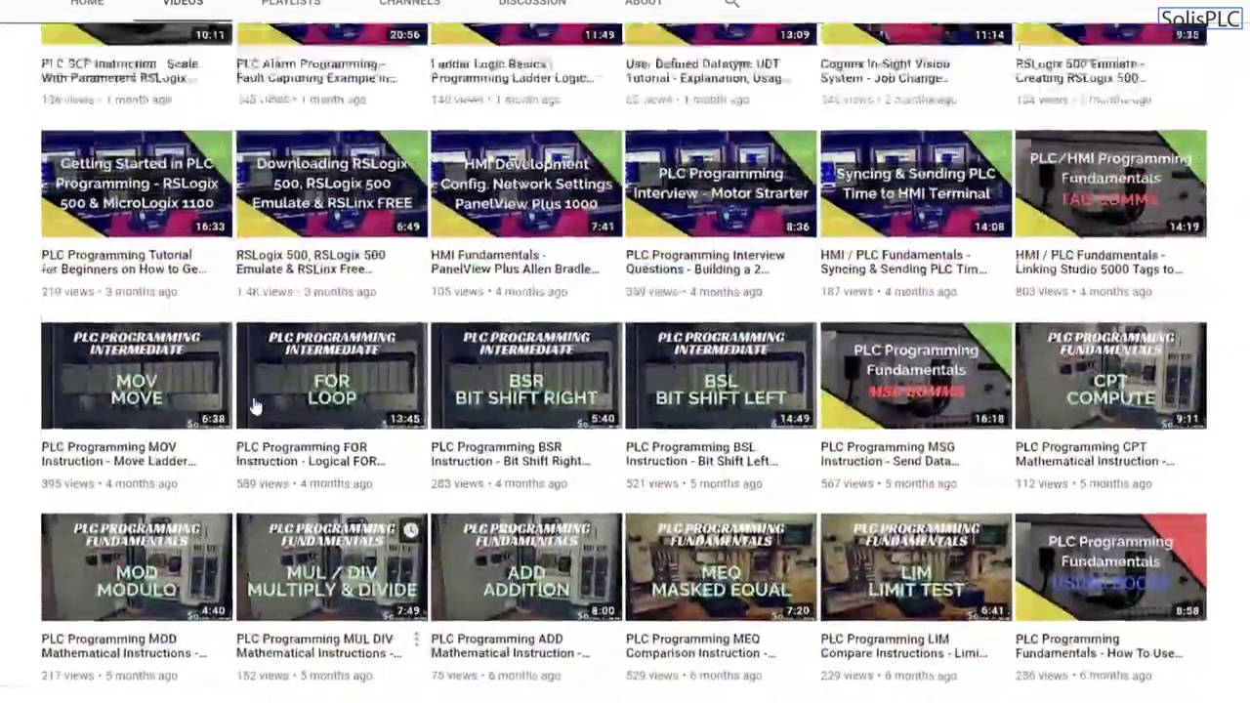
scroll(up, 3)
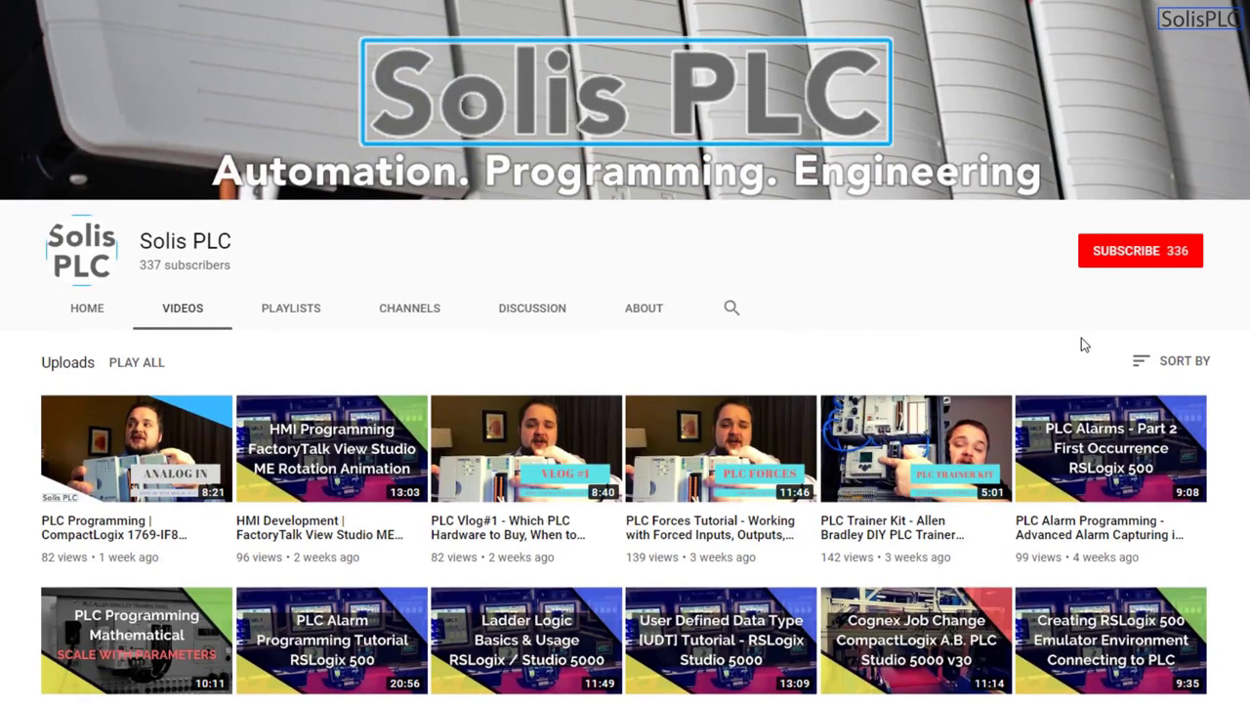
click(1140, 250)
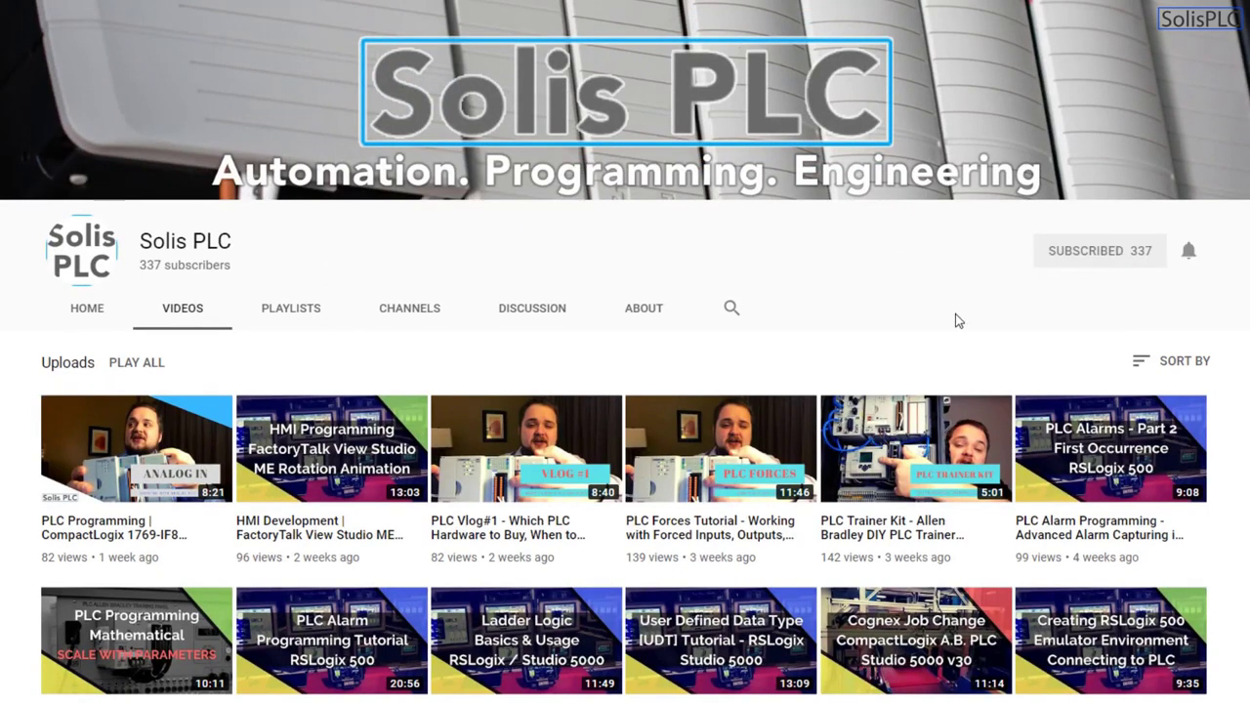
mouse_move(1078, 324)
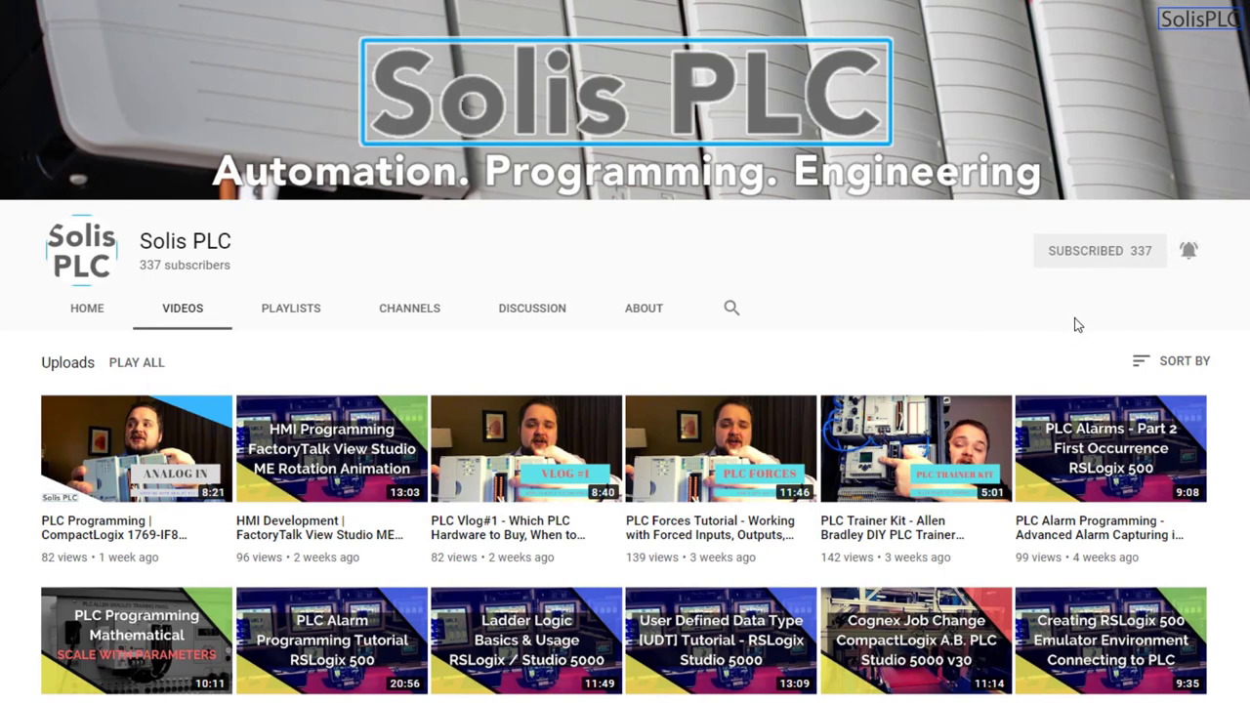
mouse_move(590, 317)
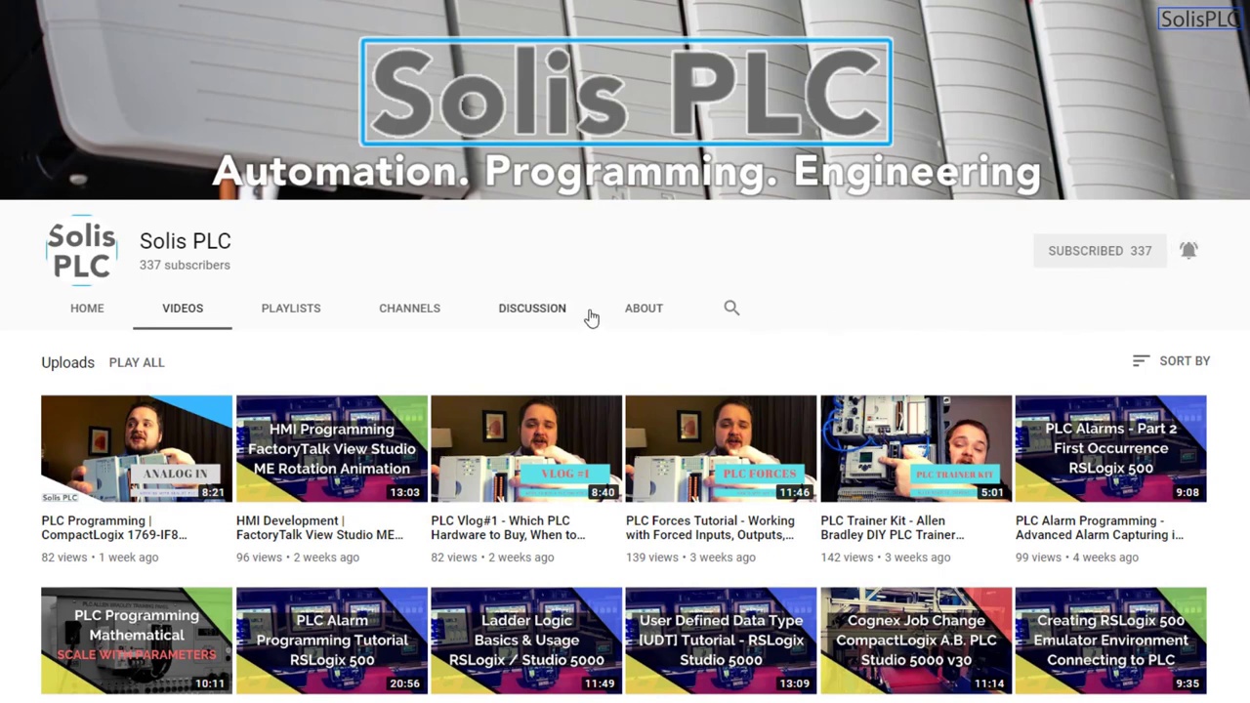
mouse_move(8, 390)
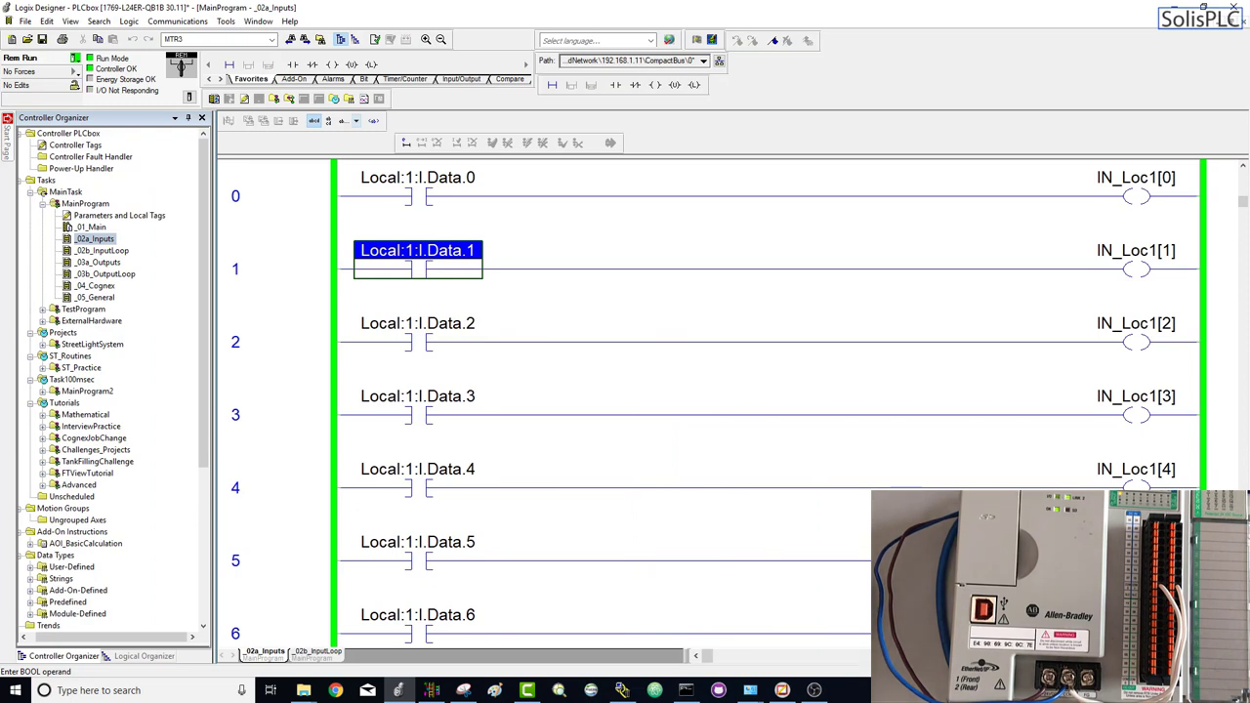
click(417, 195)
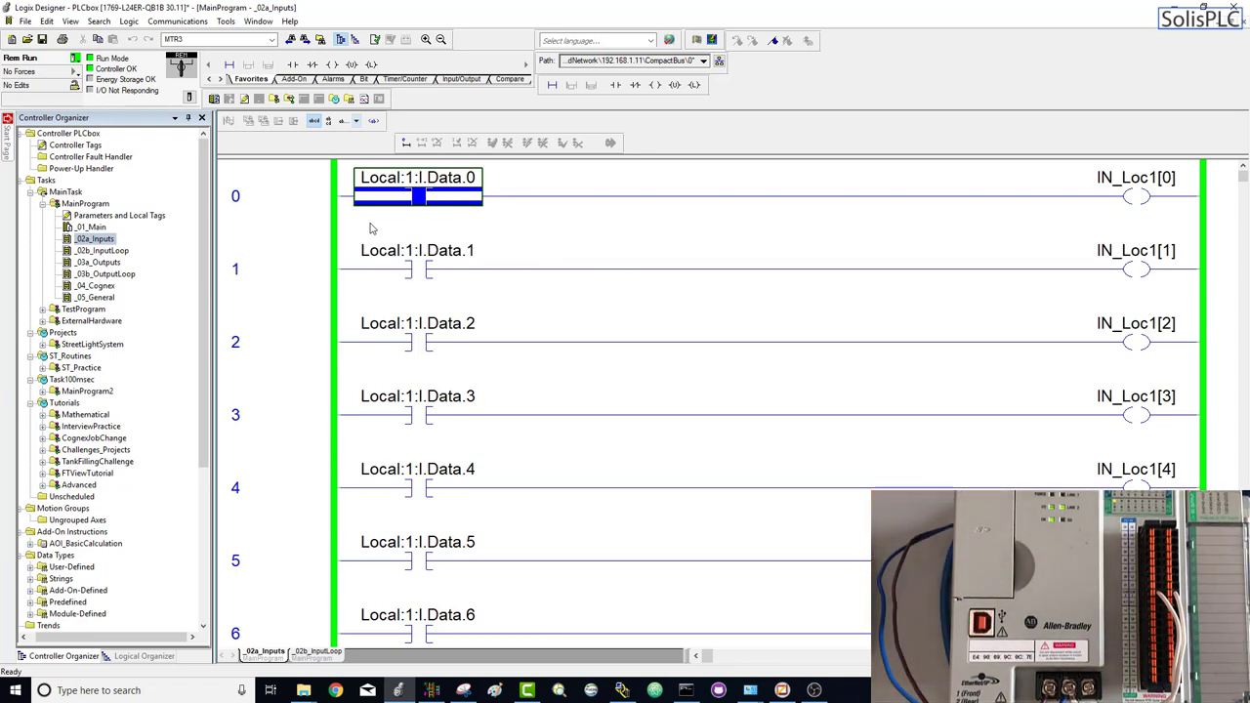
scroll(down, 3)
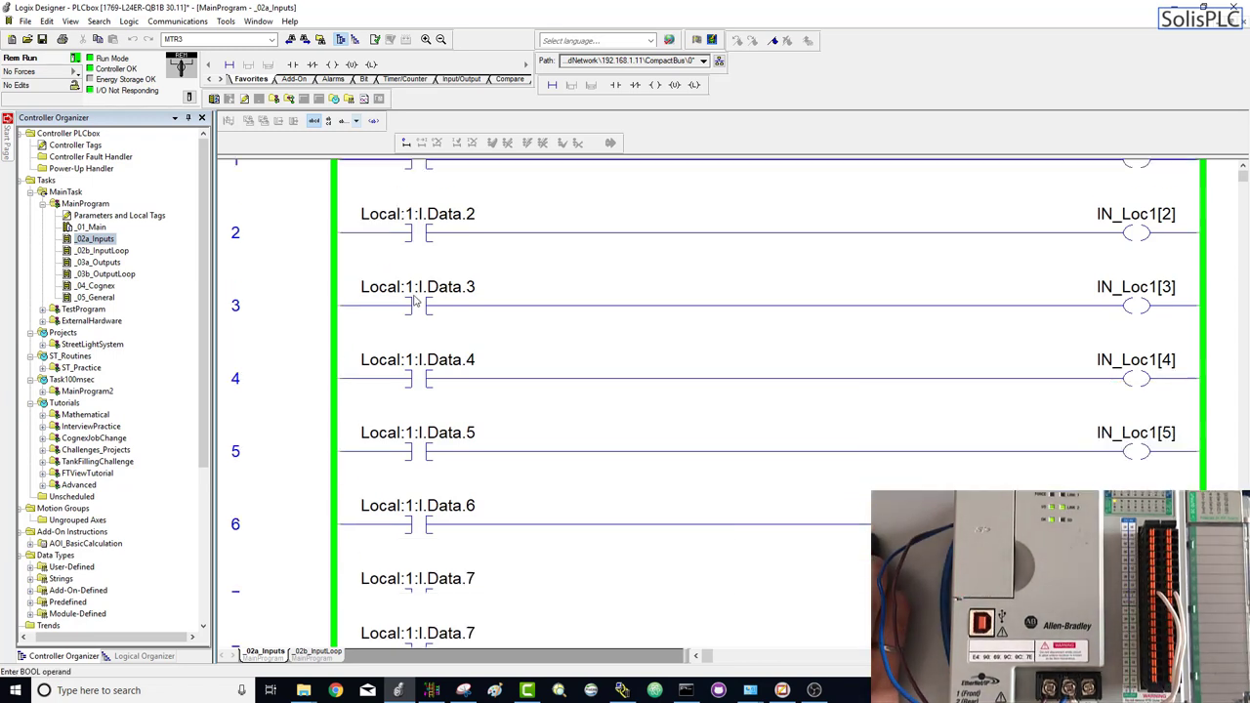
scroll(down, 3)
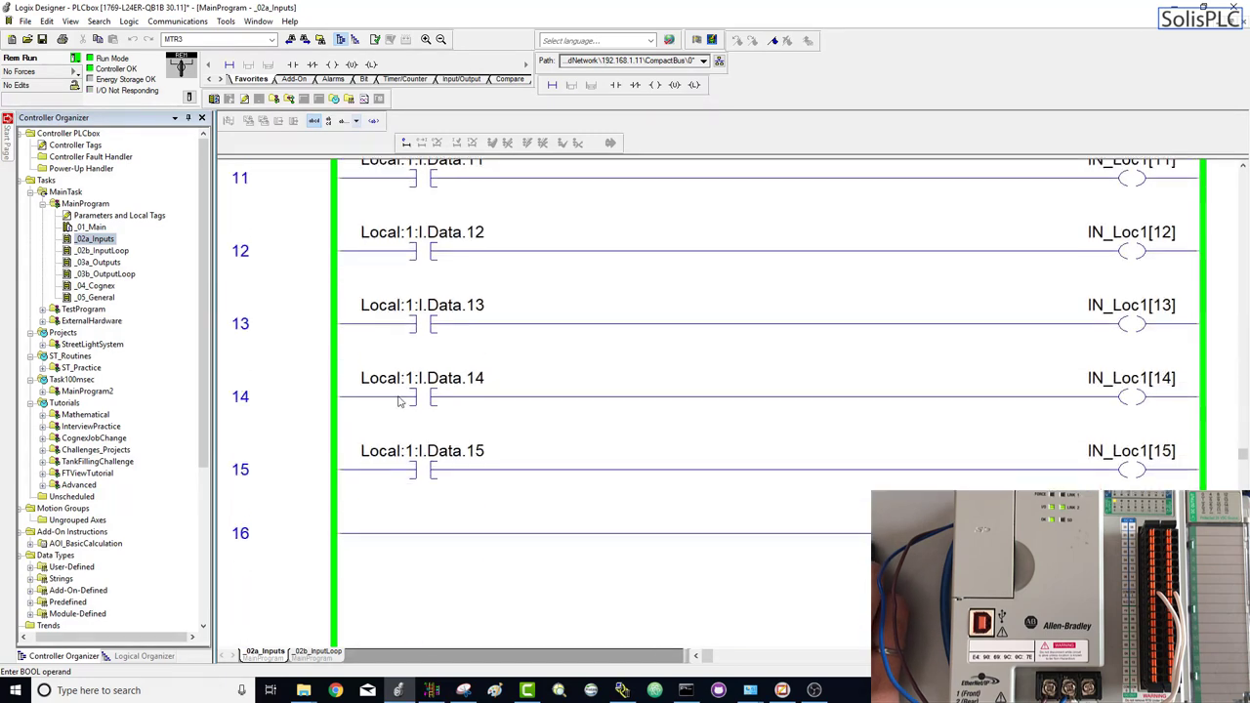
click(273, 469)
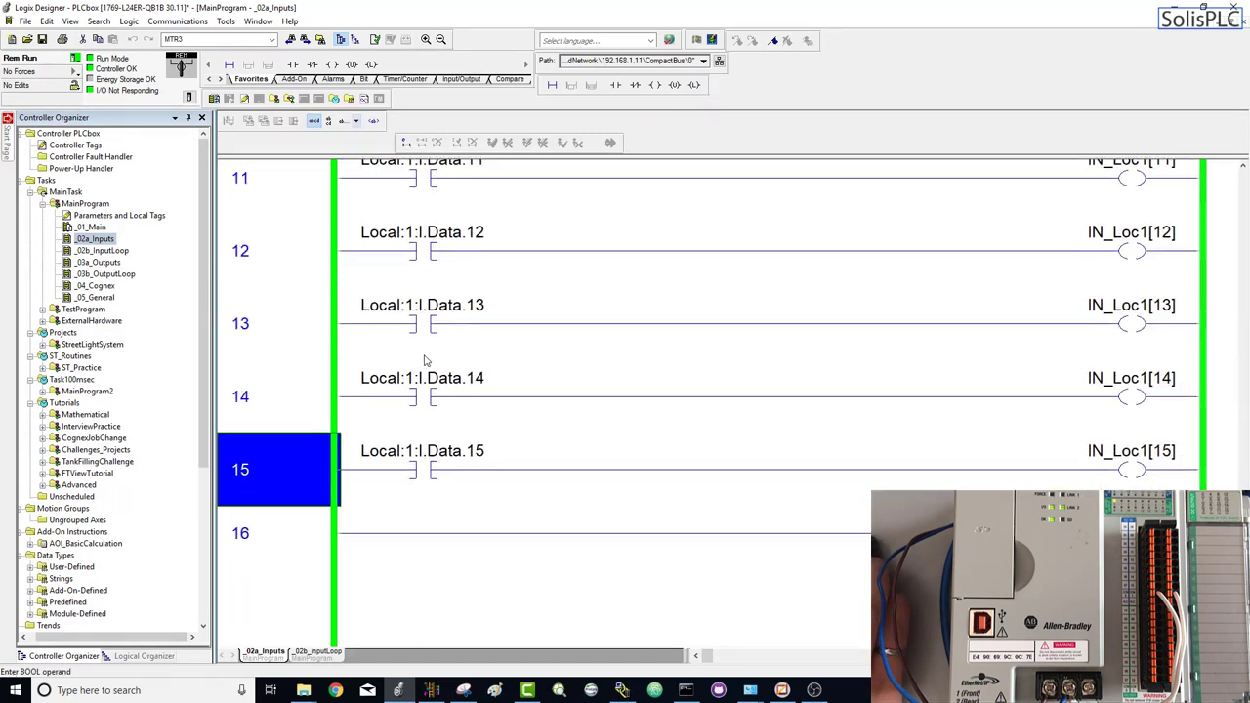
scroll(up, 3)
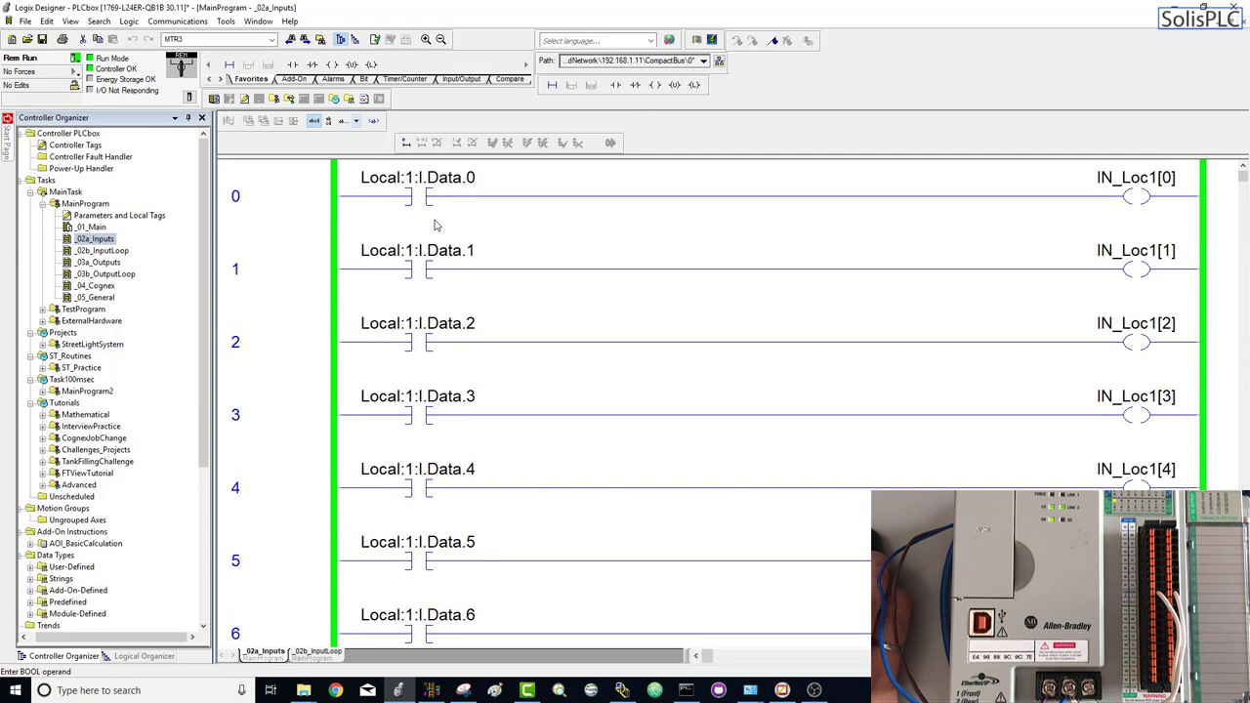
click(1136, 195)
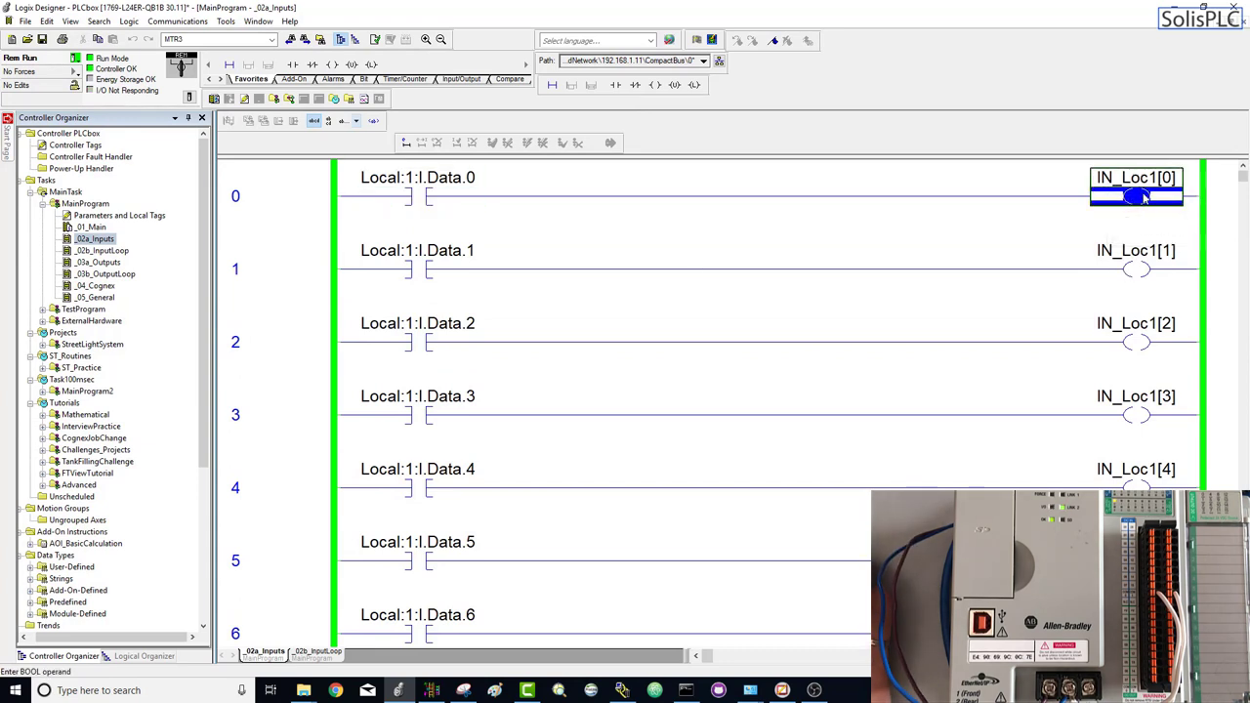
mouse_move(1136, 195)
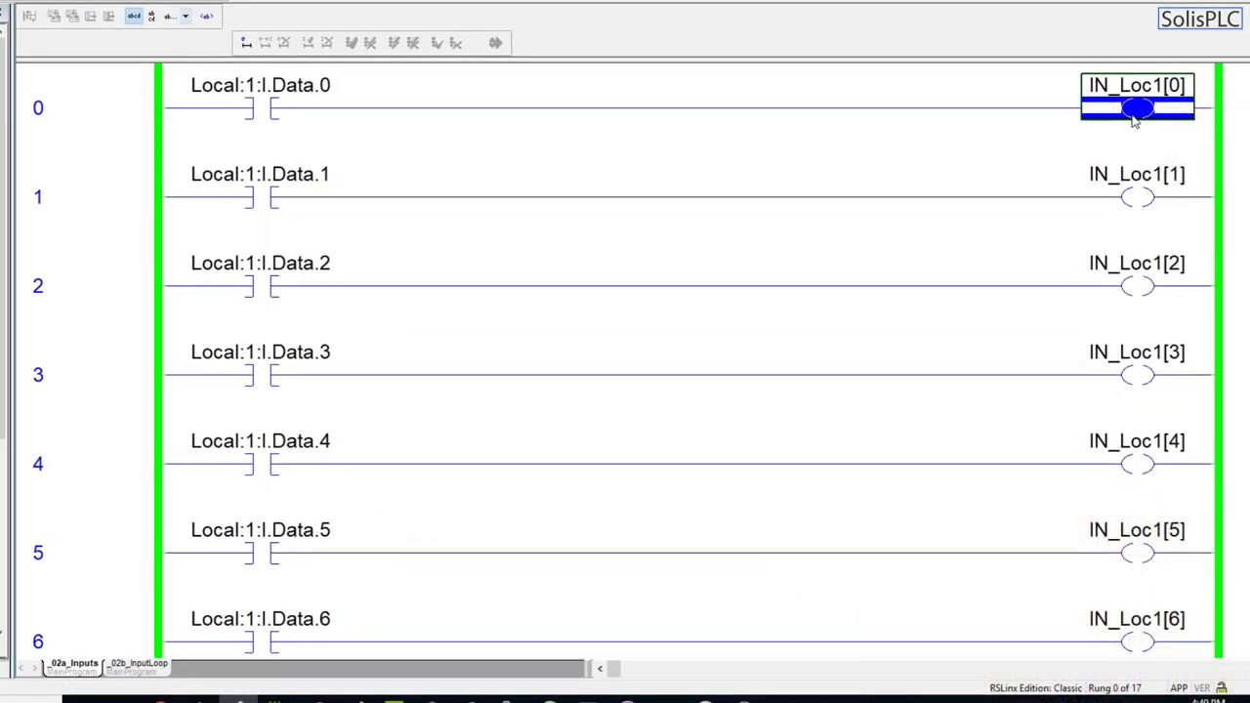
mouse_move(1011, 86)
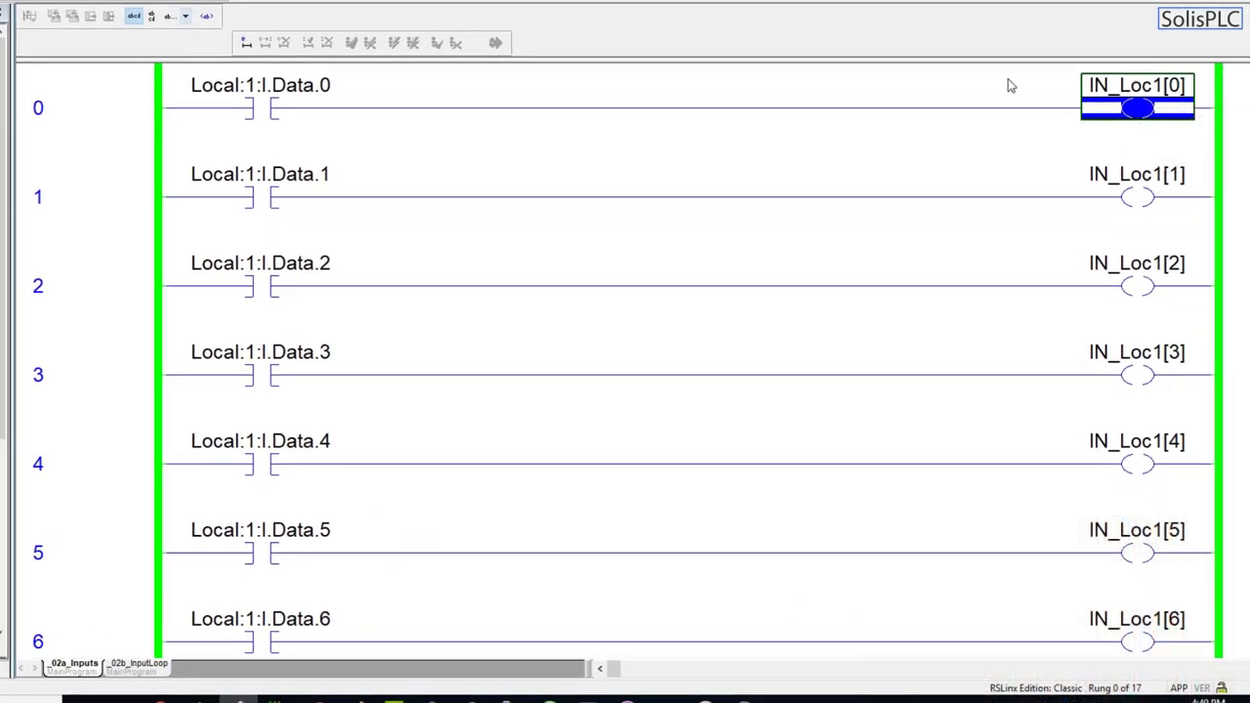
- Review the Local:1:I.Data.0 contacts and IN_Loc1 coils, then switch to the _05_General routine
click(262, 85)
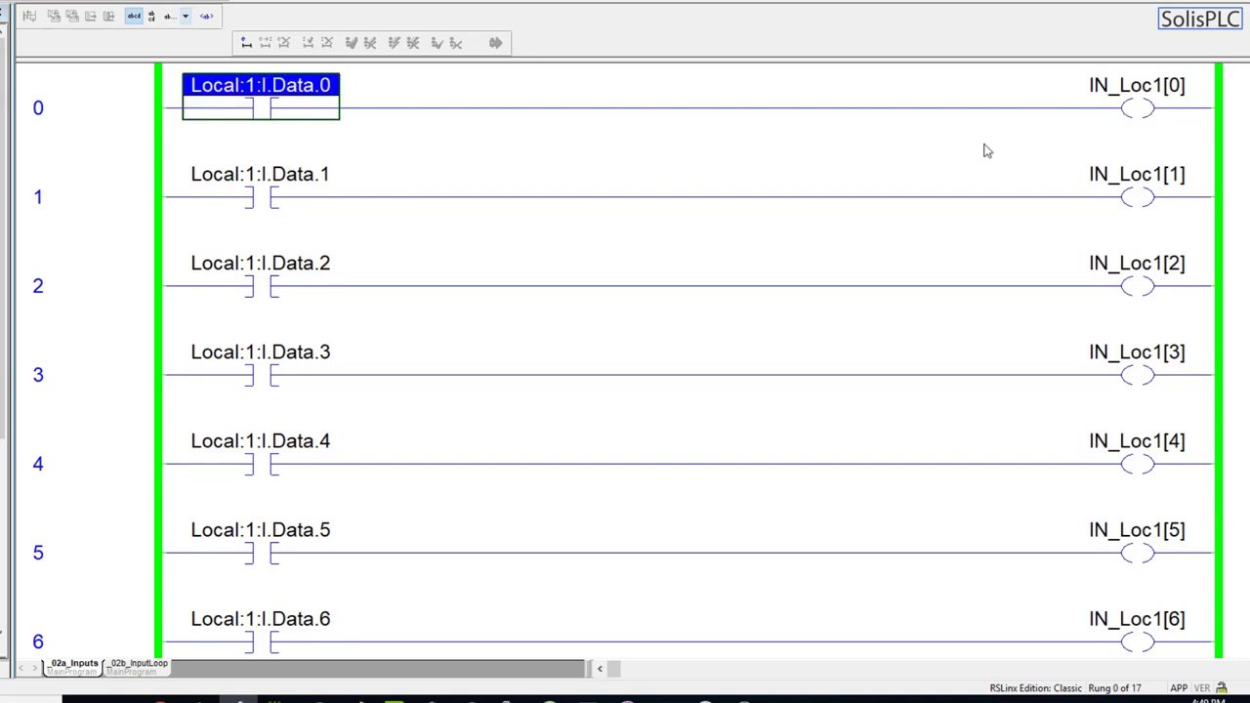
mouse_move(1140, 98)
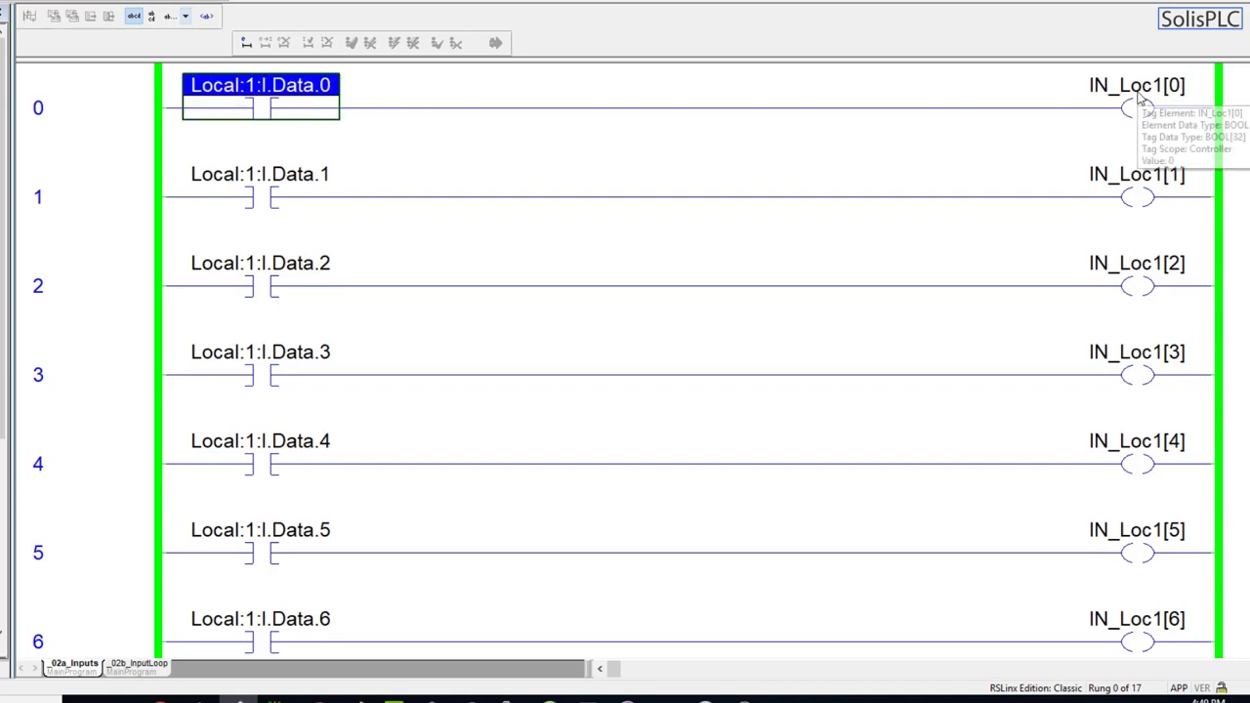
click(1137, 375)
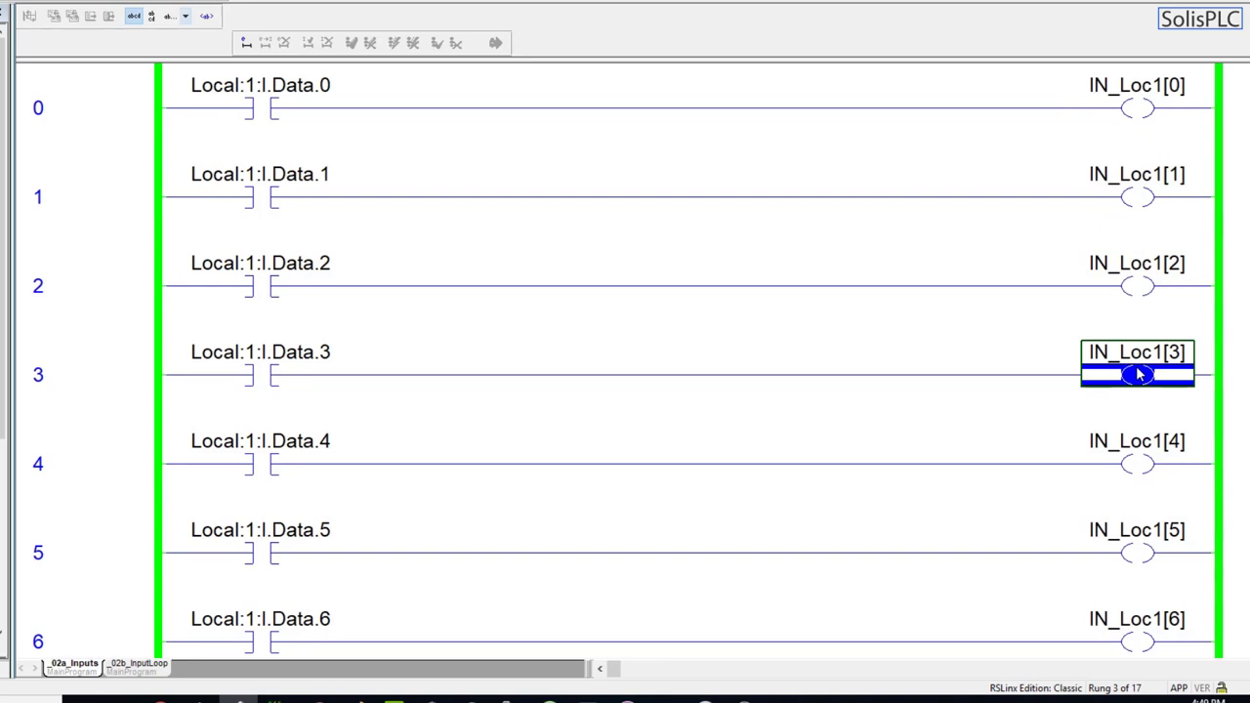
scroll(down, 3)
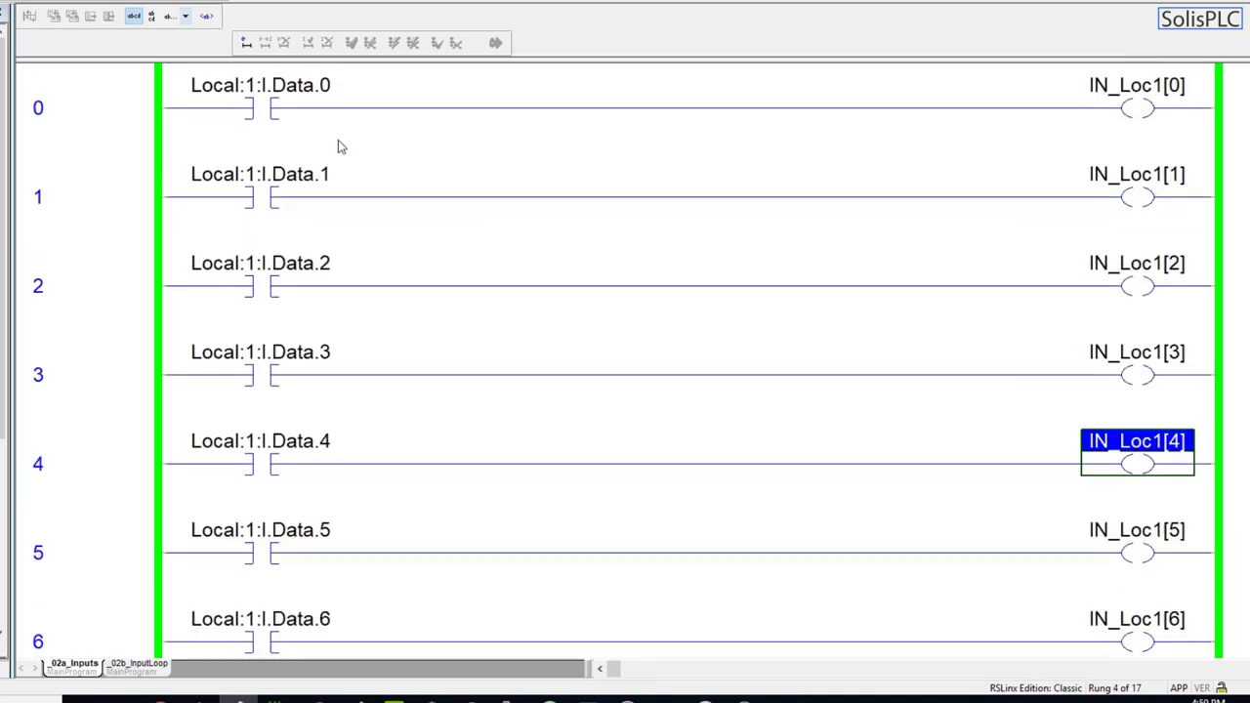
click(1137, 85)
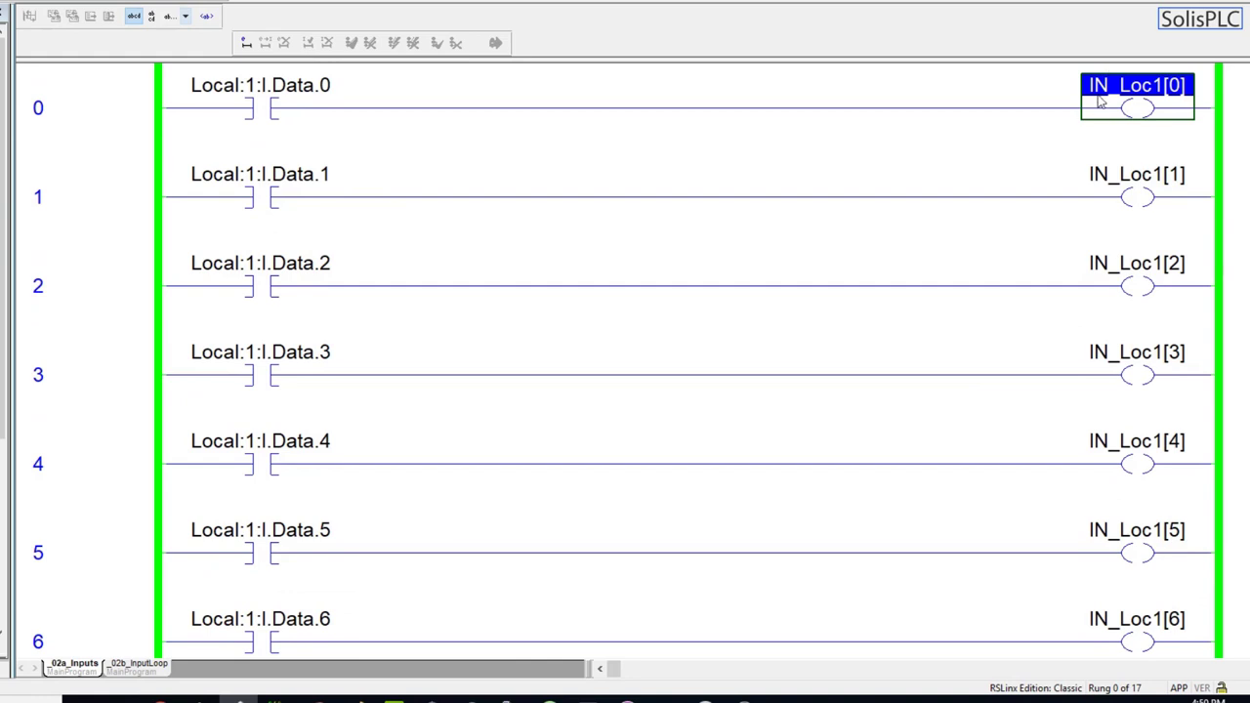
click(261, 98)
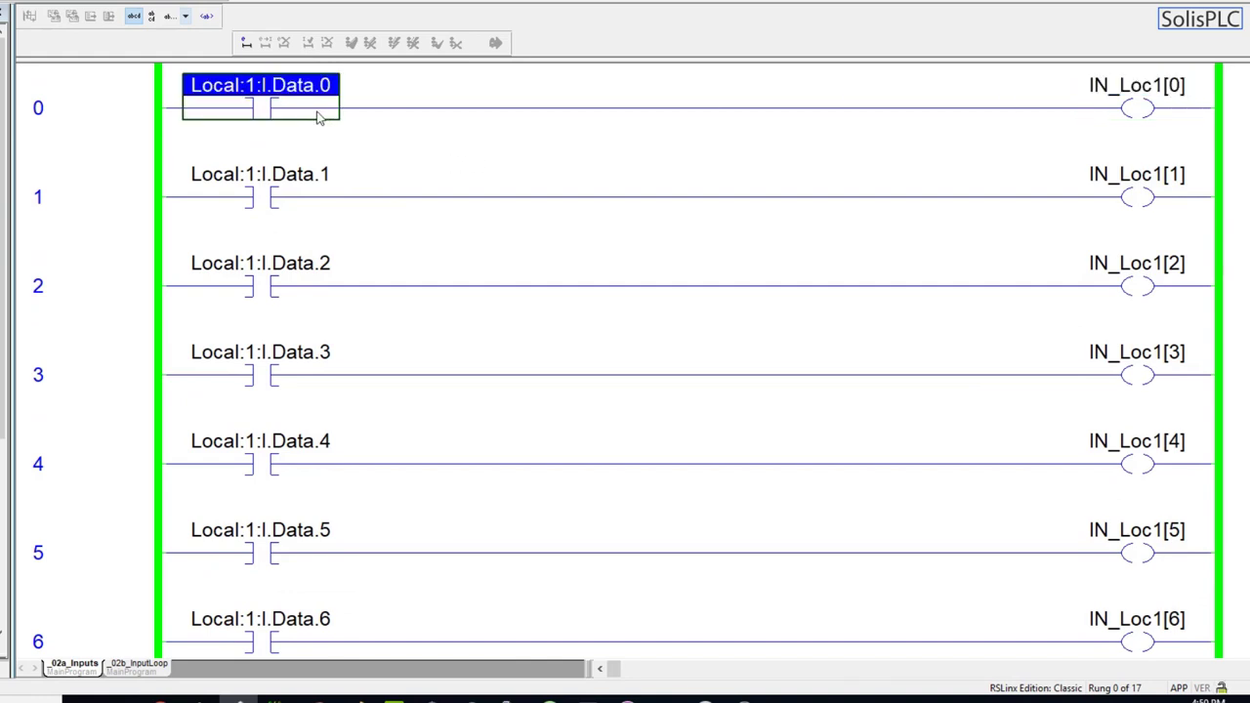
mouse_move(324, 125)
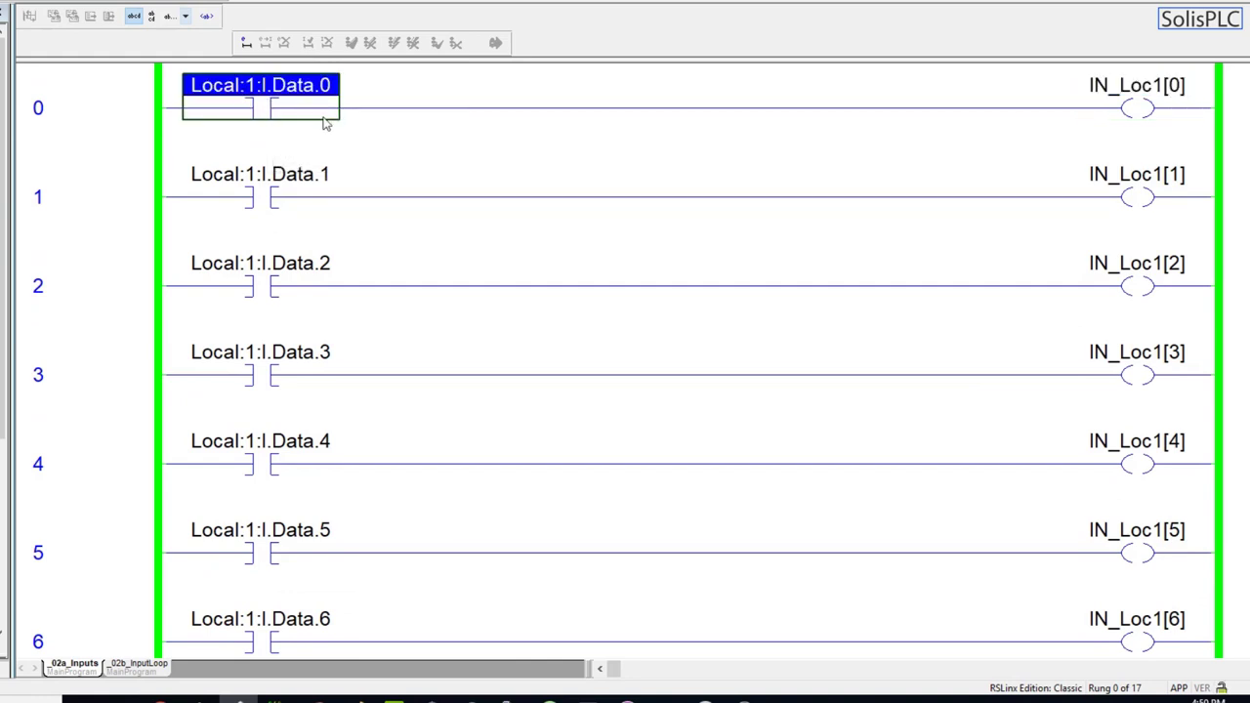
mouse_move(242, 129)
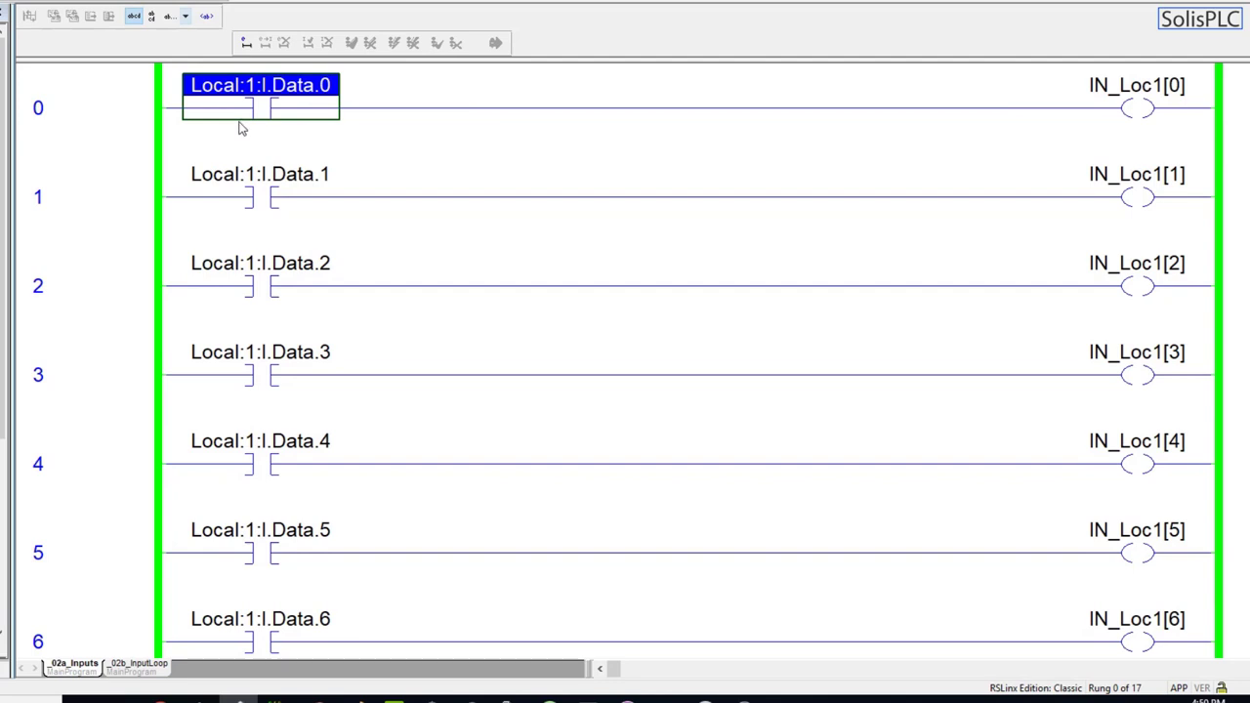
mouse_move(277, 113)
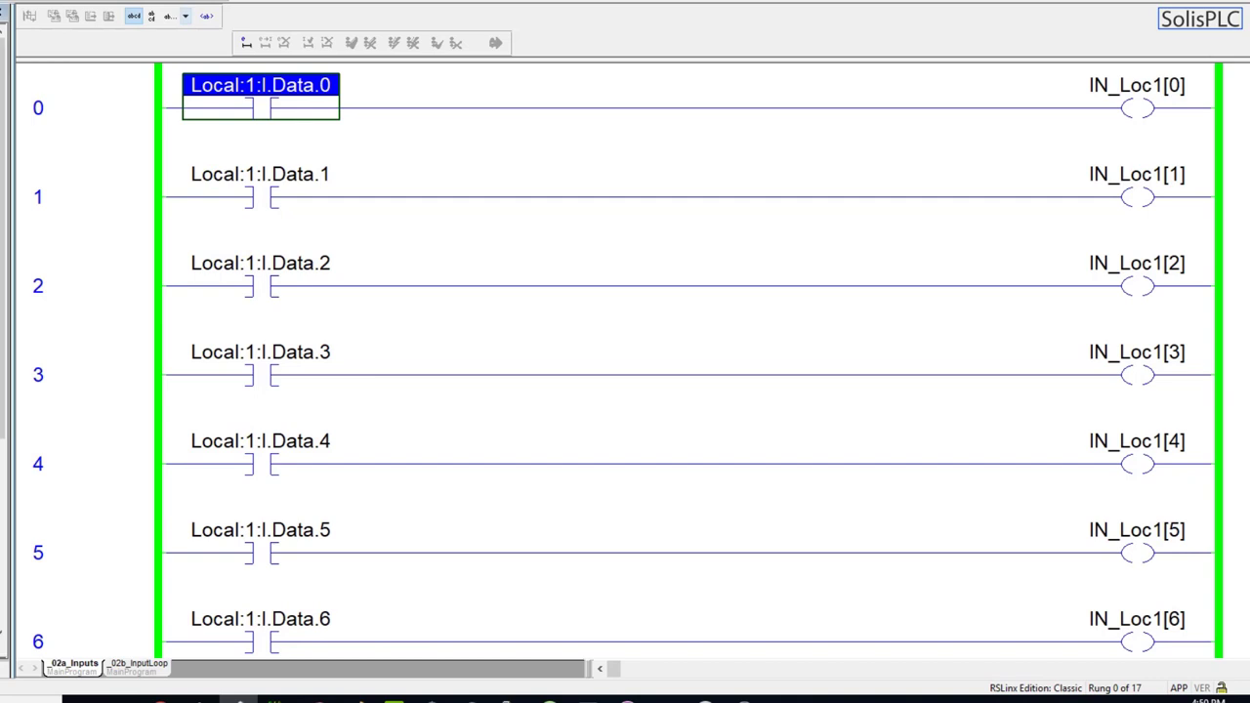
click(199, 663)
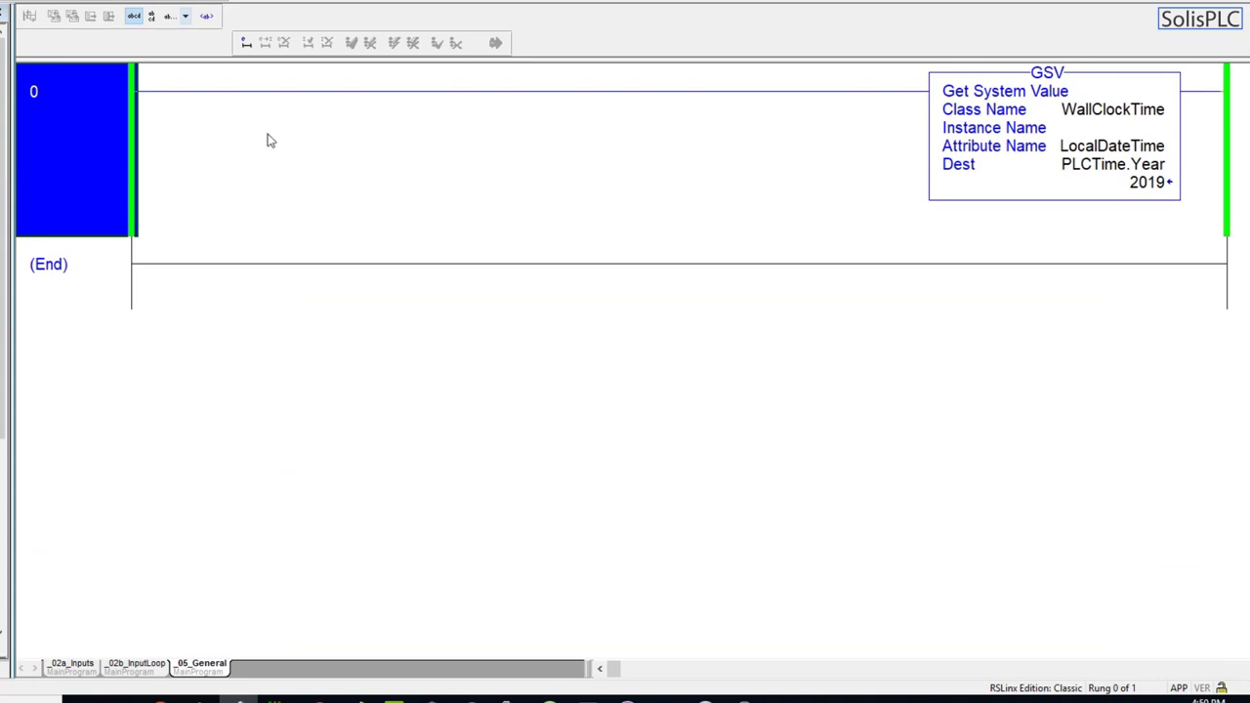
- Add rungs 1 and 2 with XIC and XIO contacts on Local:1:I.Data.0 and unaddressed output coils
click(246, 43)
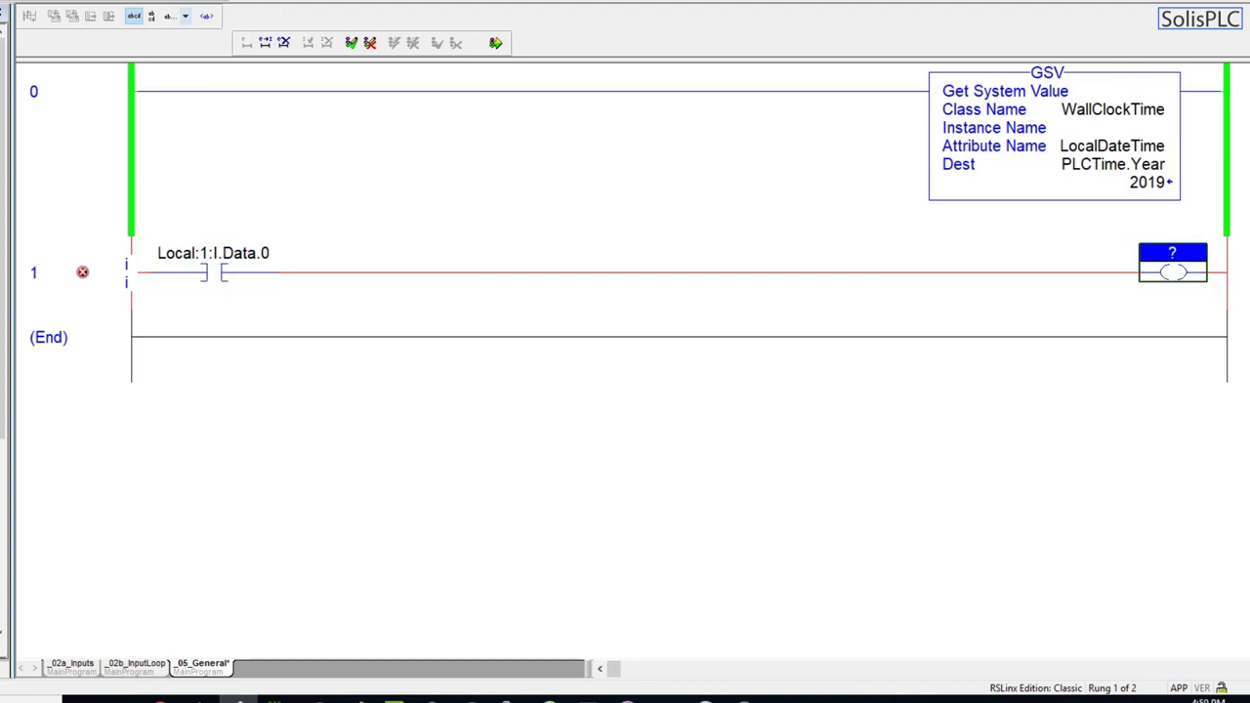
click(35, 274)
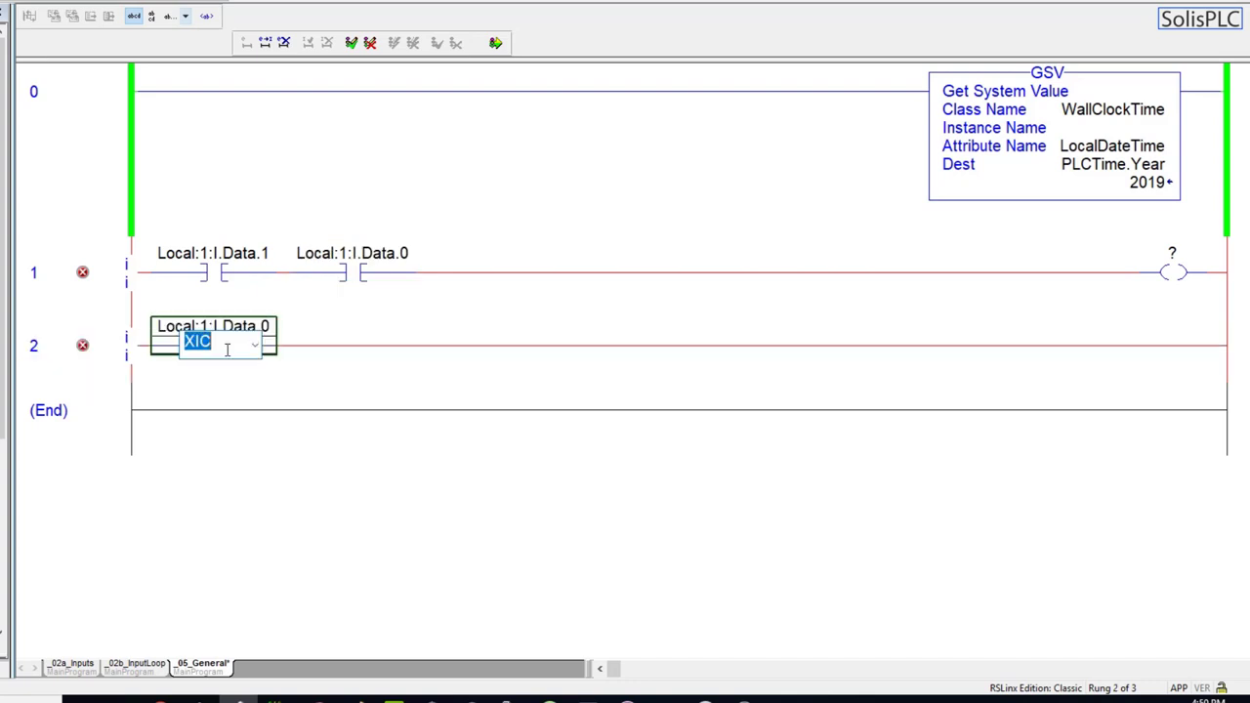
key(Return)
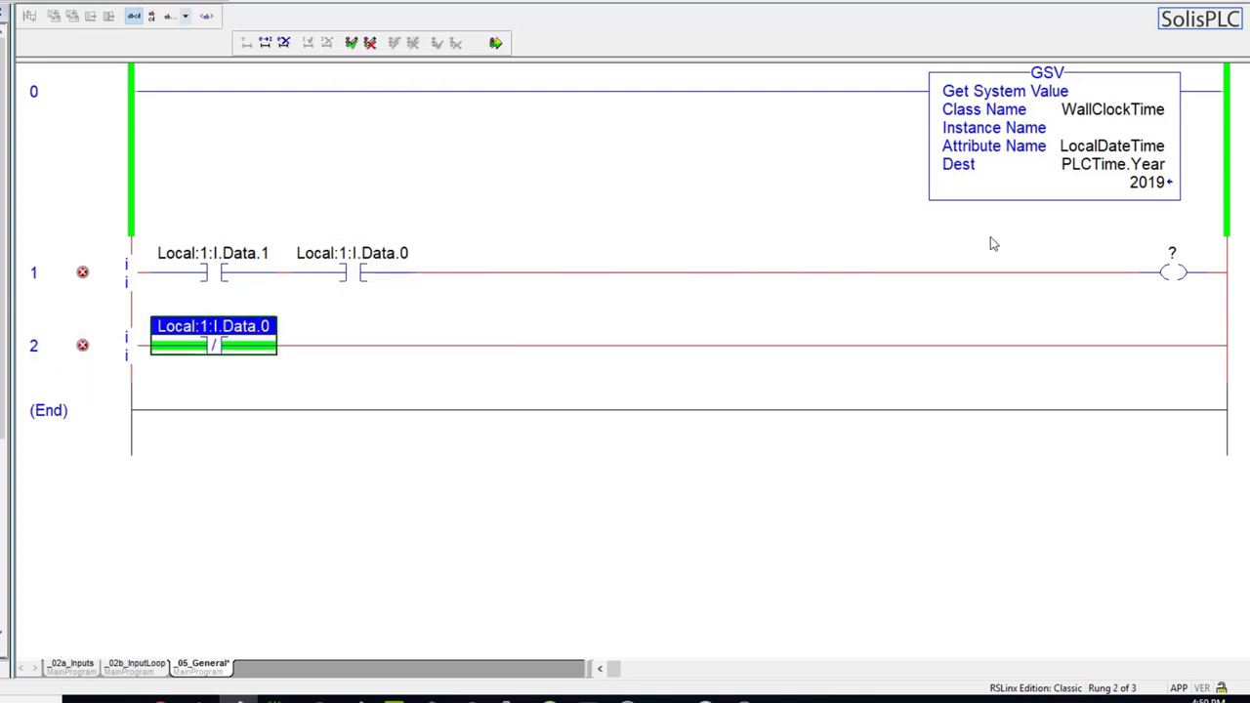
click(1172, 344)
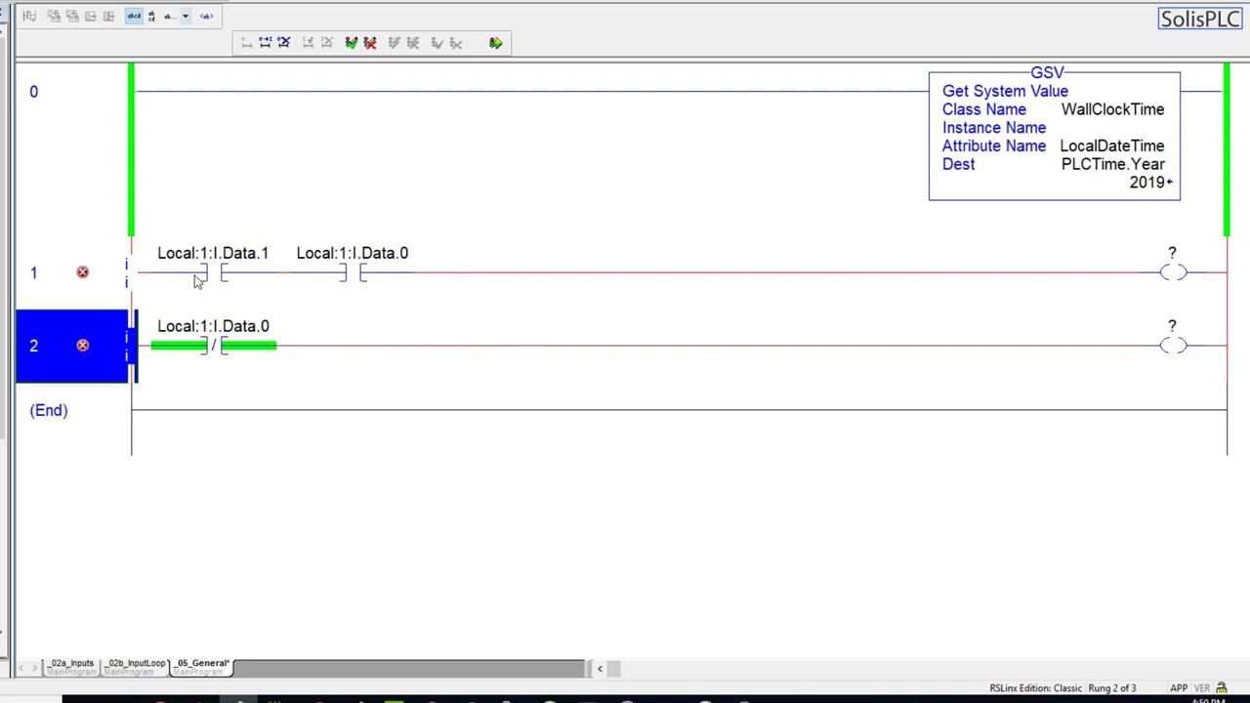
mouse_move(205, 344)
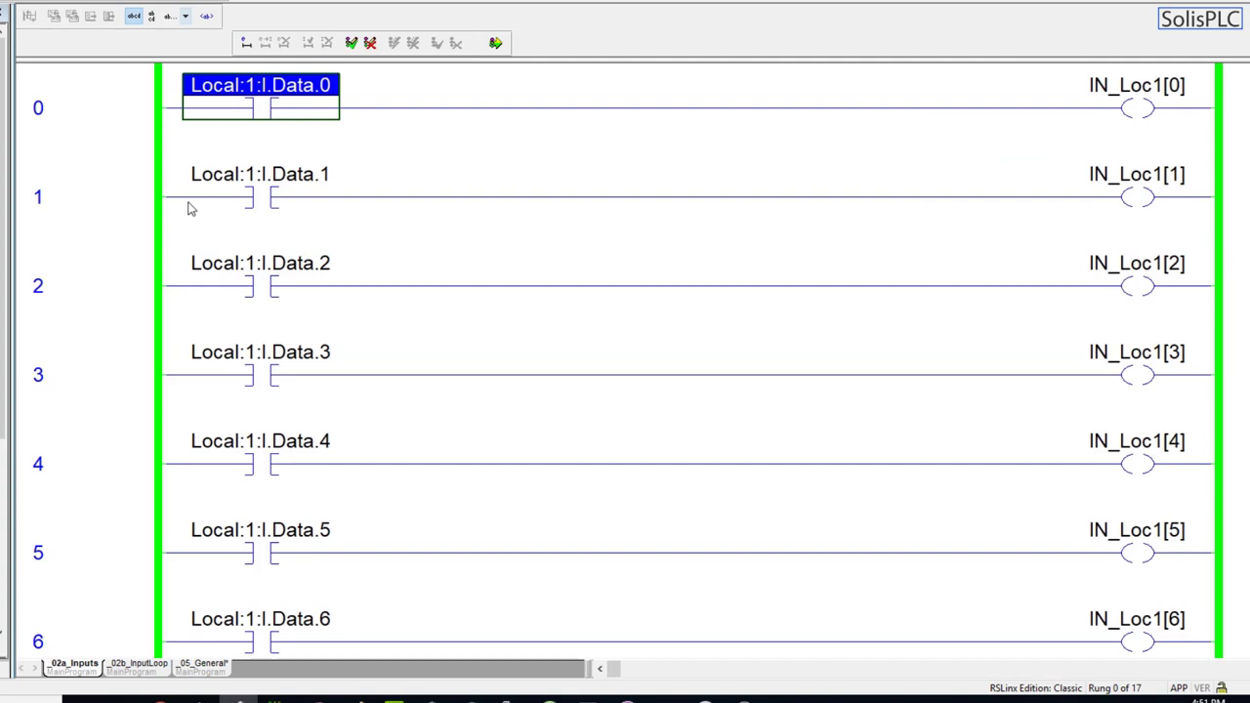
- Show the cross reference listing every use of Local:1:I.Data.0
right_click(261, 86)
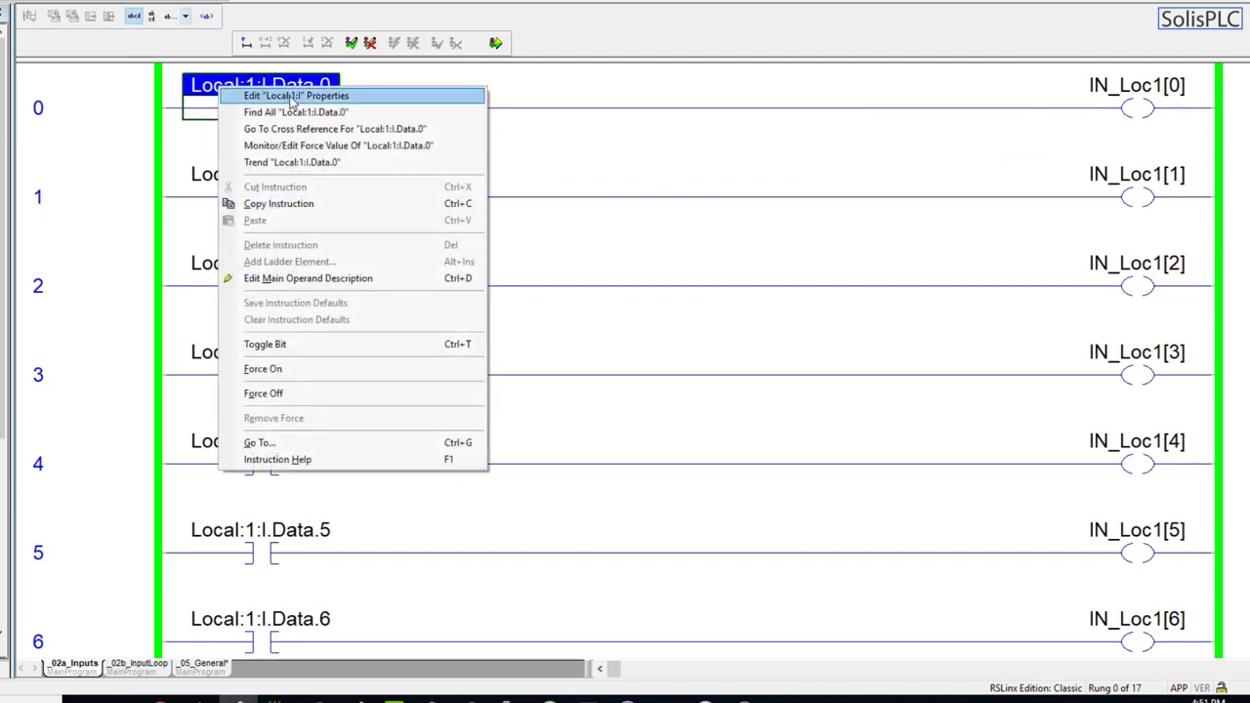
mouse_move(334, 129)
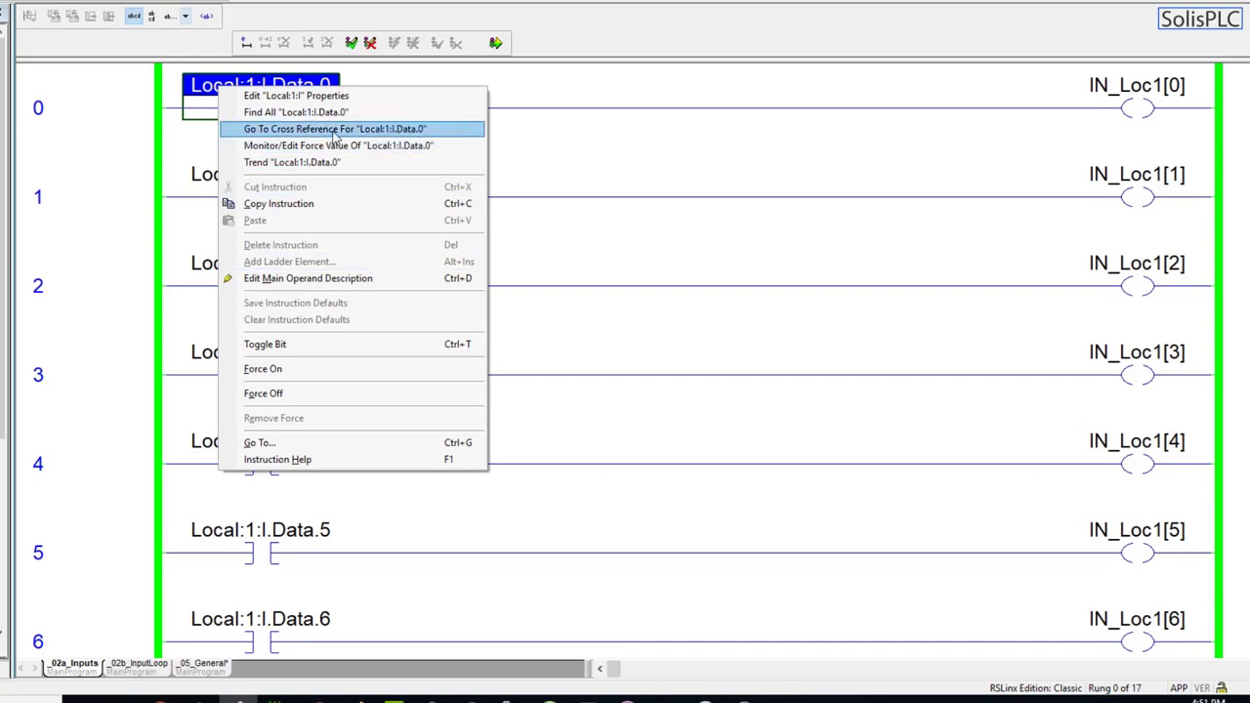
click(334, 128)
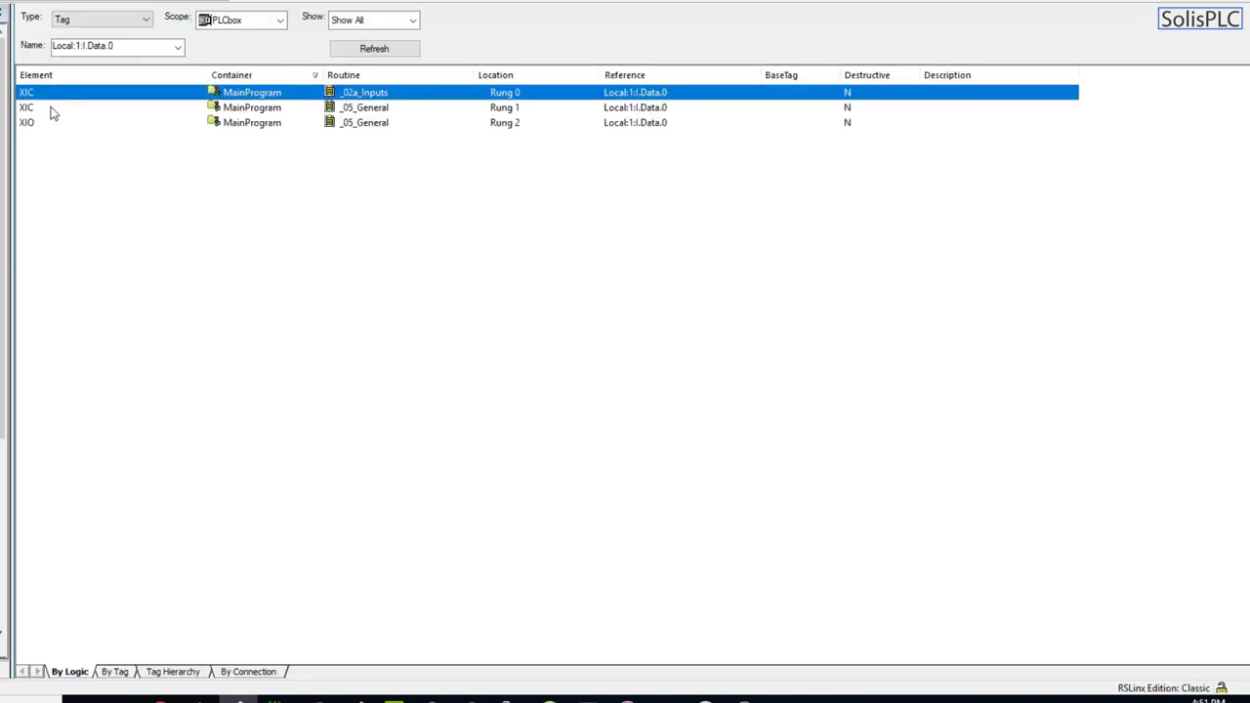
mouse_move(46, 121)
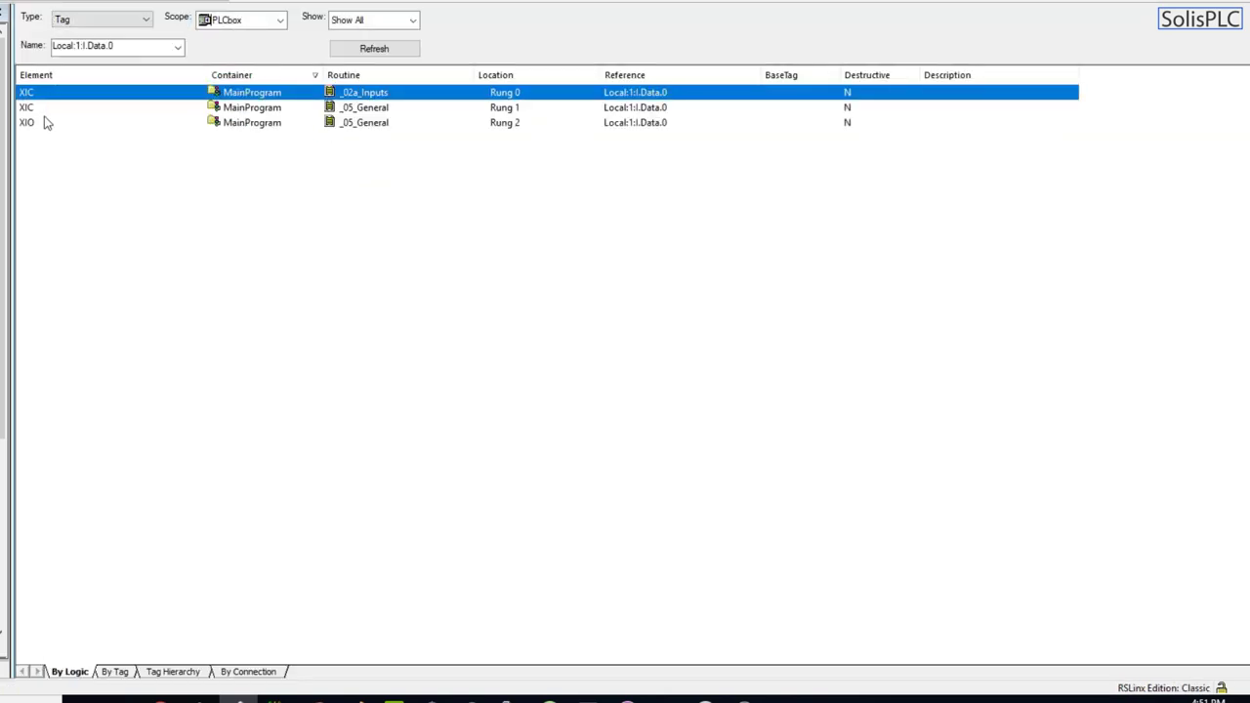
mouse_move(70, 127)
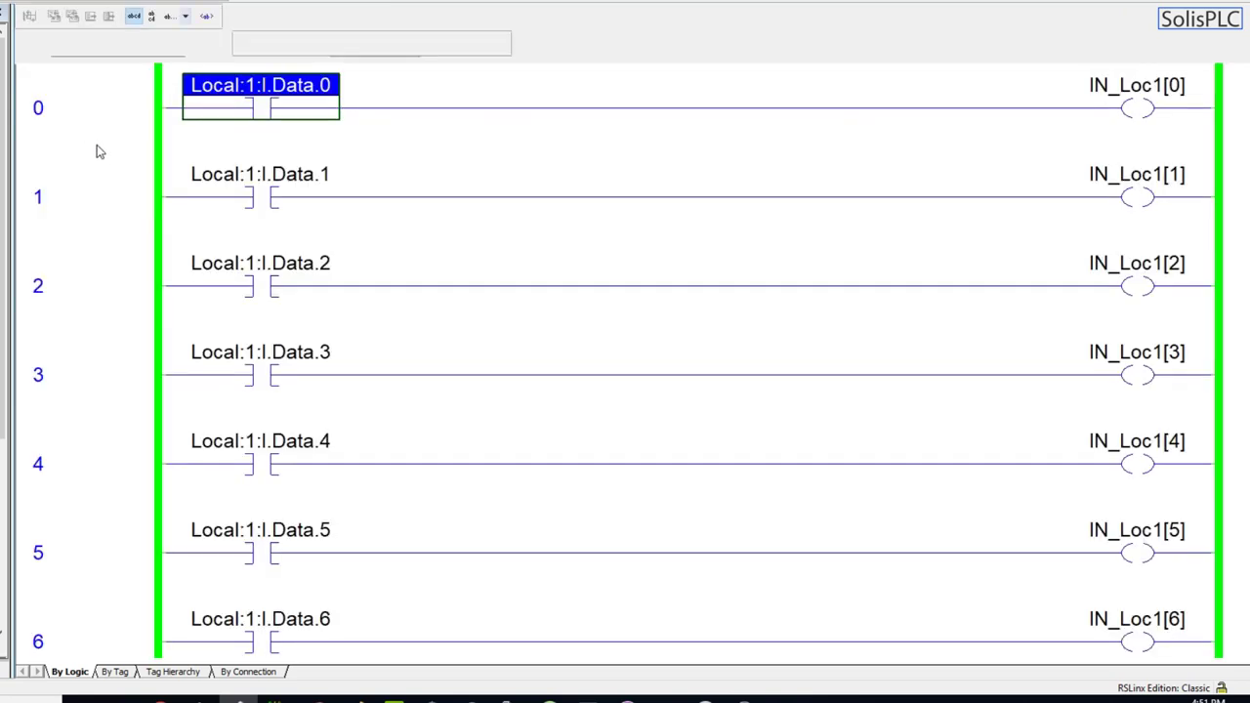
mouse_move(322, 175)
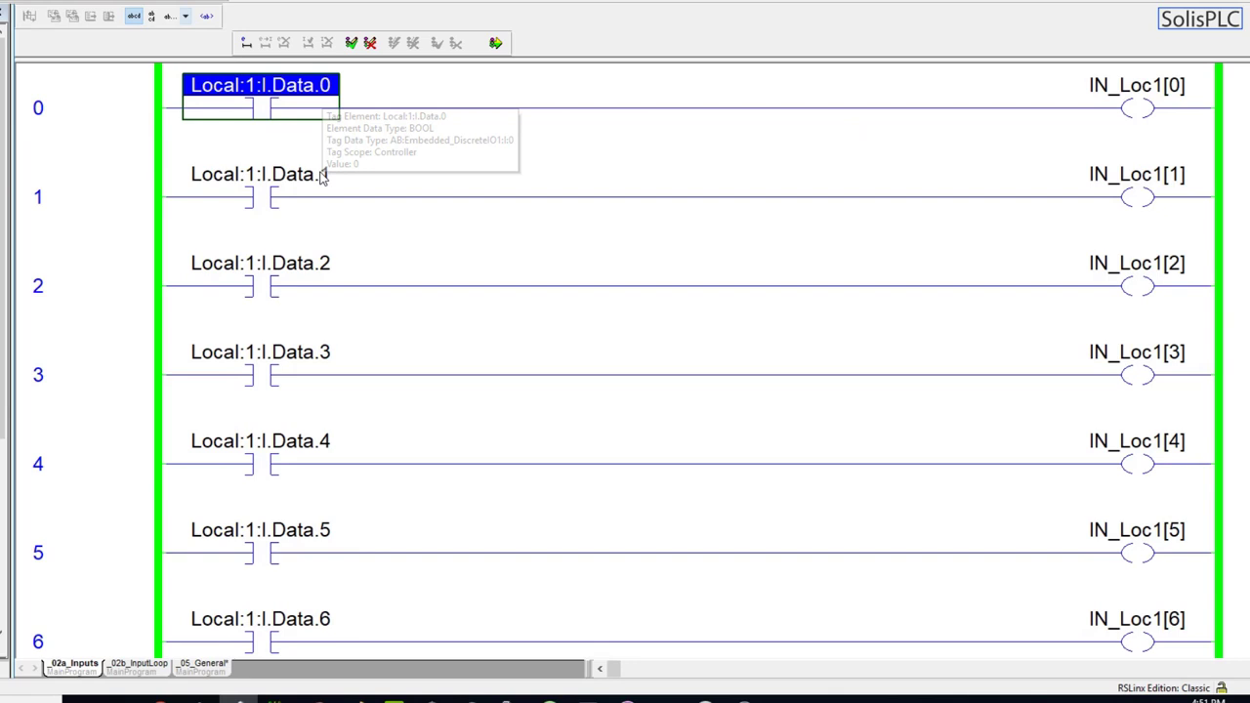
mouse_move(308, 180)
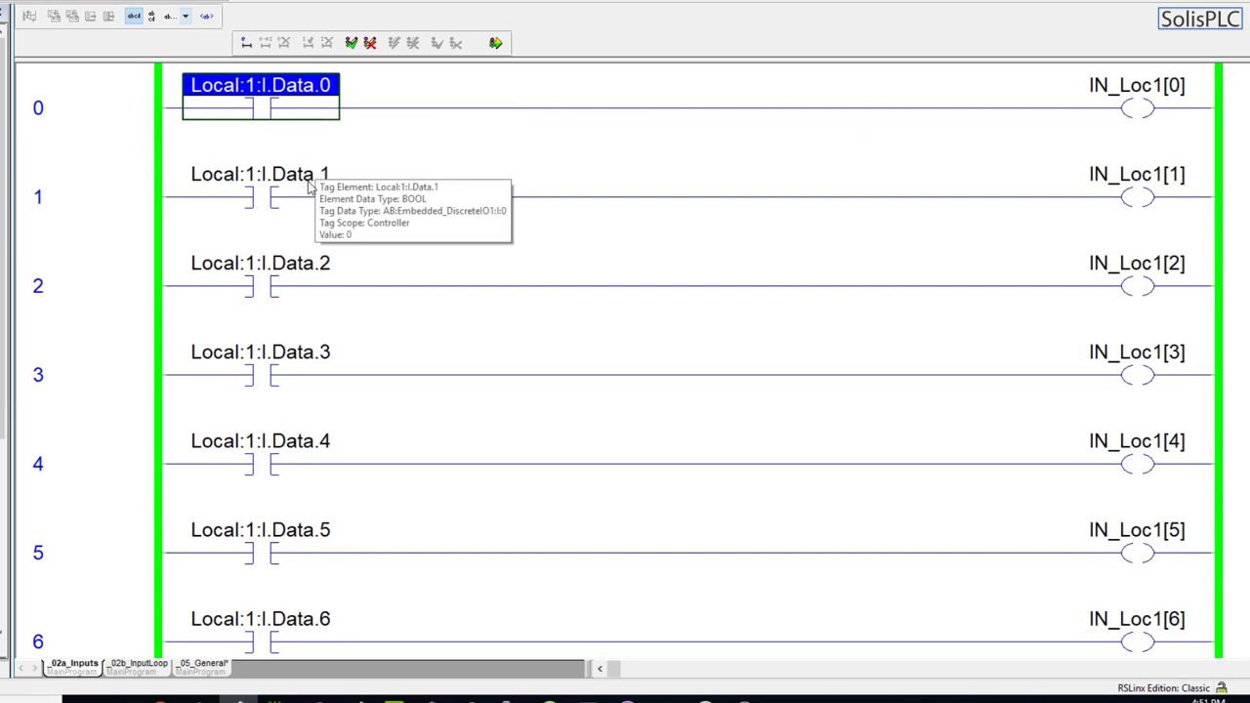
mouse_move(133, 203)
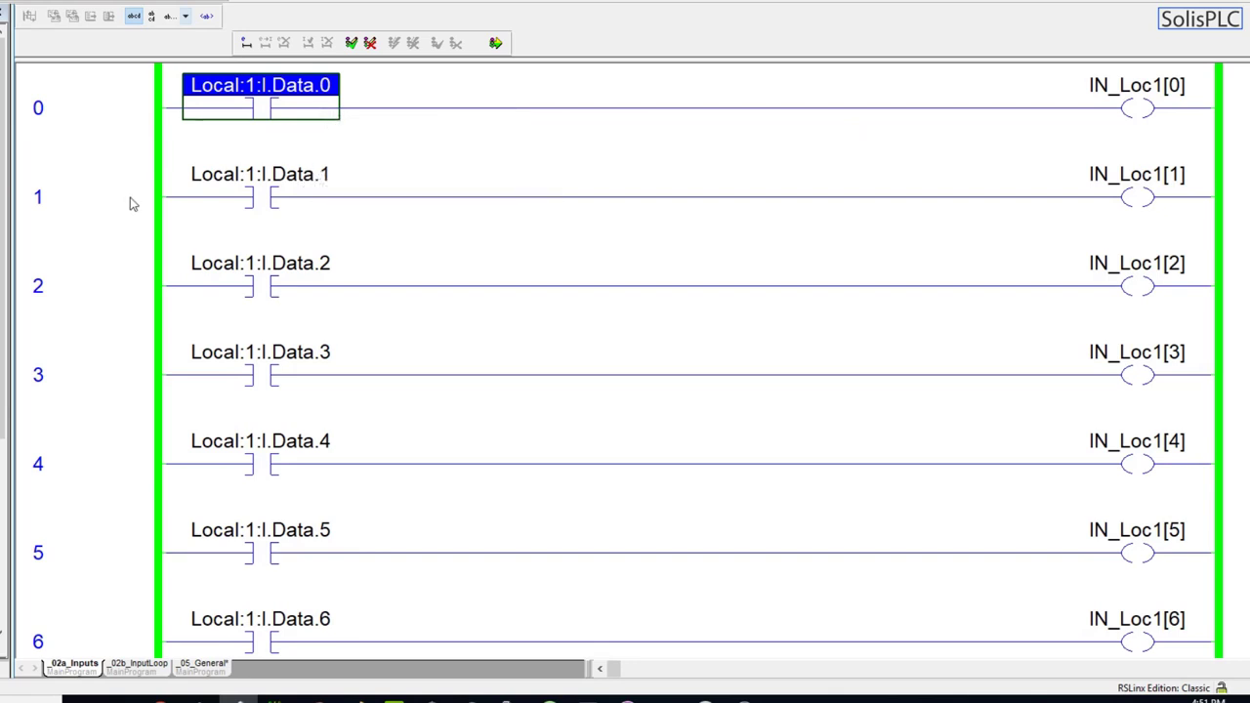
mouse_move(576, 122)
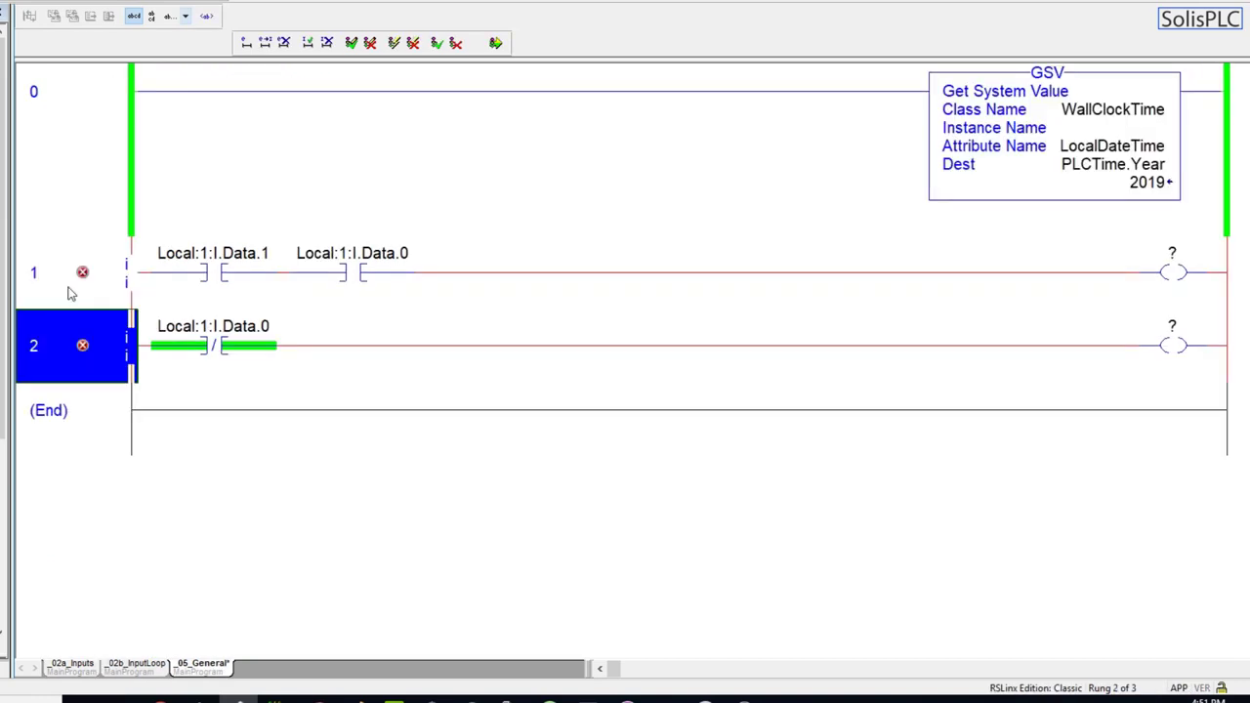
- Jump from the cross-reference entry to the referenced _05_General rung
double_click(351, 271)
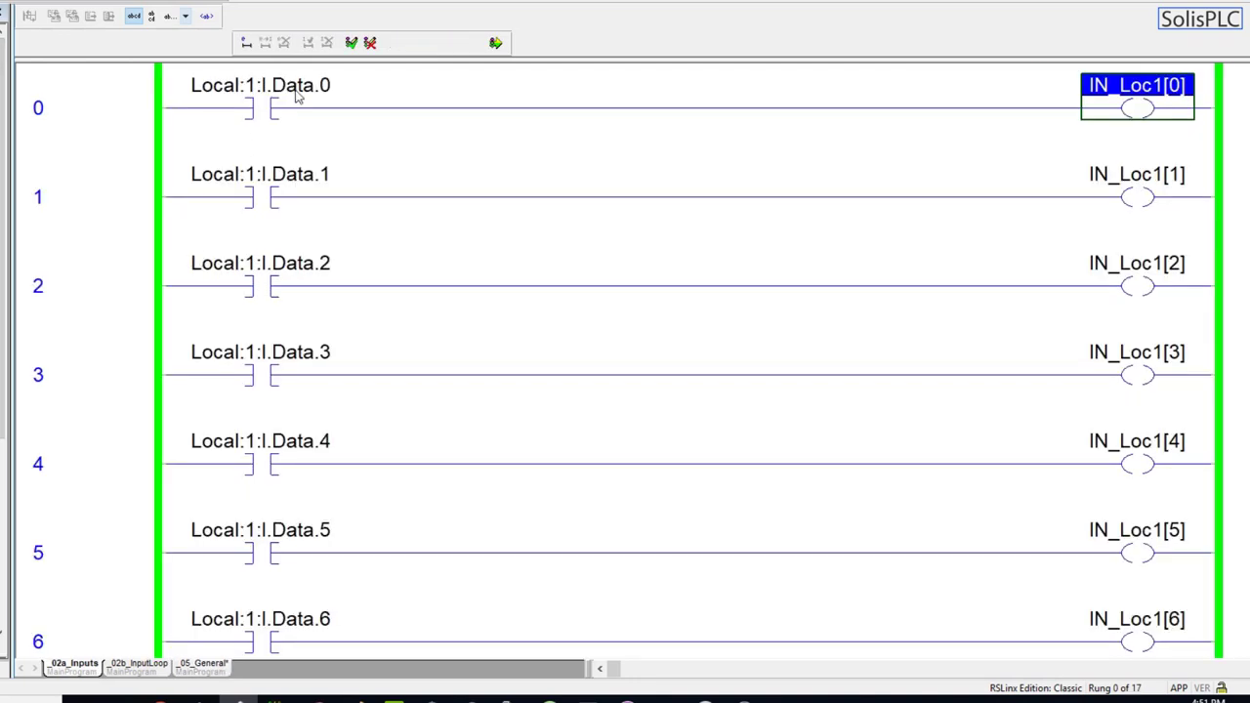
click(88, 107)
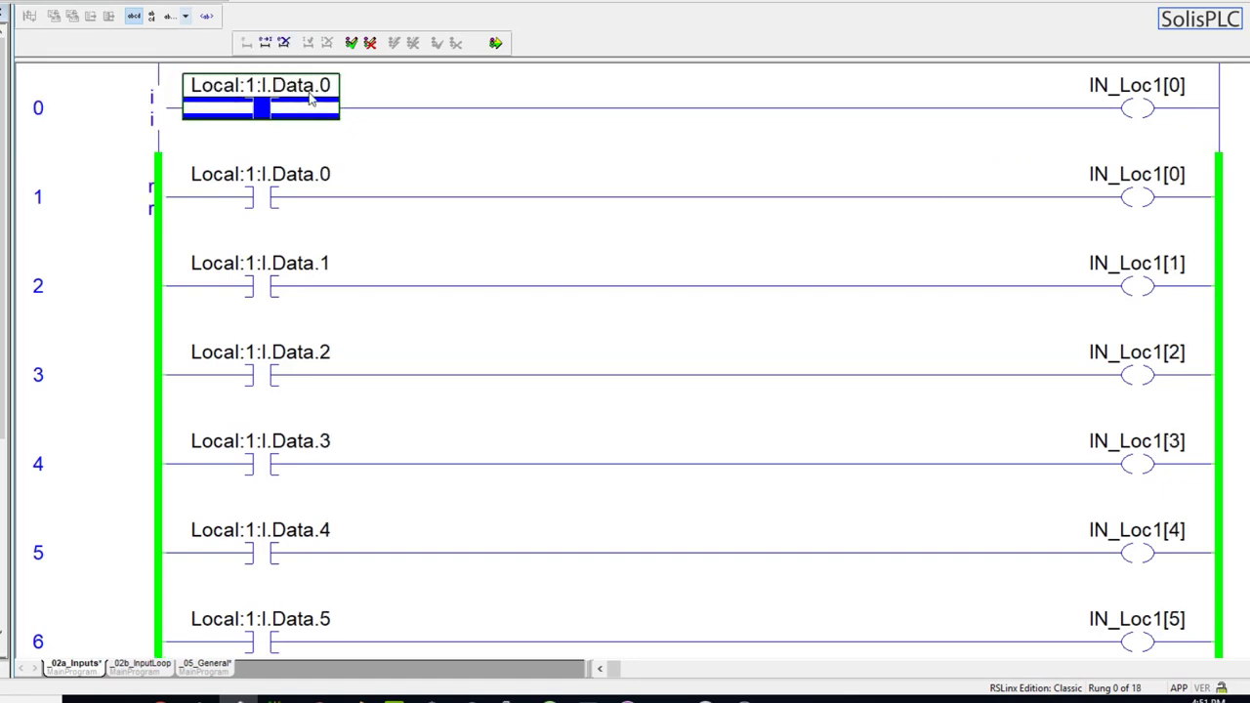
double_click(262, 86)
text(14)
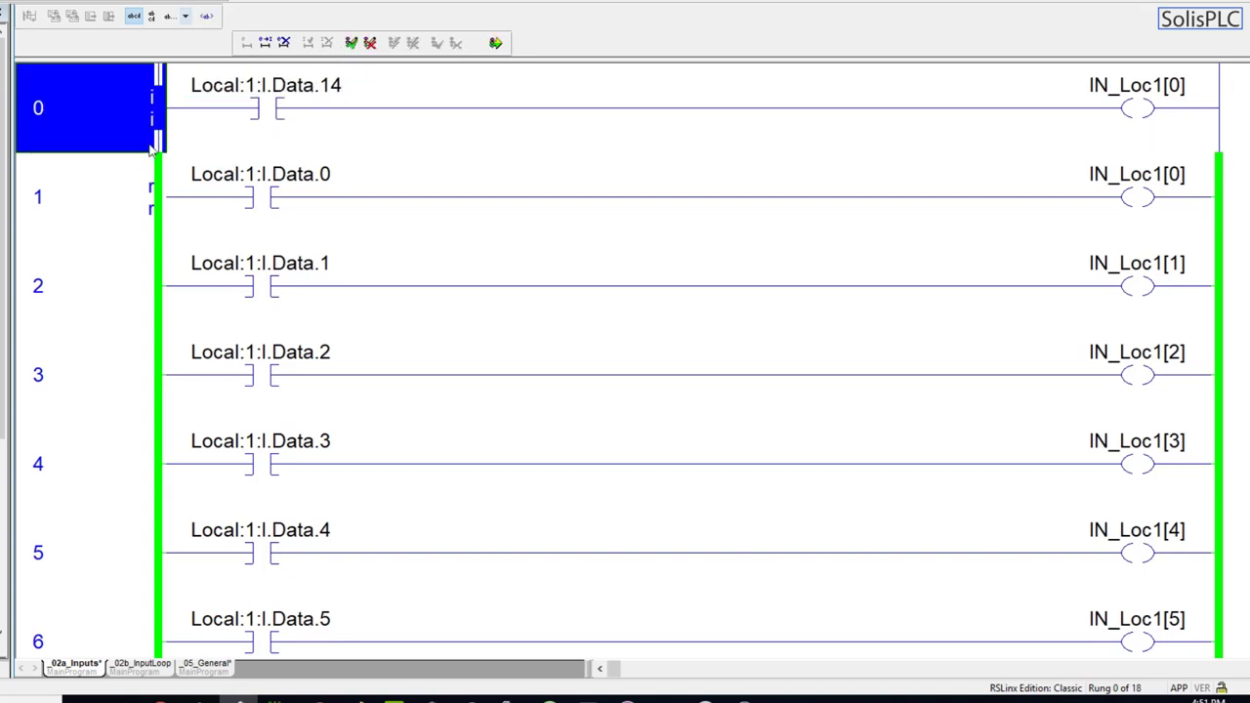
mouse_move(277, 133)
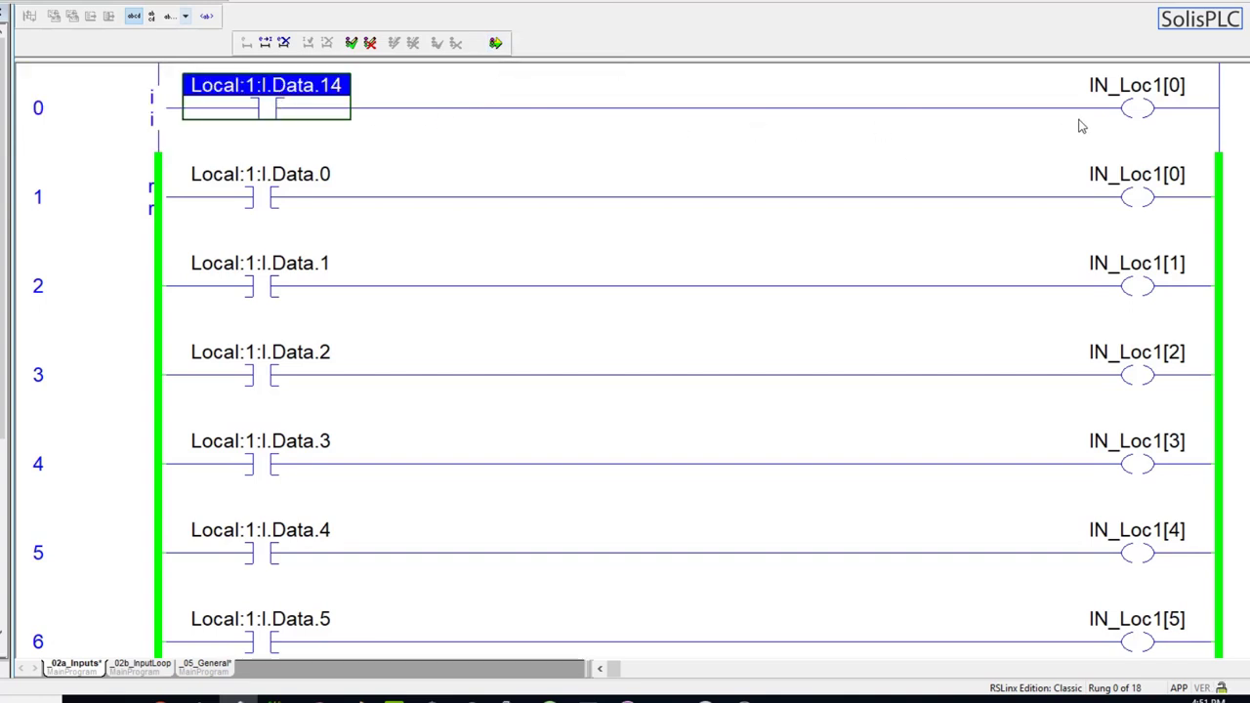
mouse_move(1097, 129)
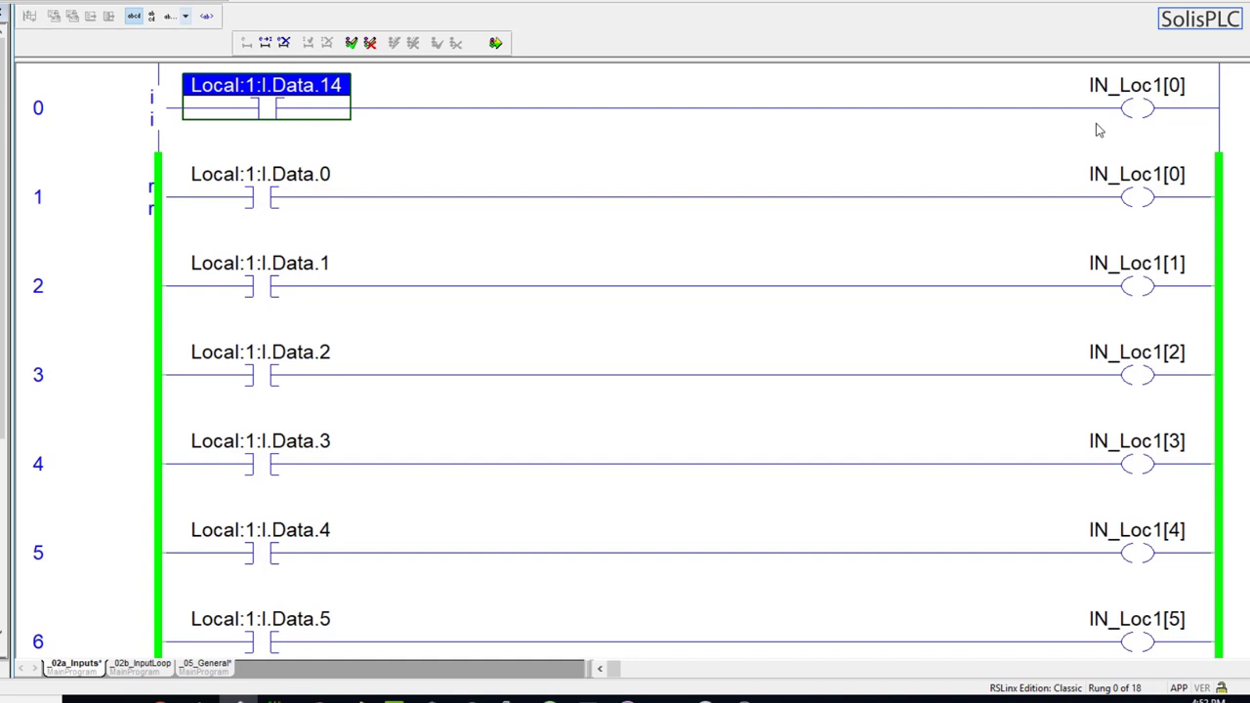
click(1136, 86)
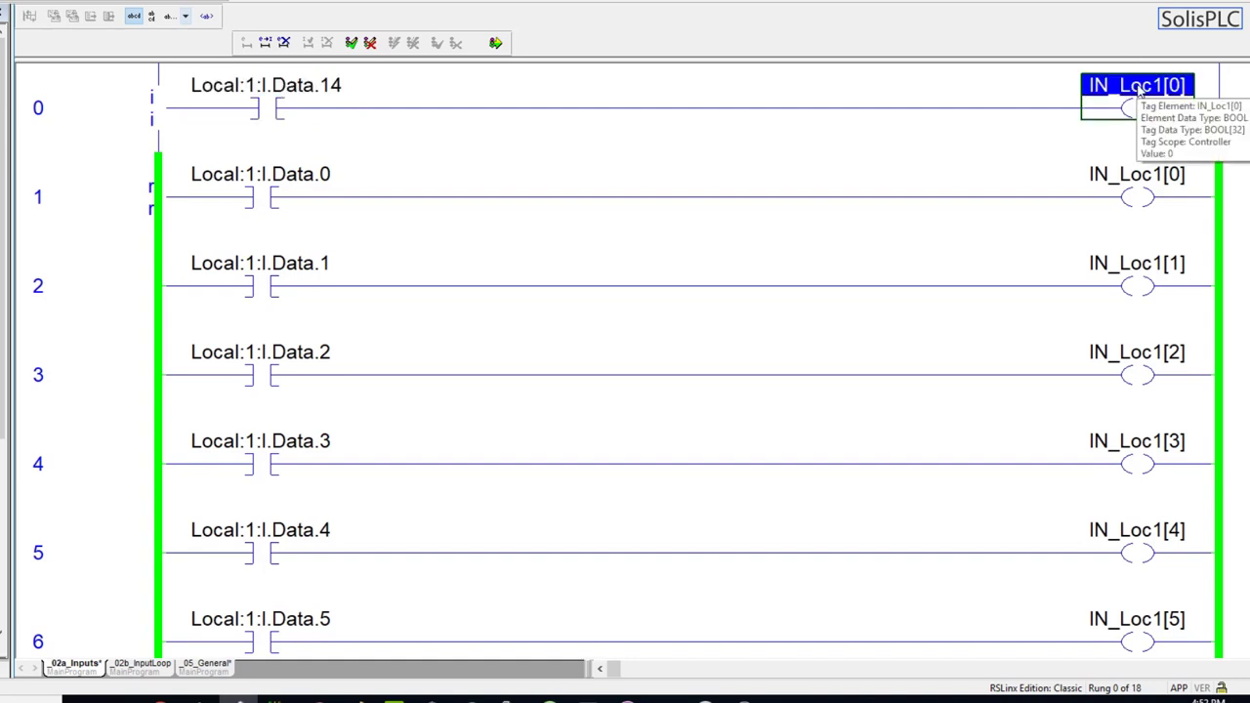
click(39, 107)
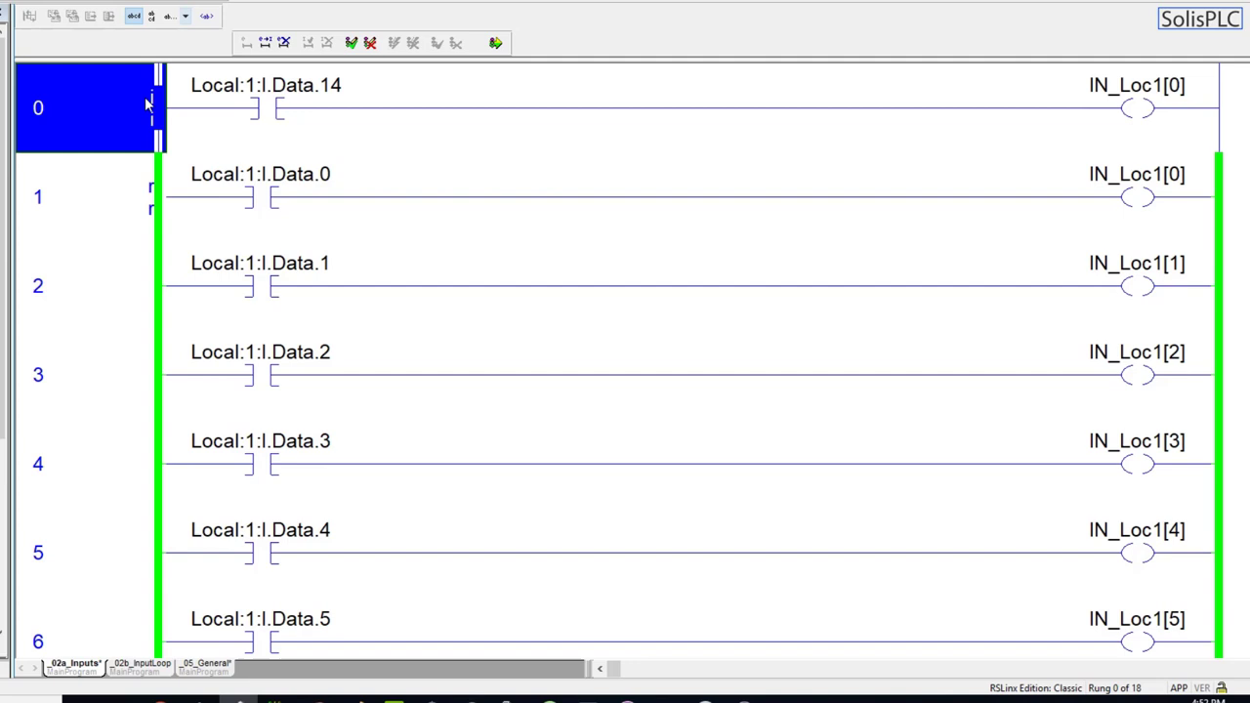
mouse_move(109, 230)
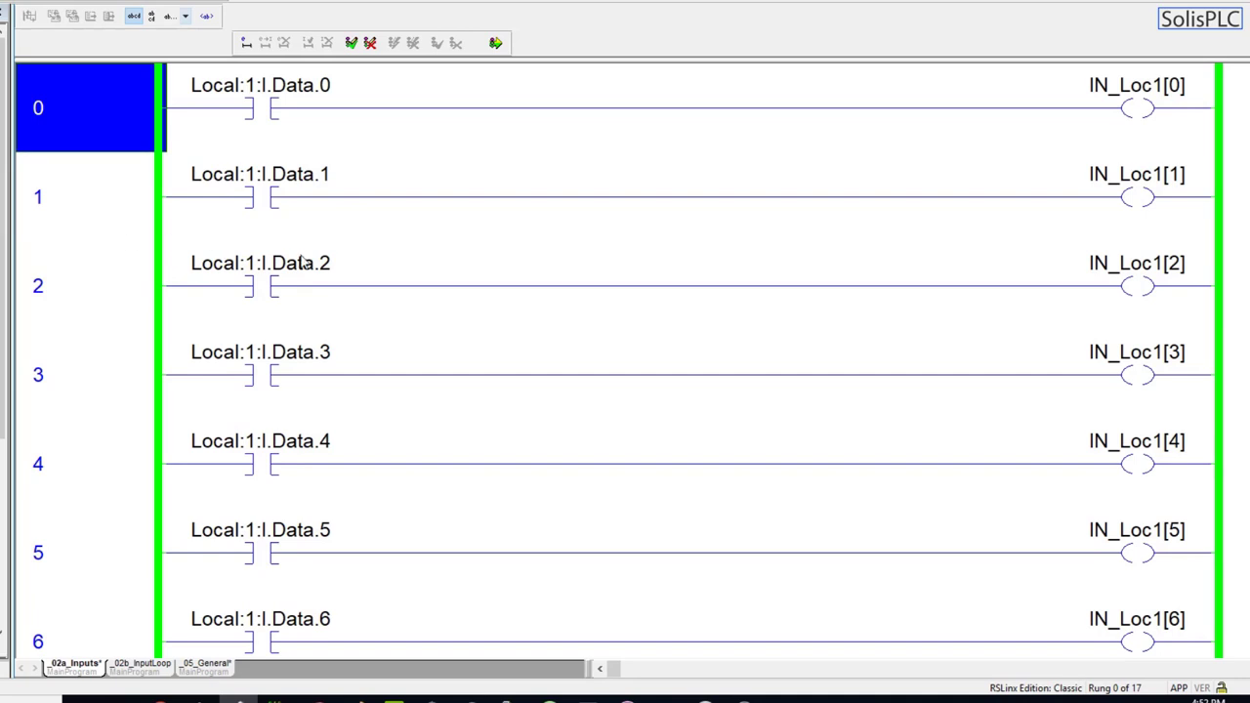
mouse_move(195, 235)
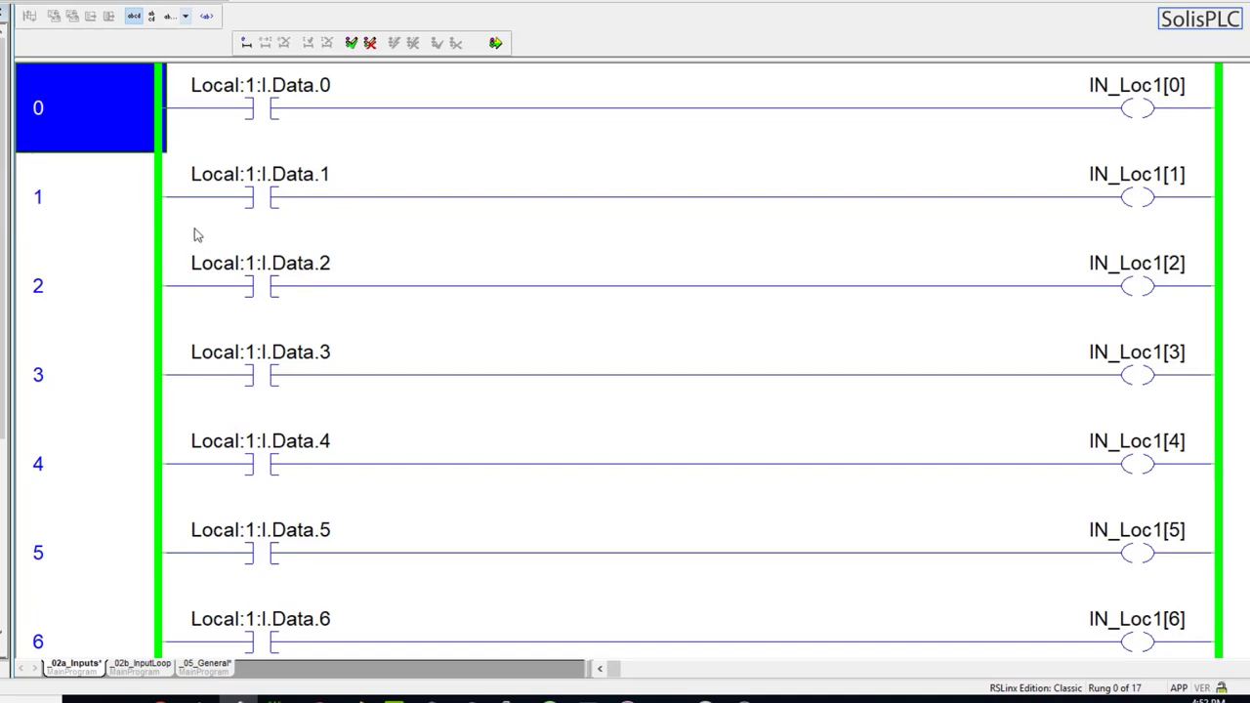
mouse_move(174, 234)
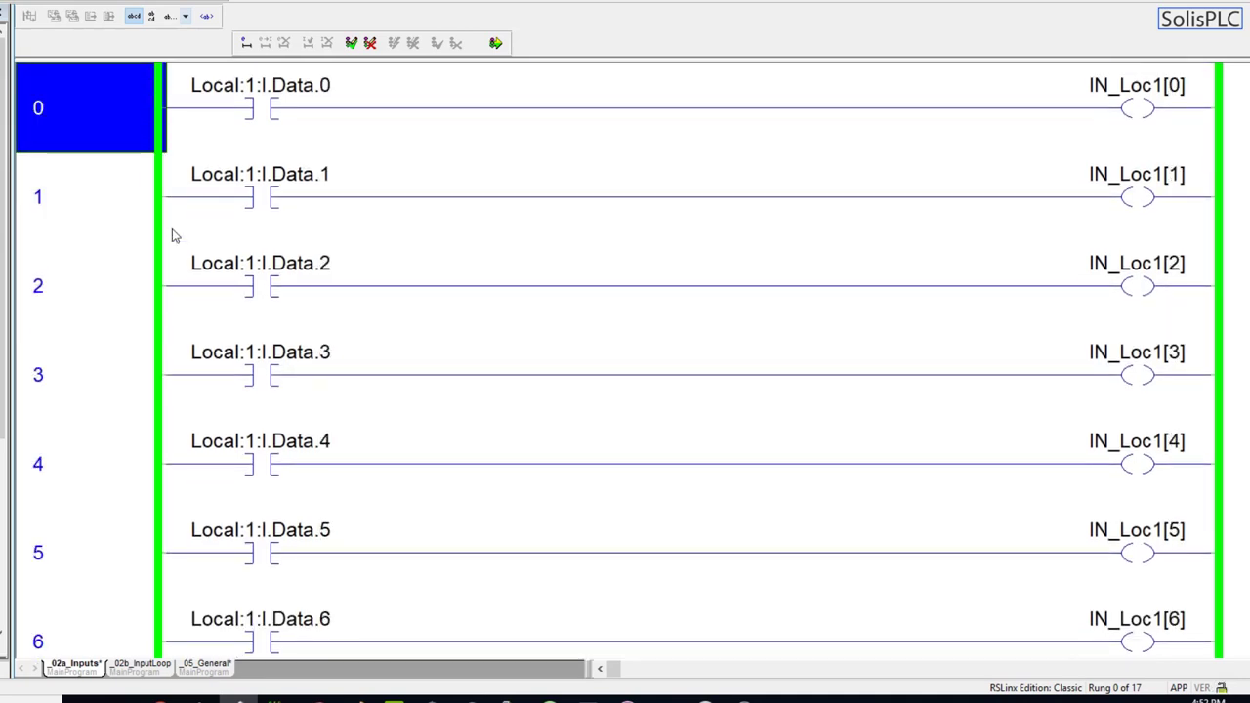
mouse_move(252, 164)
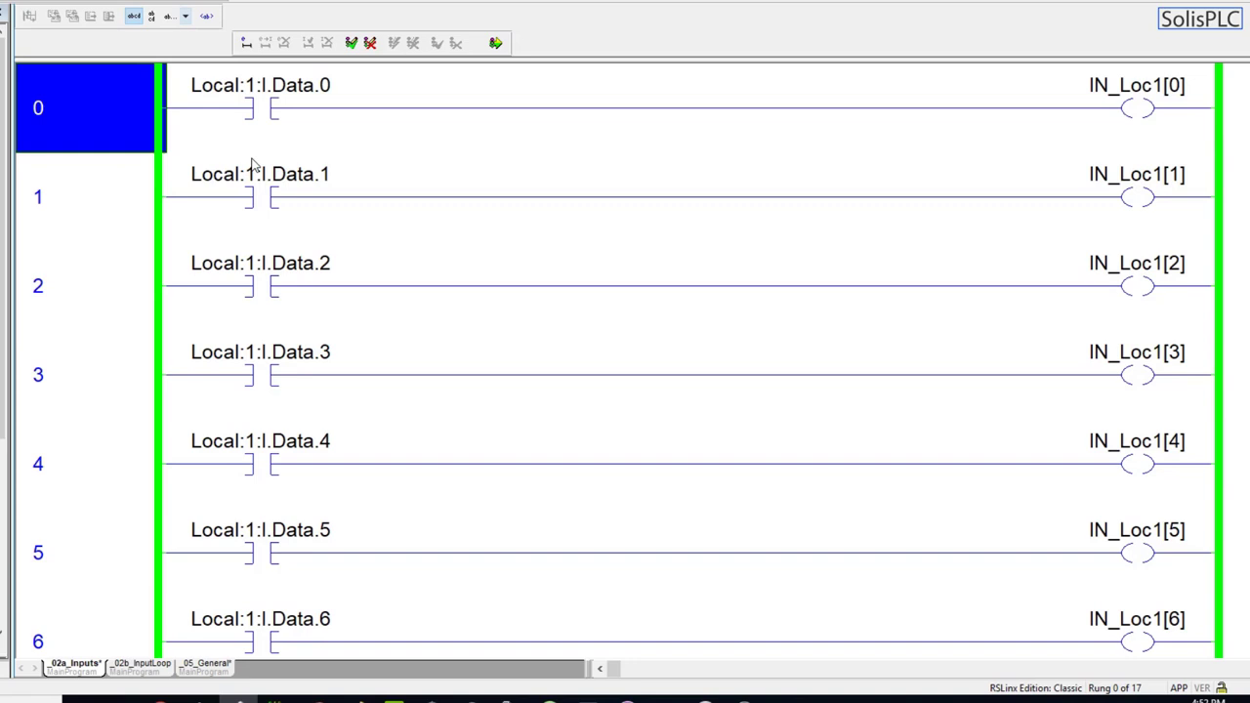
mouse_move(344, 228)
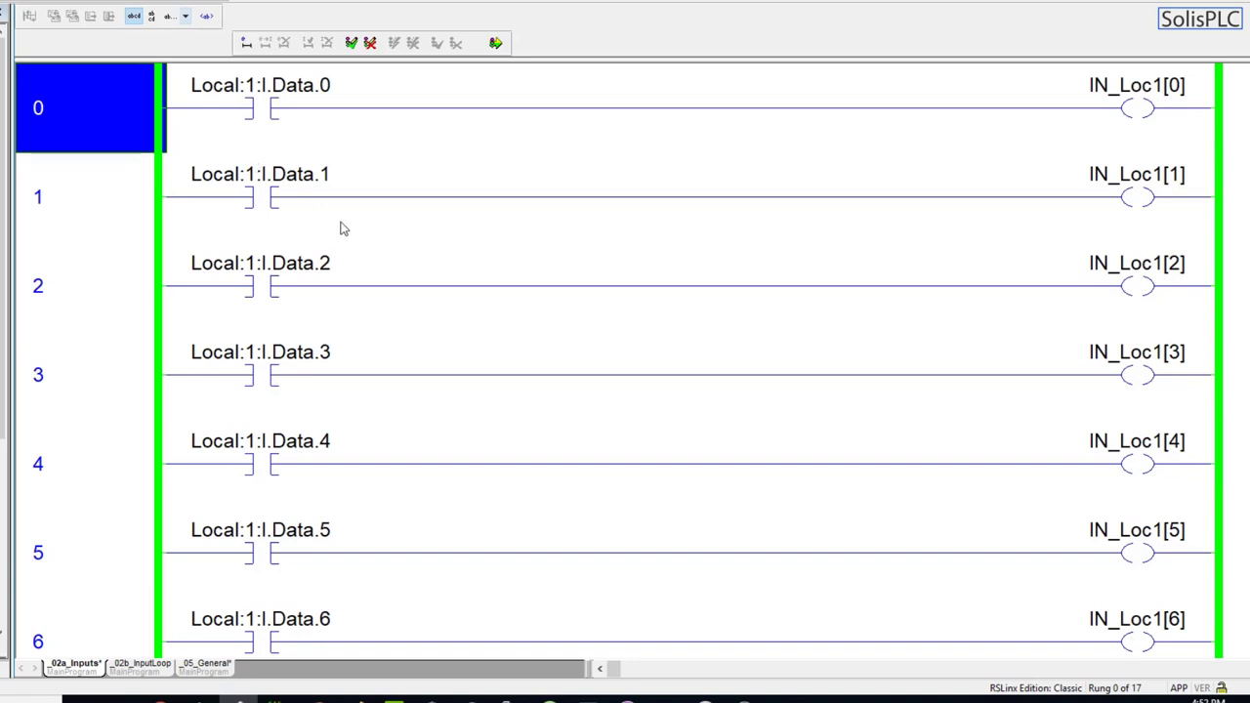
- Select the IN_Loc1[0] coil and start an empty operand description for it
click(82, 195)
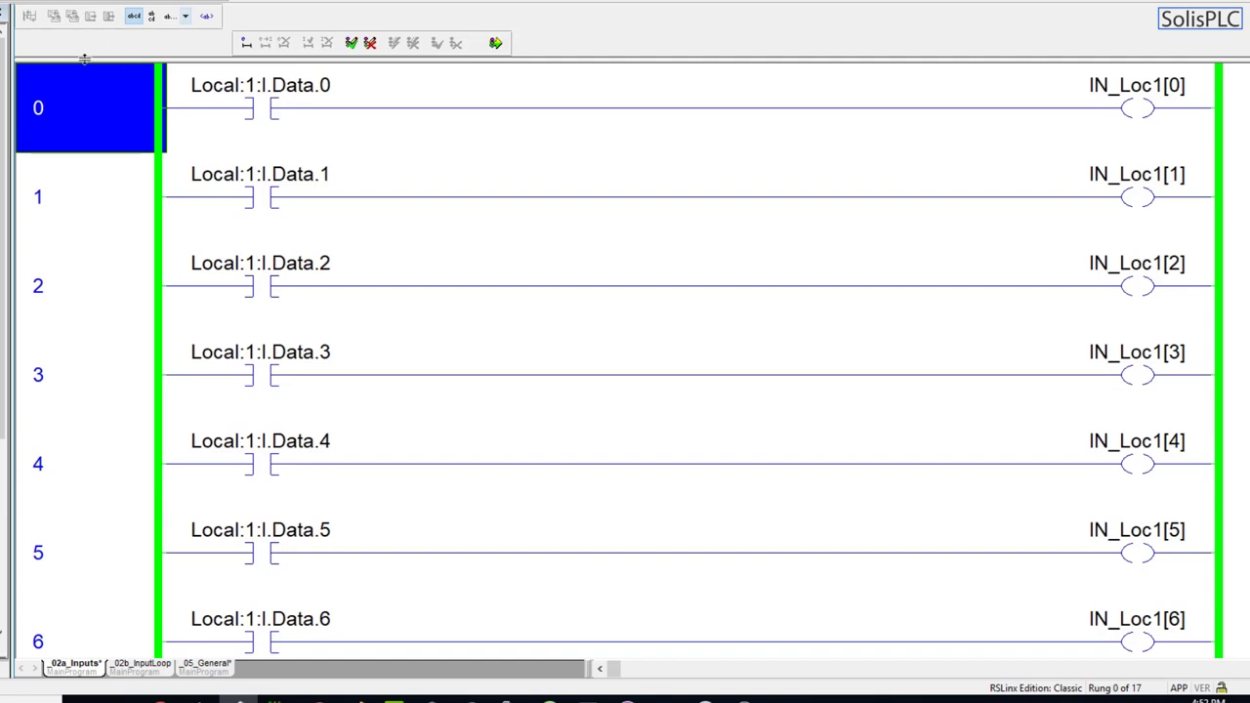
click(1136, 86)
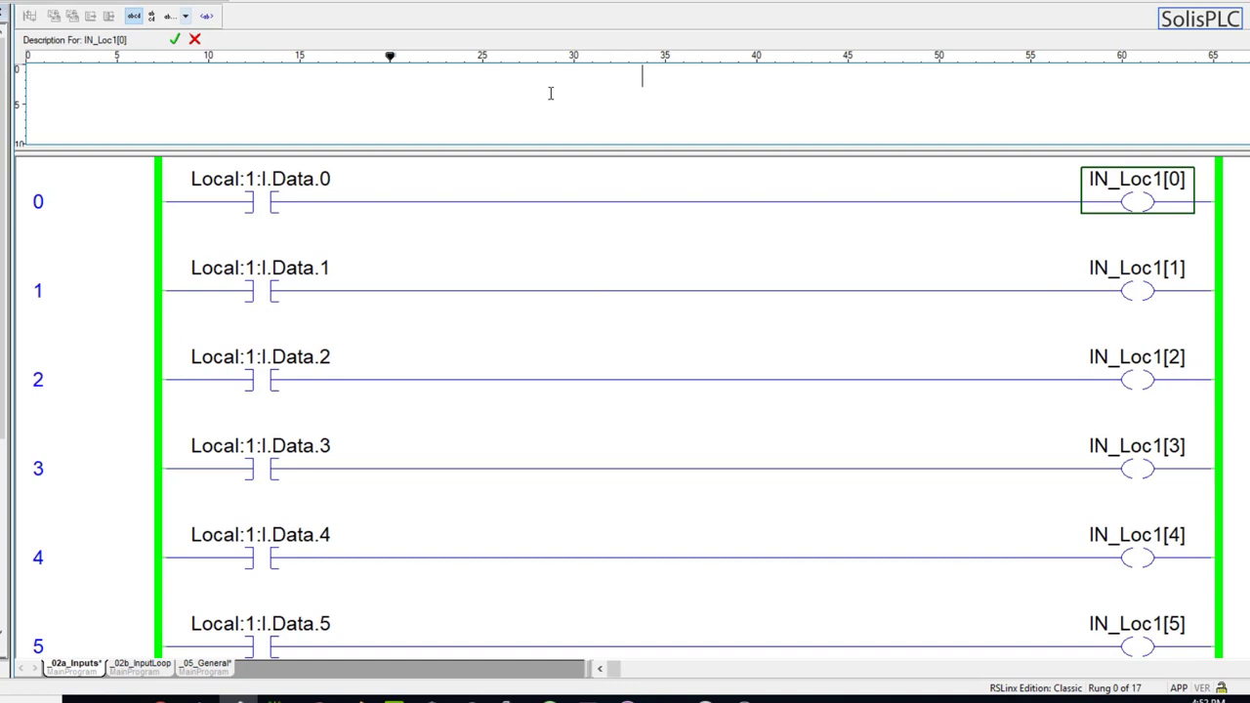
- Describe IN_Loc1[0]–[2] as Local Input 1–3: Green Pushbutton ON, Yellow Pushbutton ON, Motor 1 Running
text(Local Input 1)
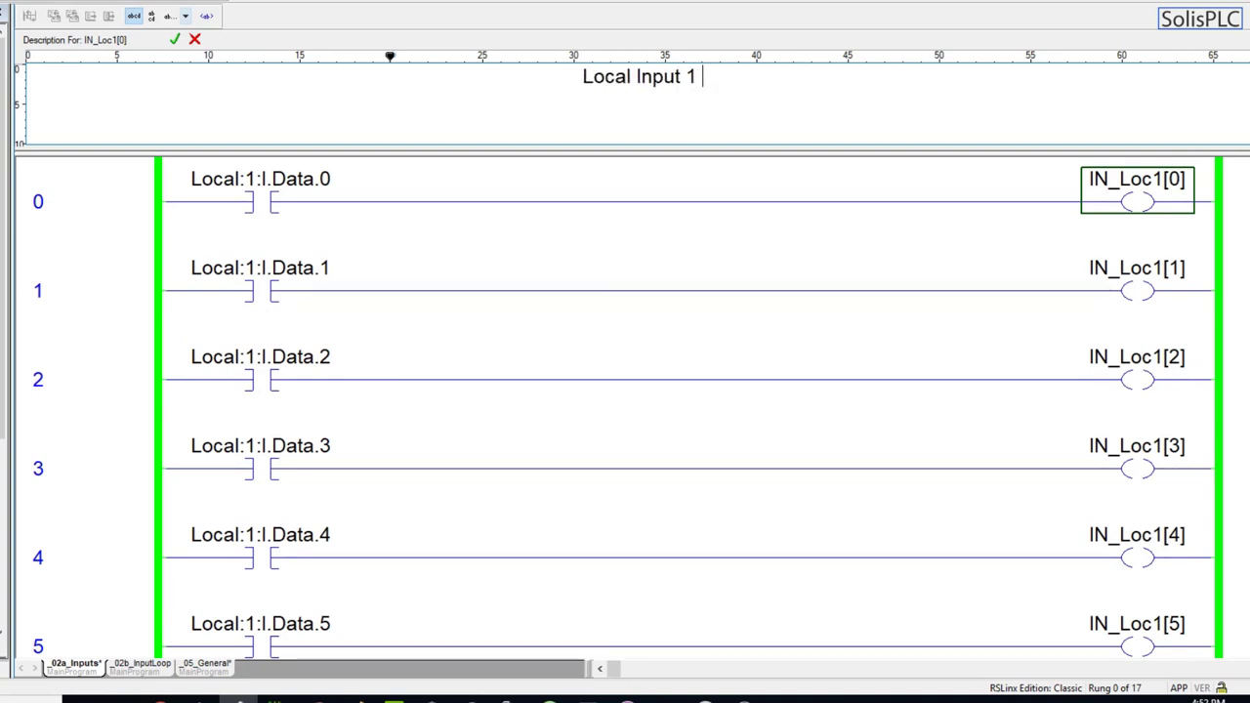
text(- Green)
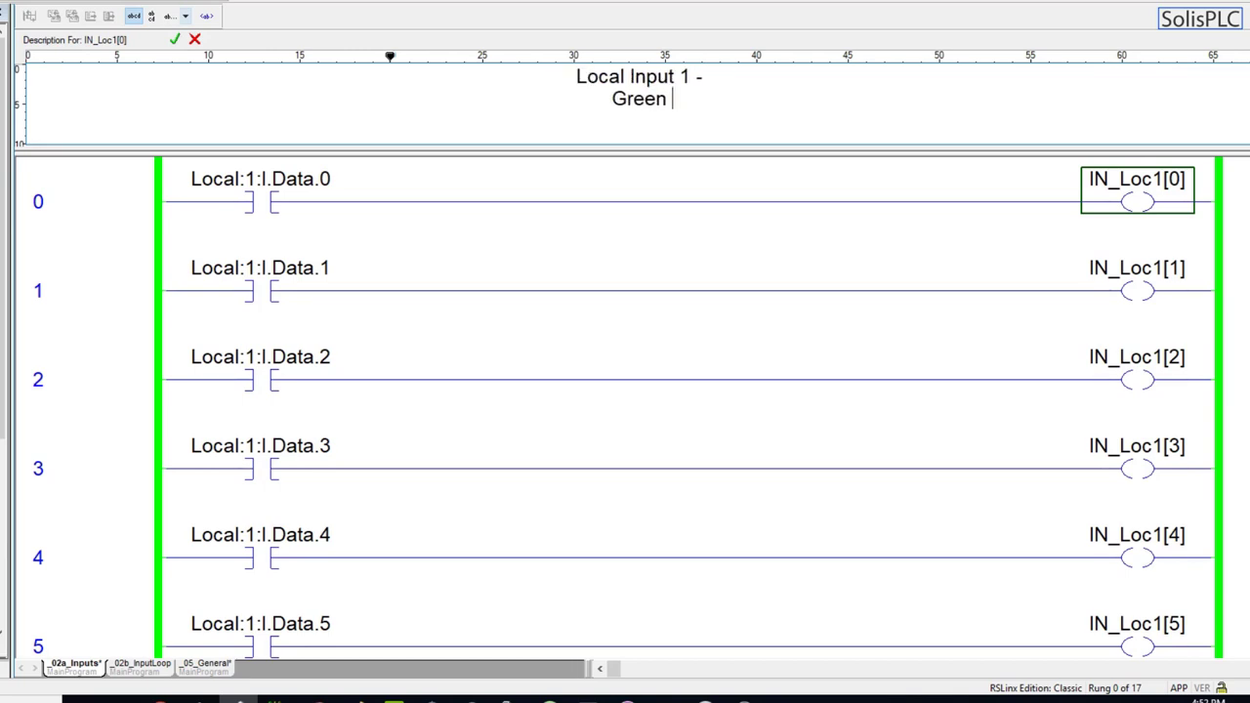
text(Pu)
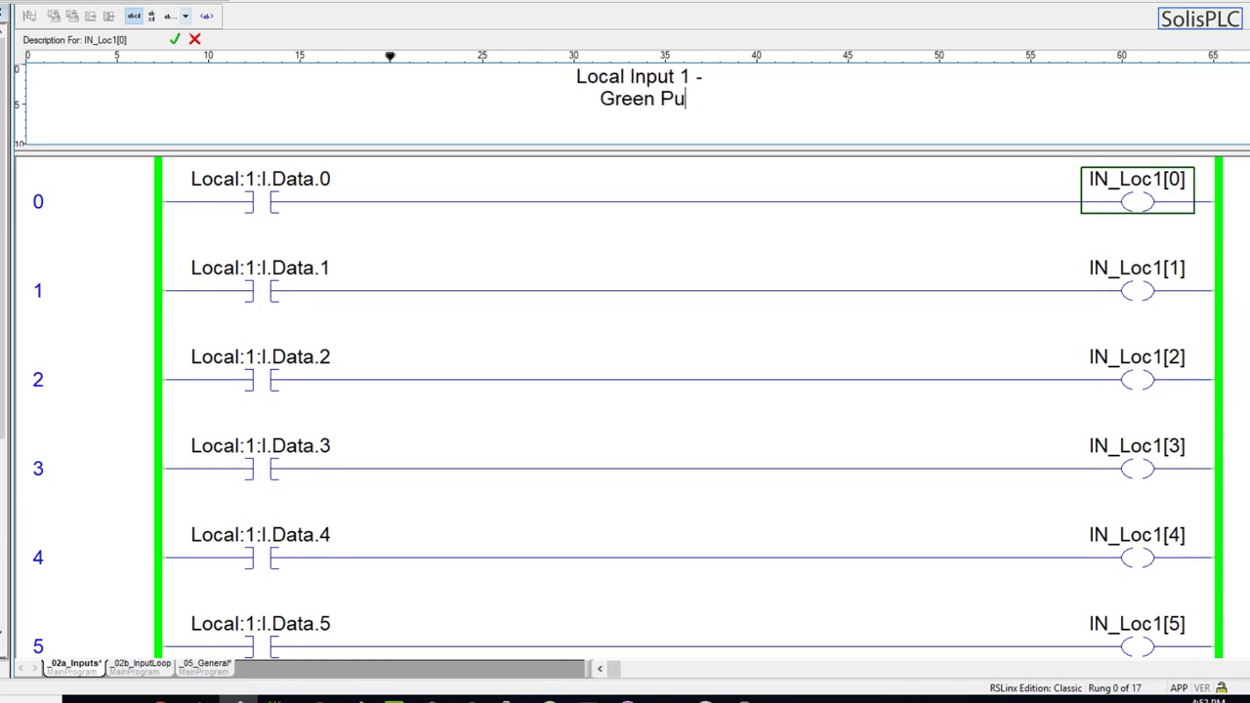
text(shbutton ON)
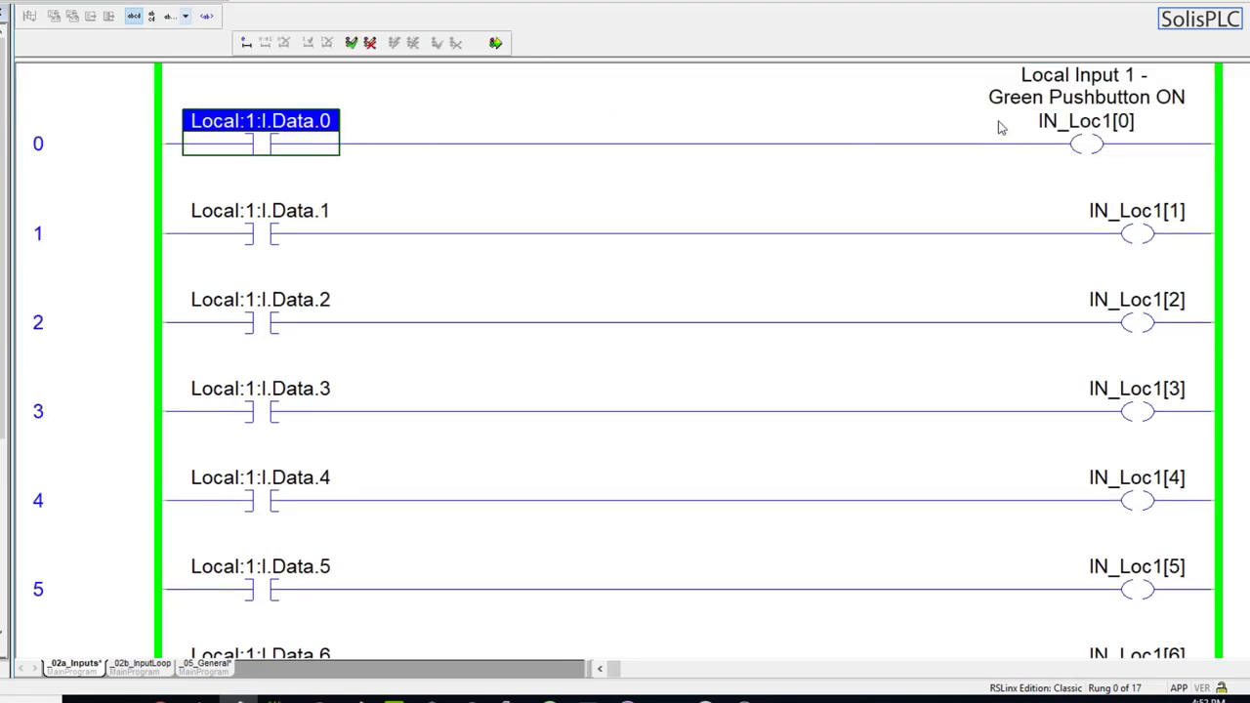
click(1086, 121)
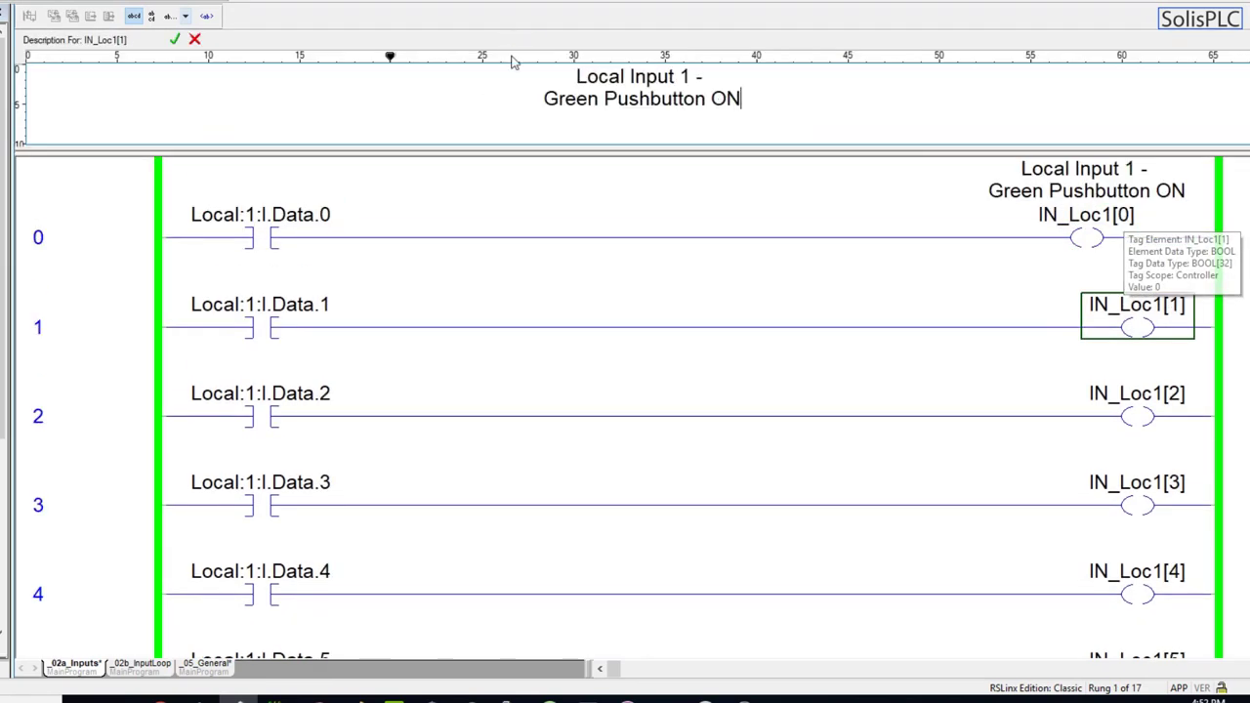
double_click(570, 98)
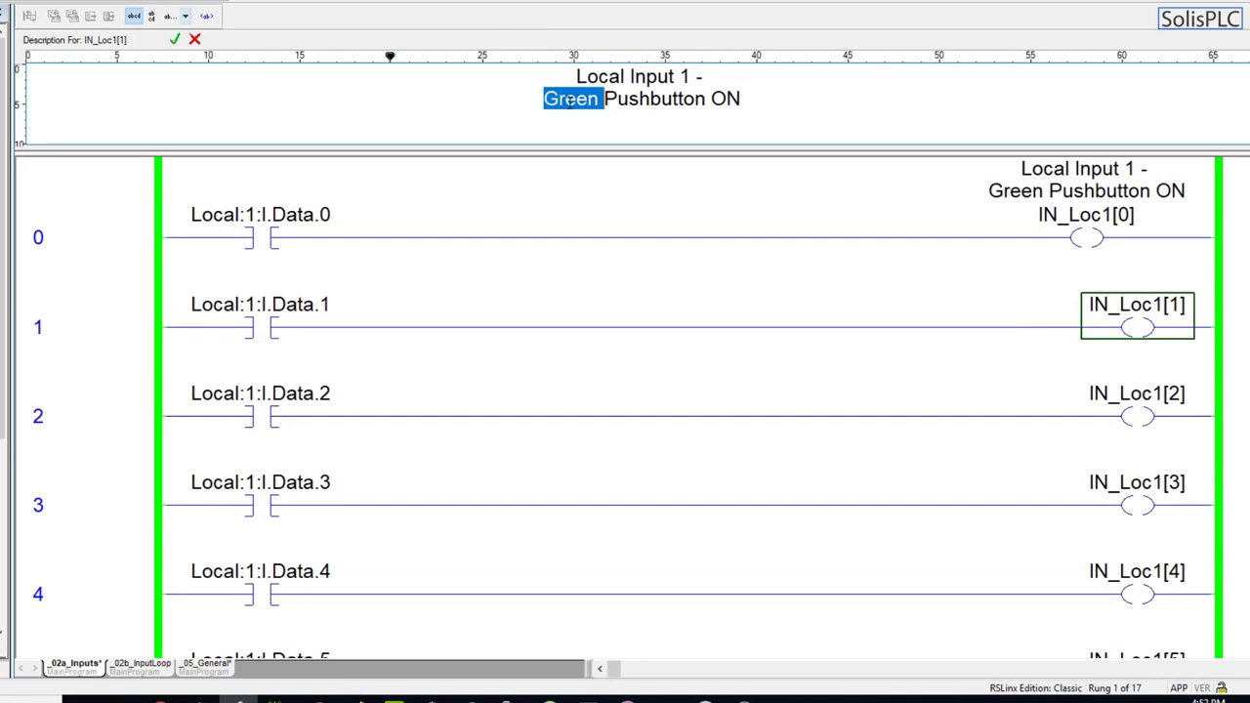
text(Yellow)
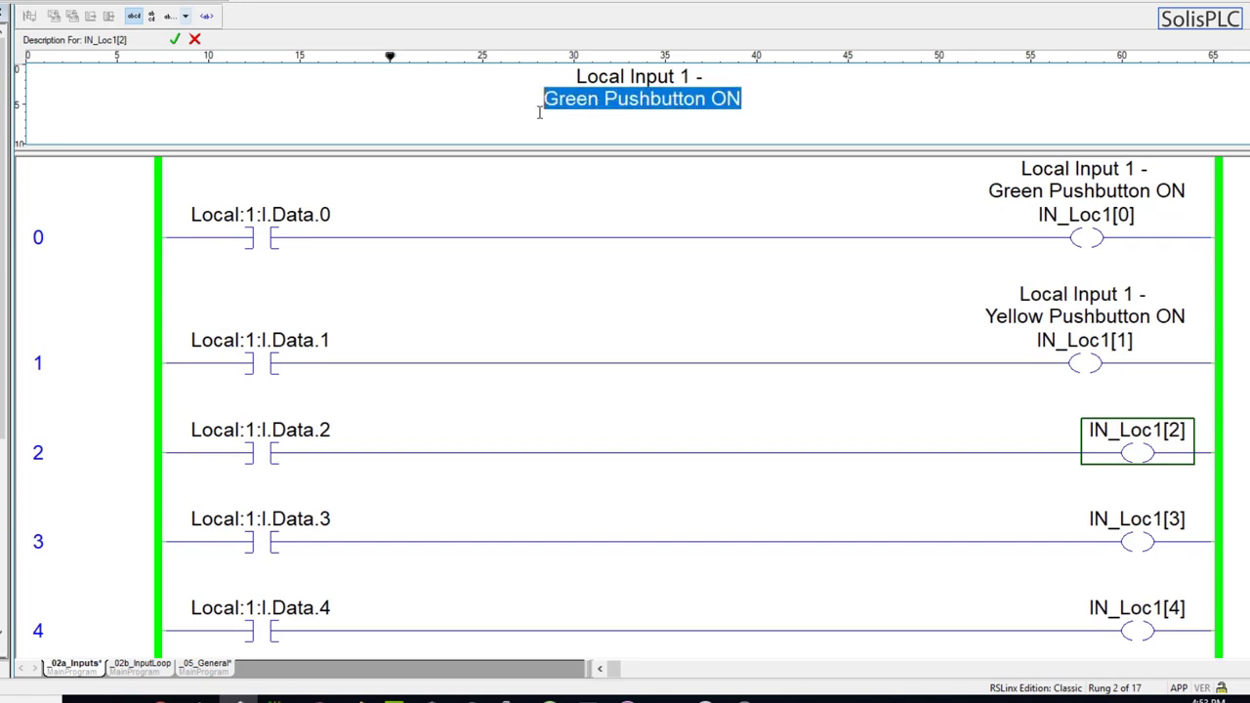
text(Motor)
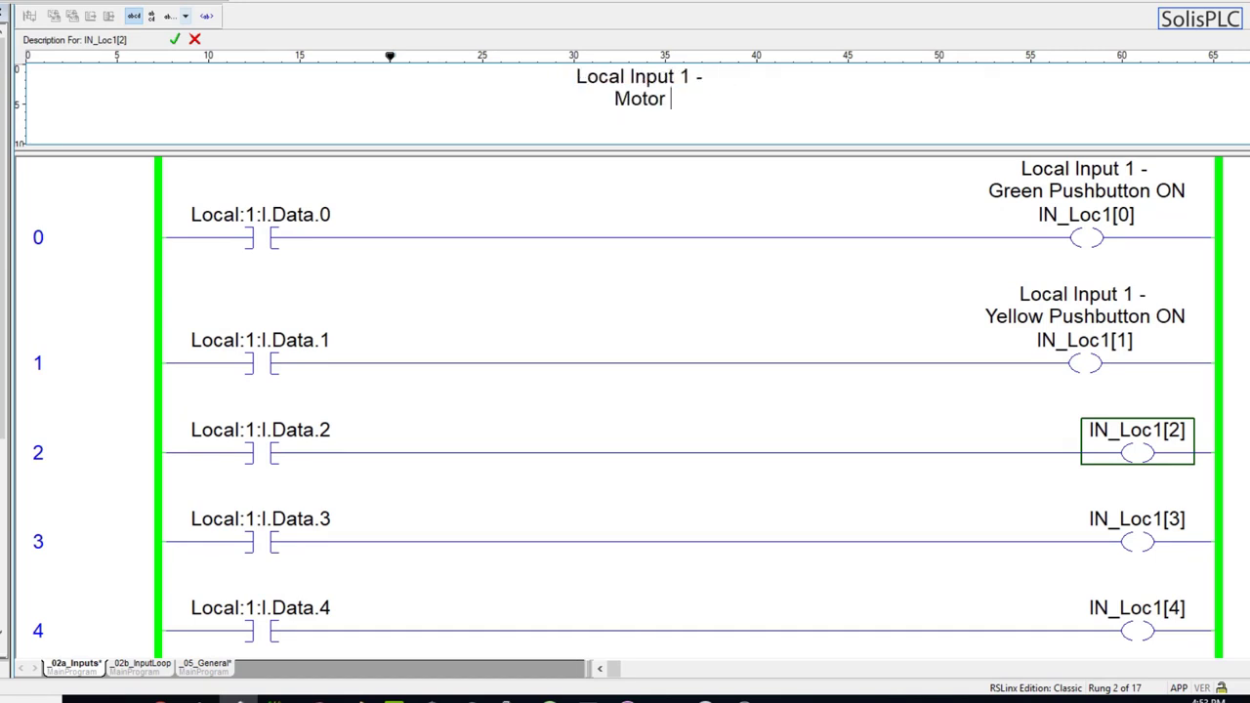
text(1 Running)
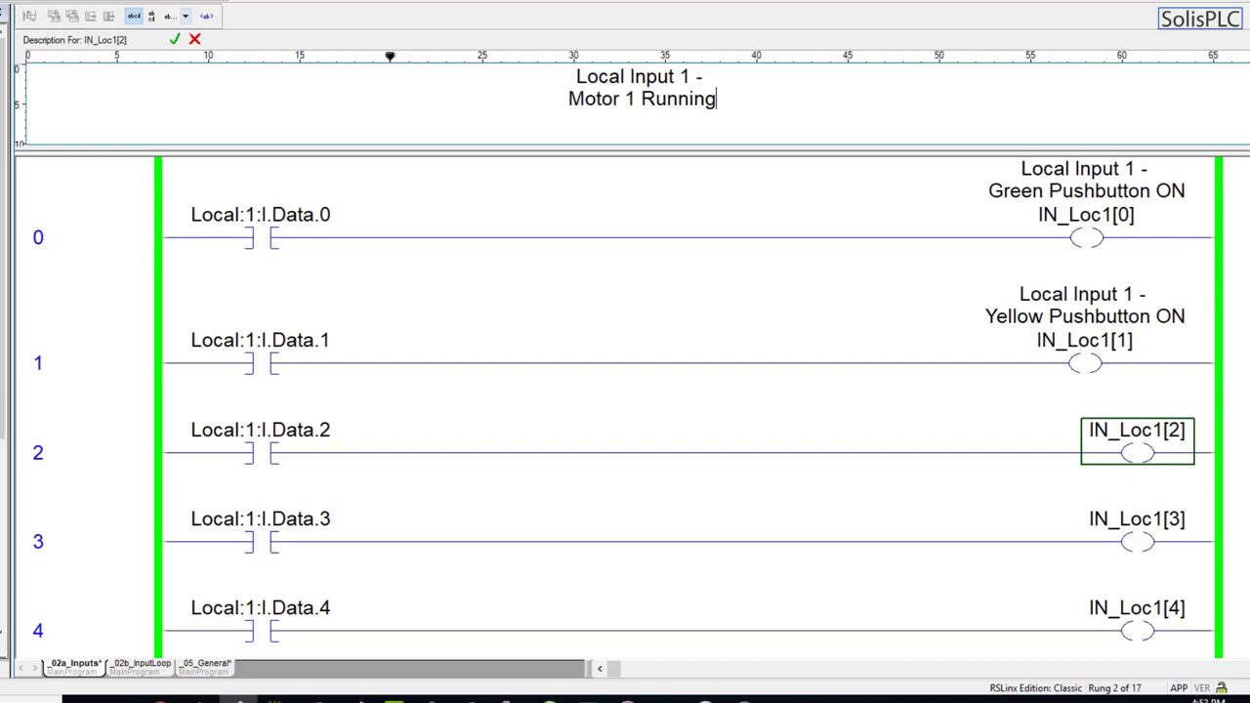
text(3)
click(1085, 316)
text(2)
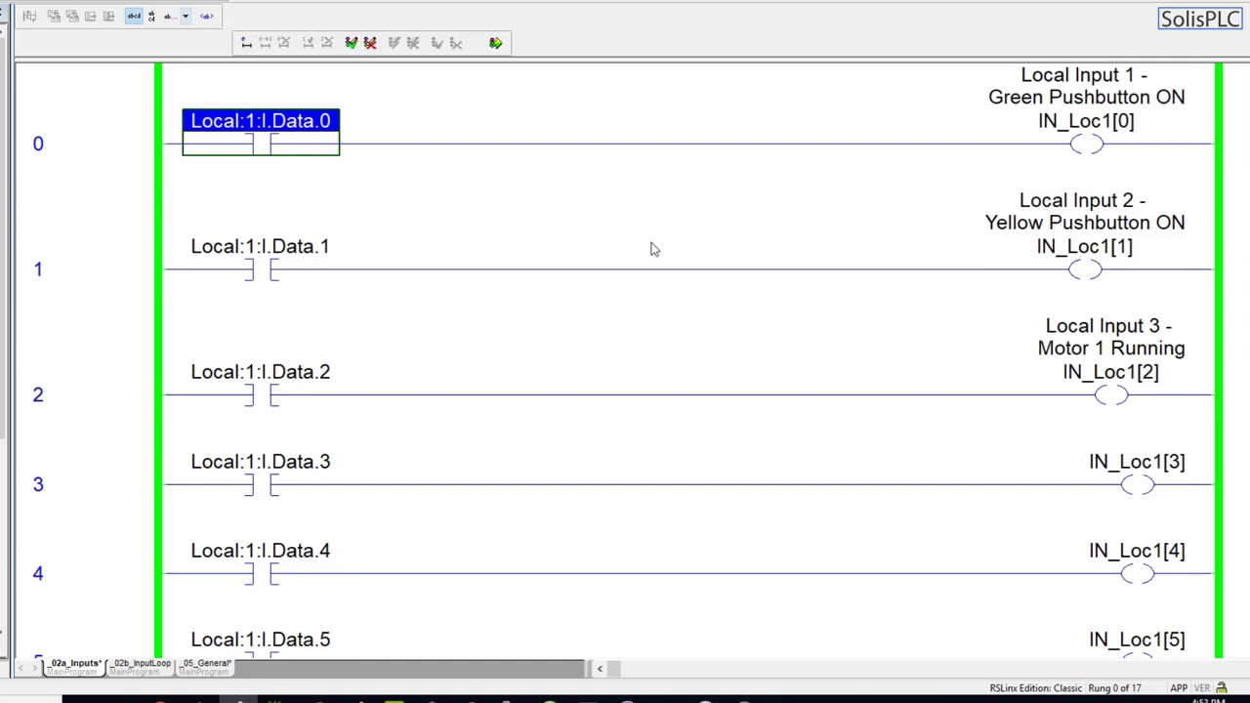
mouse_move(148, 336)
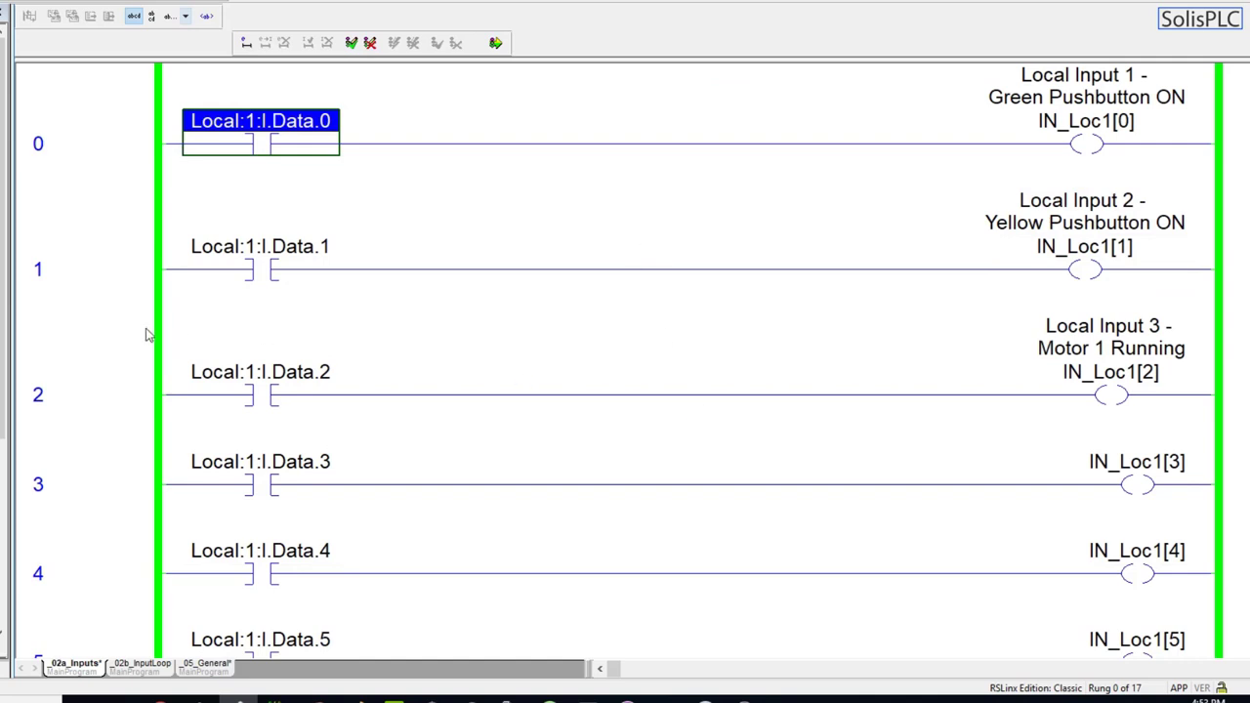
click(82, 269)
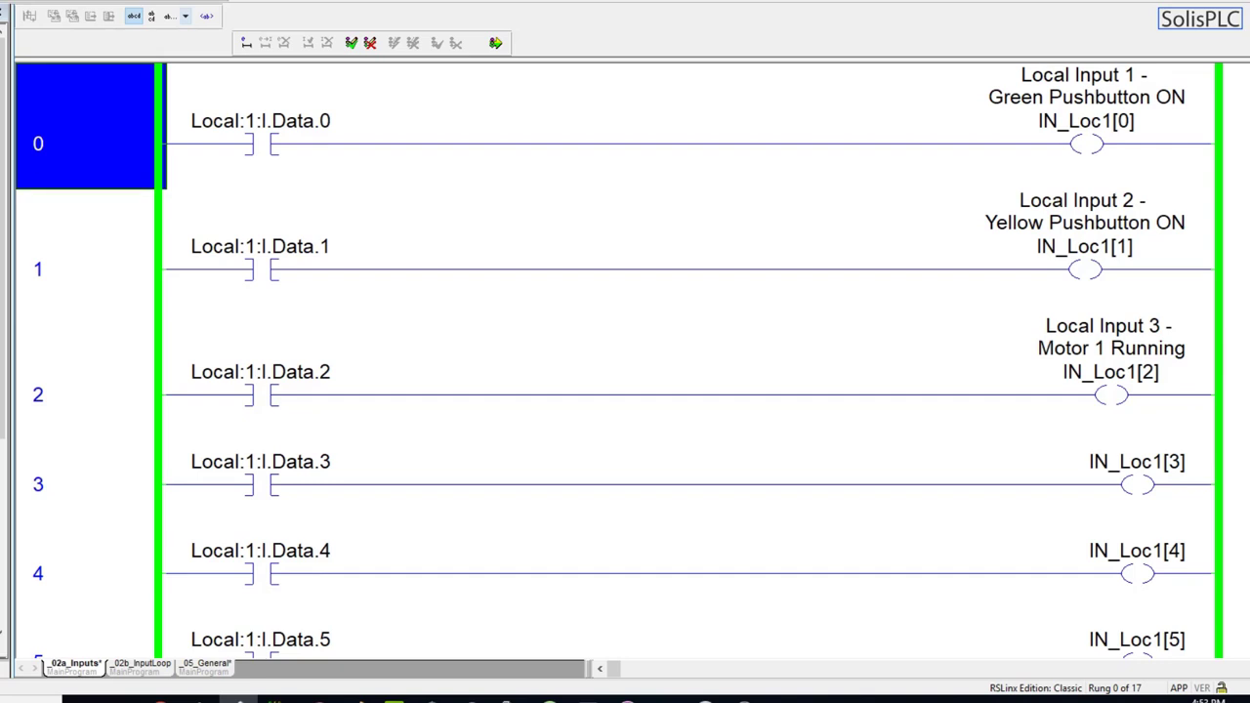
mouse_move(133, 187)
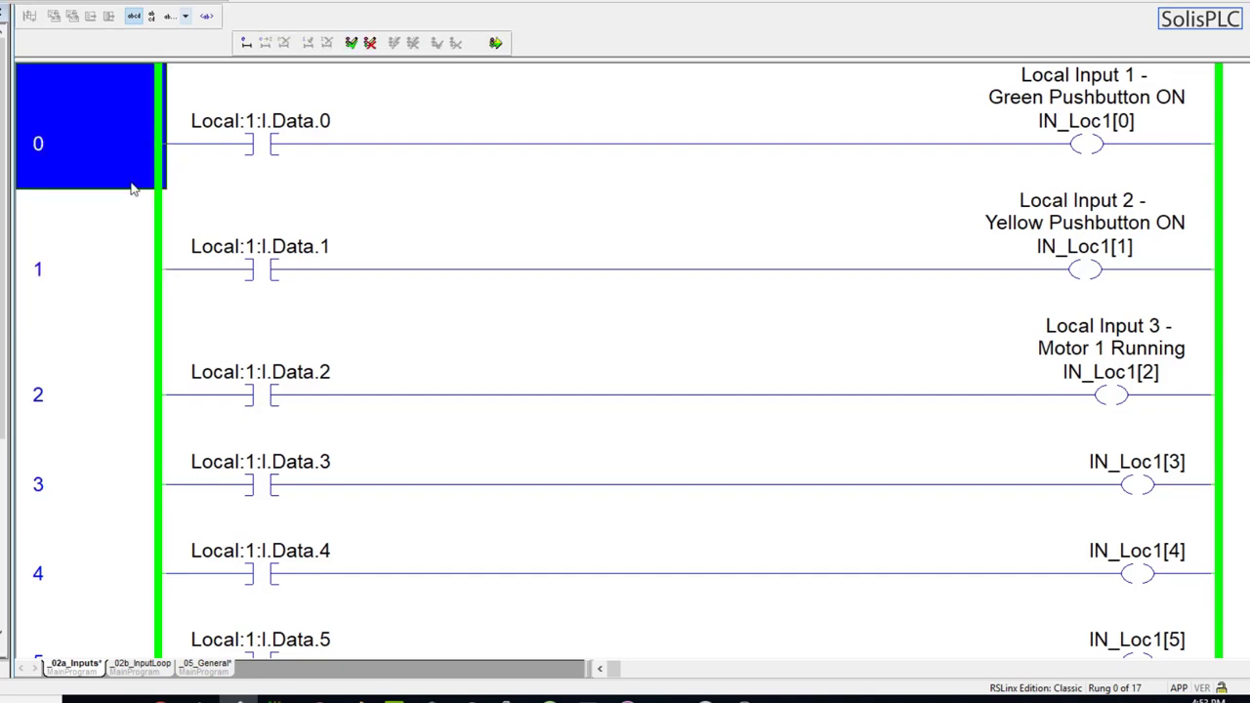
mouse_move(127, 236)
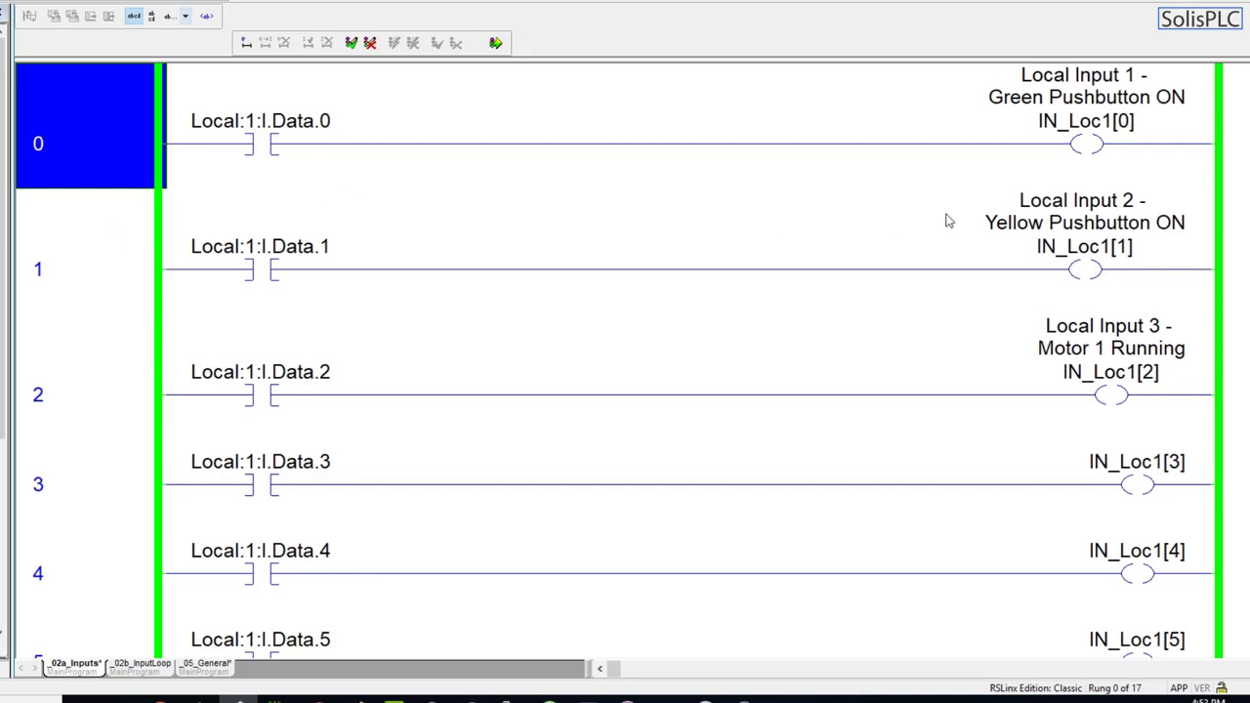
click(1086, 121)
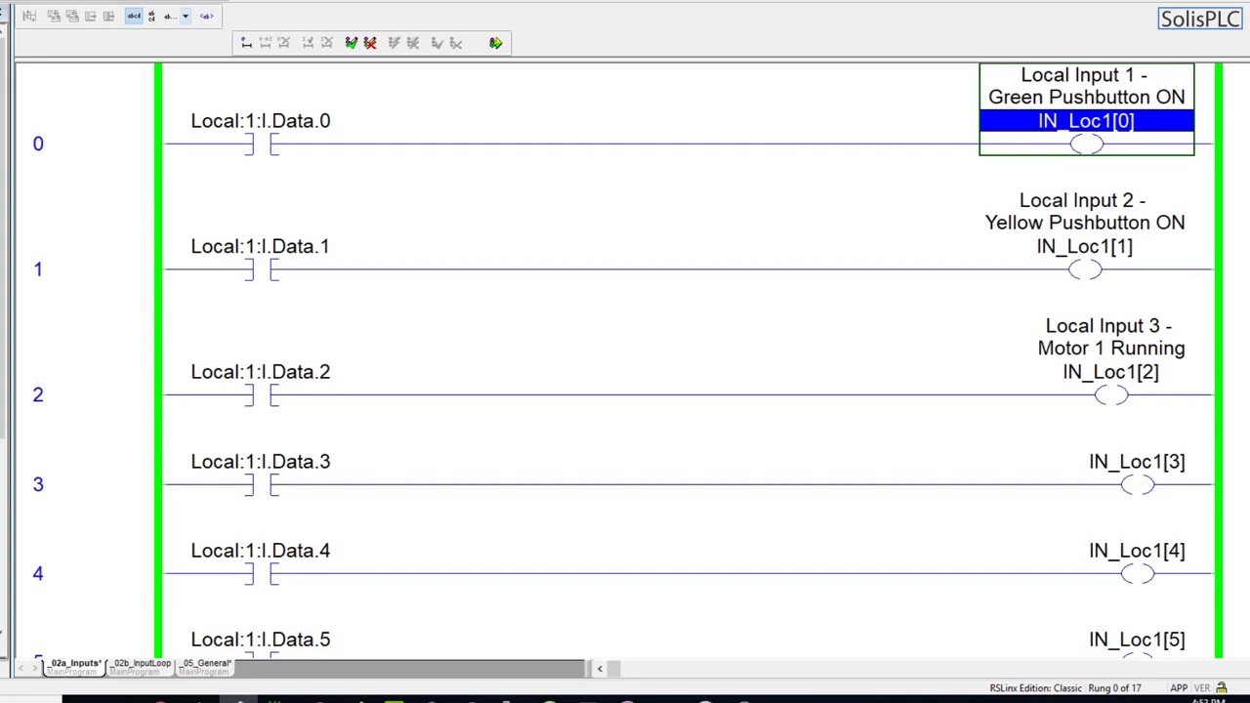
click(203, 664)
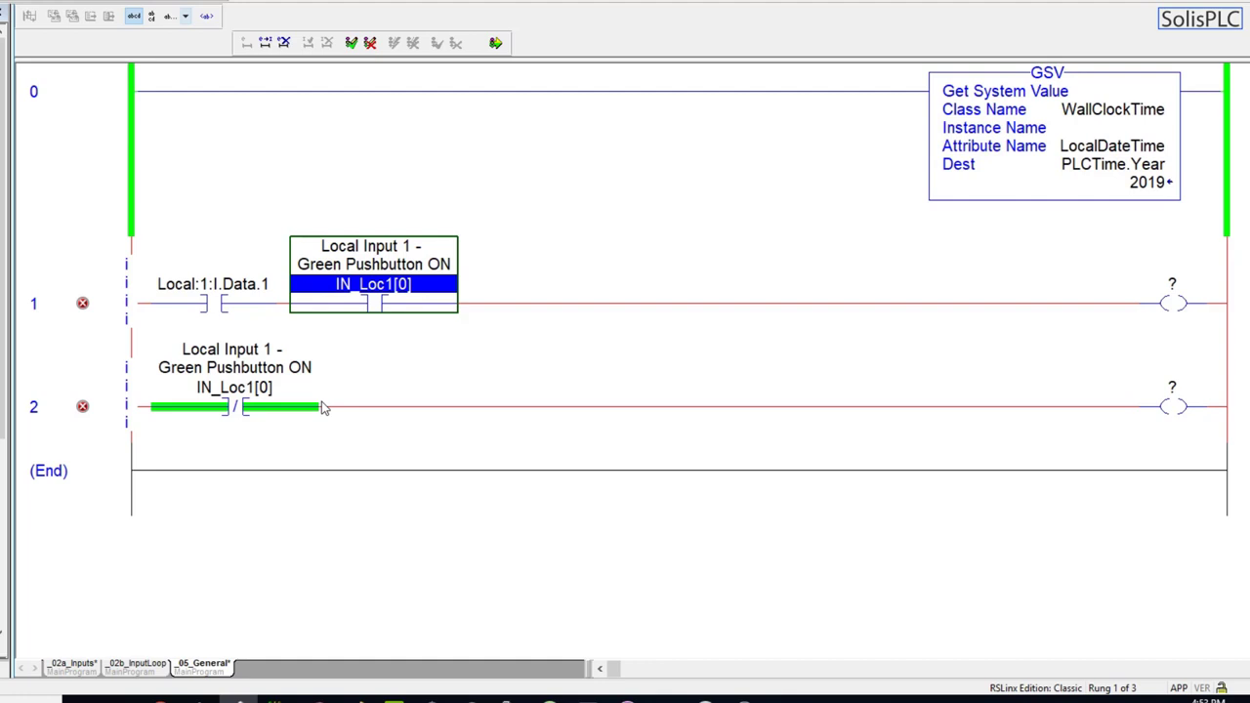
mouse_move(214, 399)
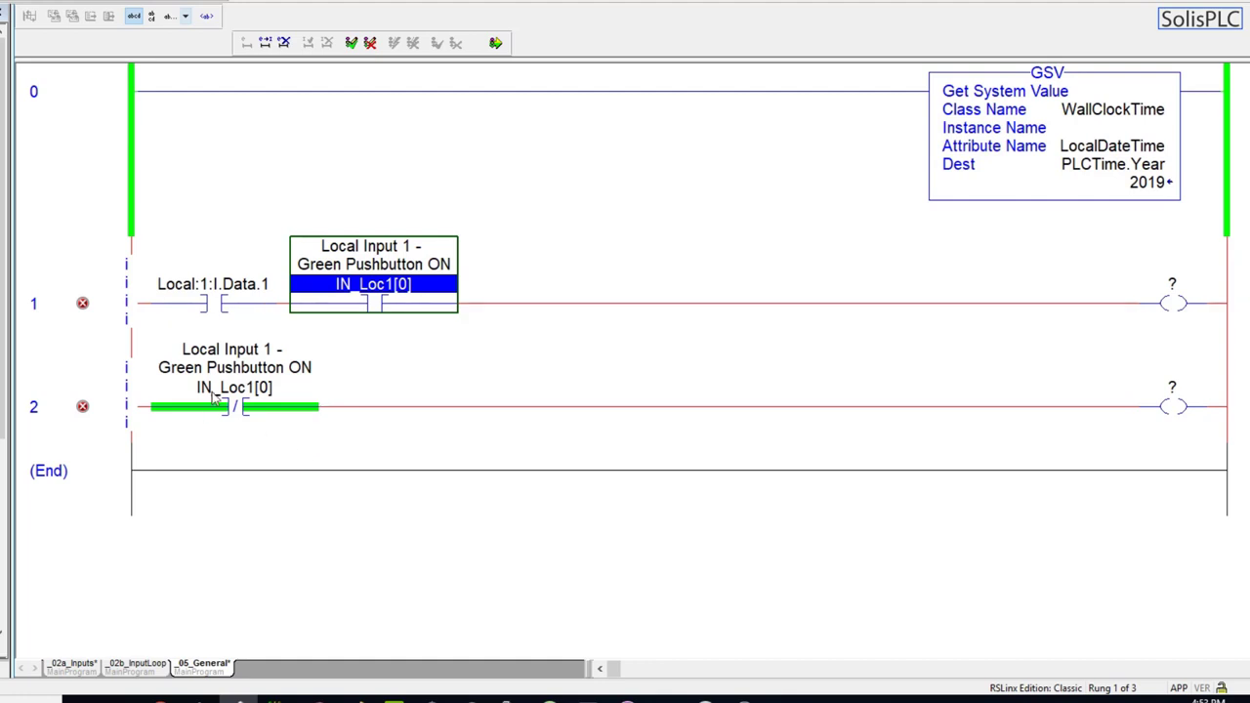
mouse_move(219, 400)
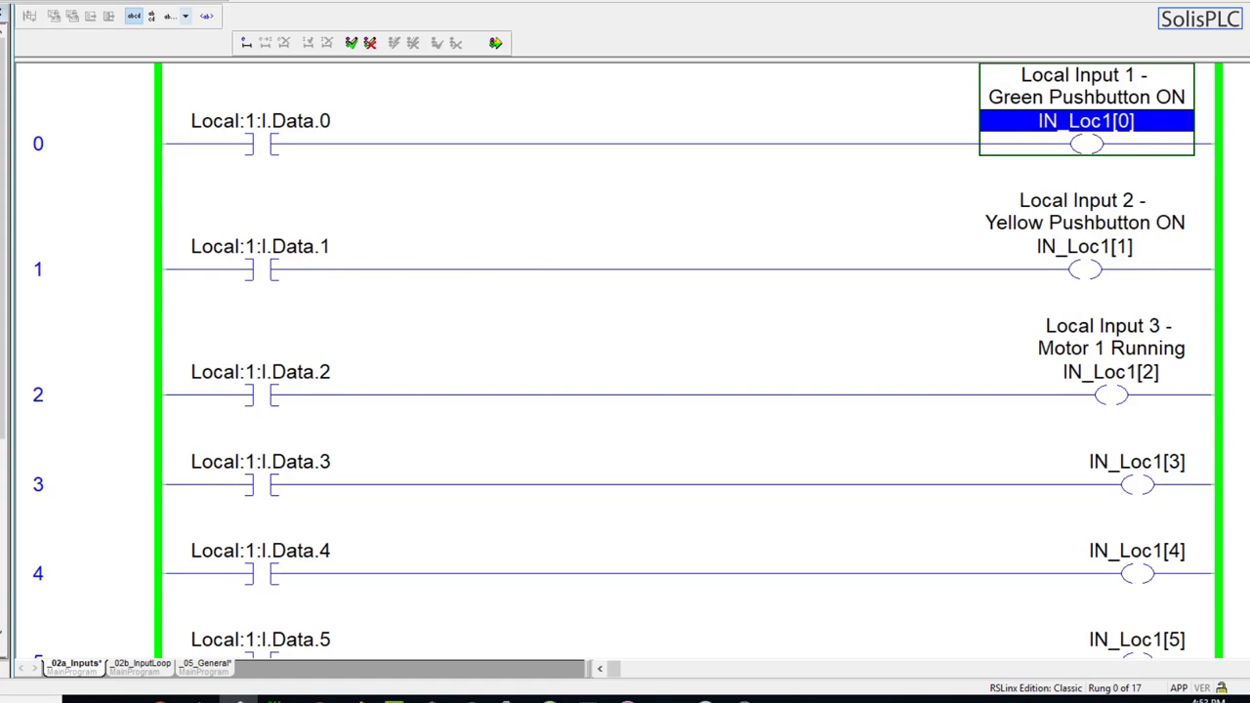
click(139, 664)
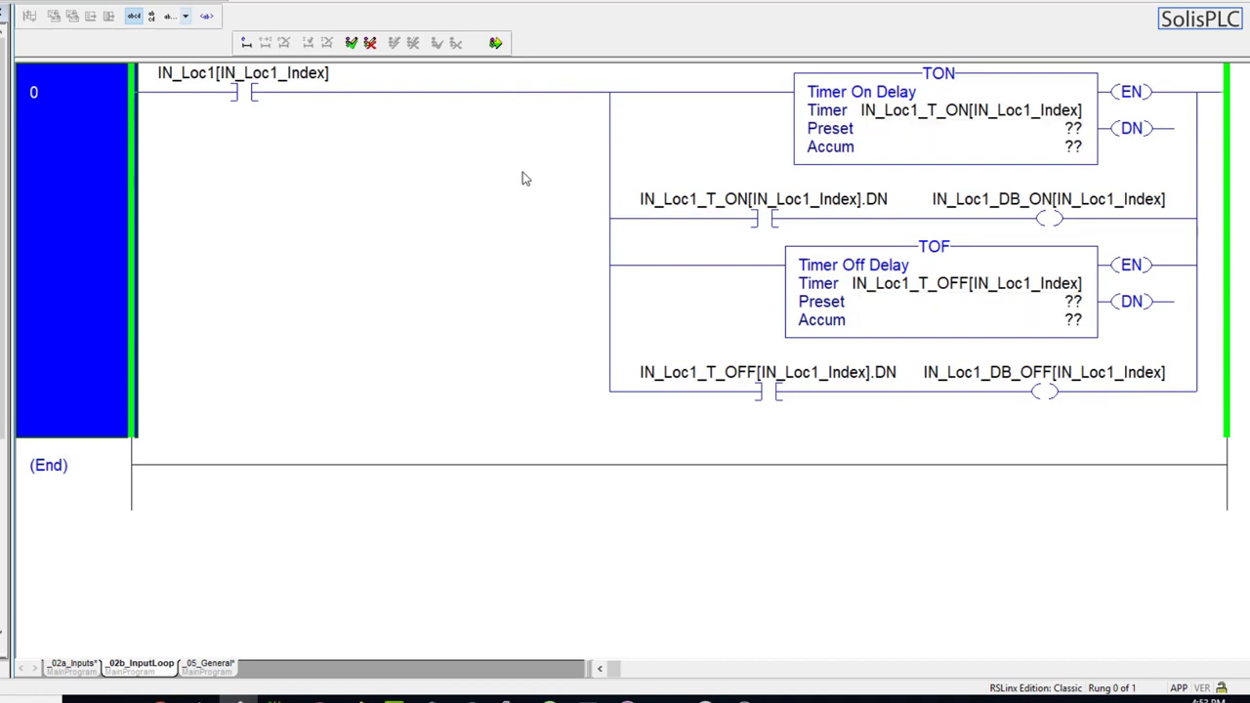
mouse_move(617, 300)
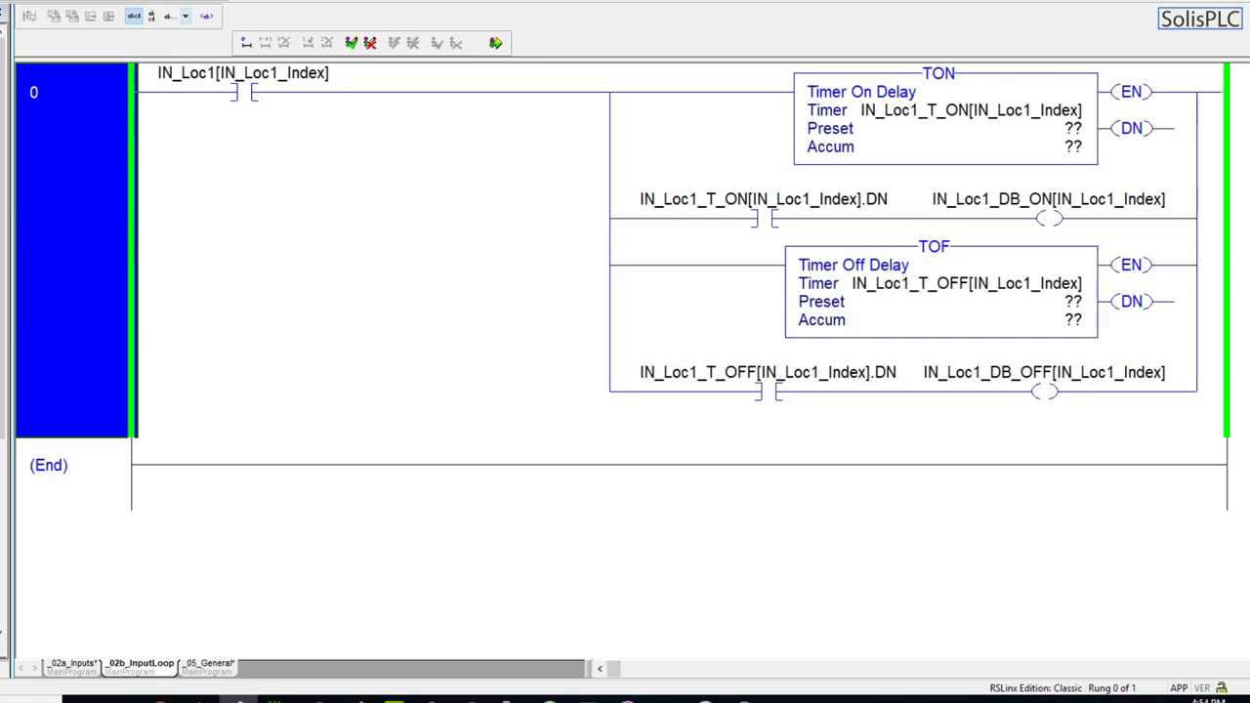
click(71, 664)
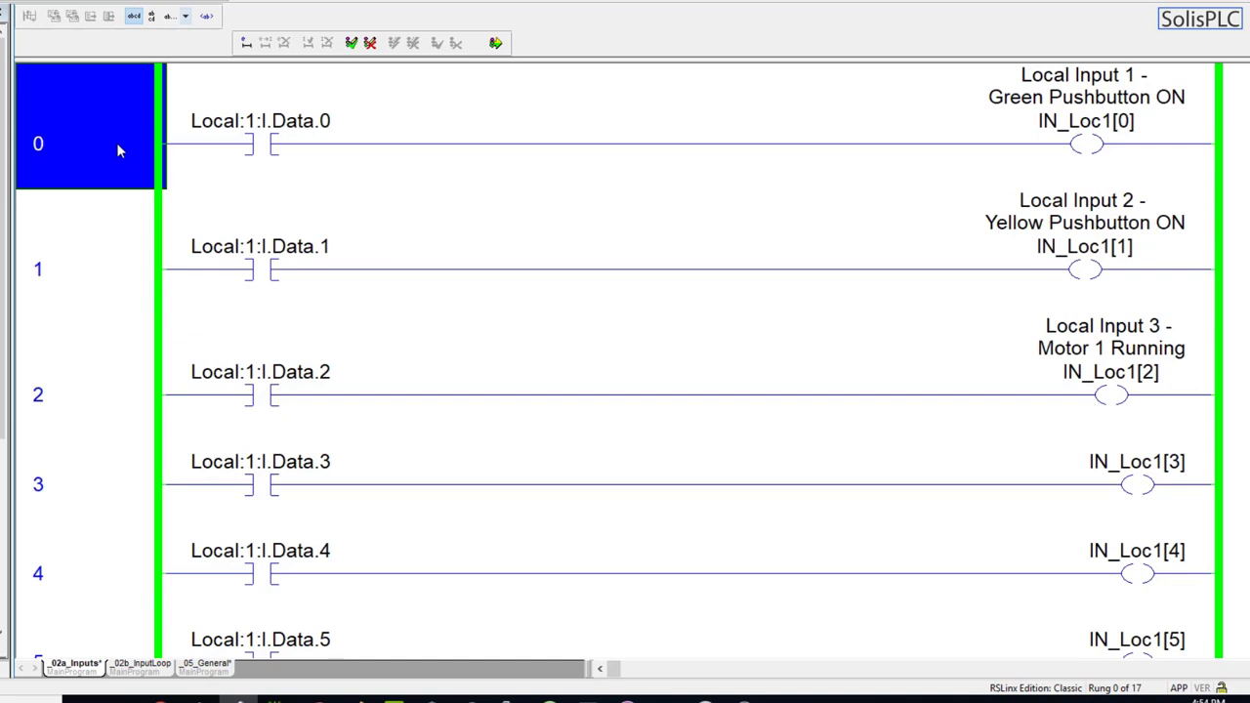
mouse_move(133, 144)
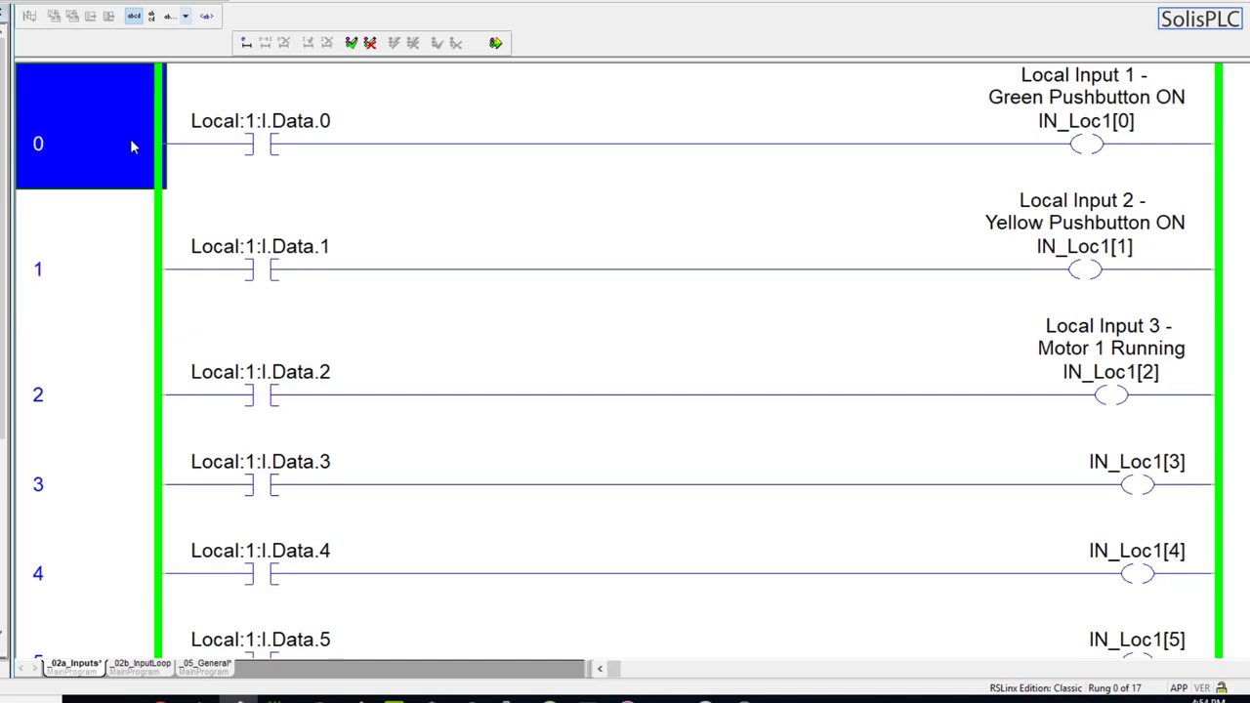
mouse_move(316, 145)
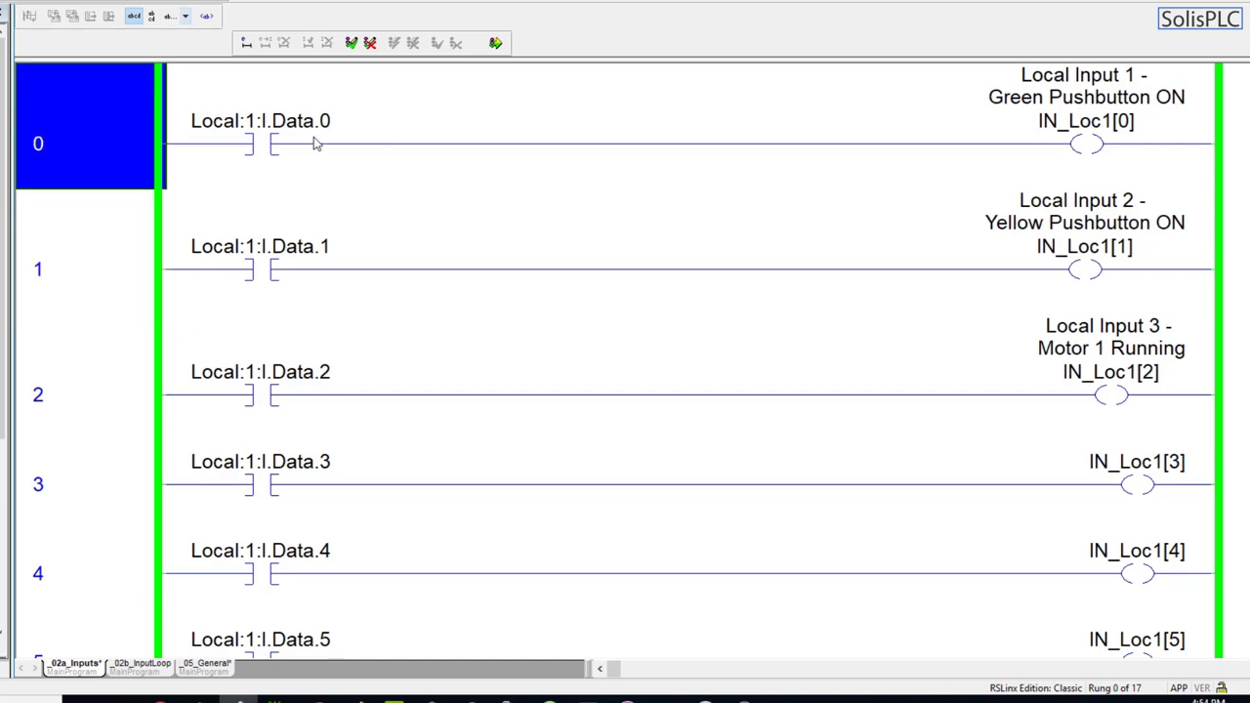
click(1085, 121)
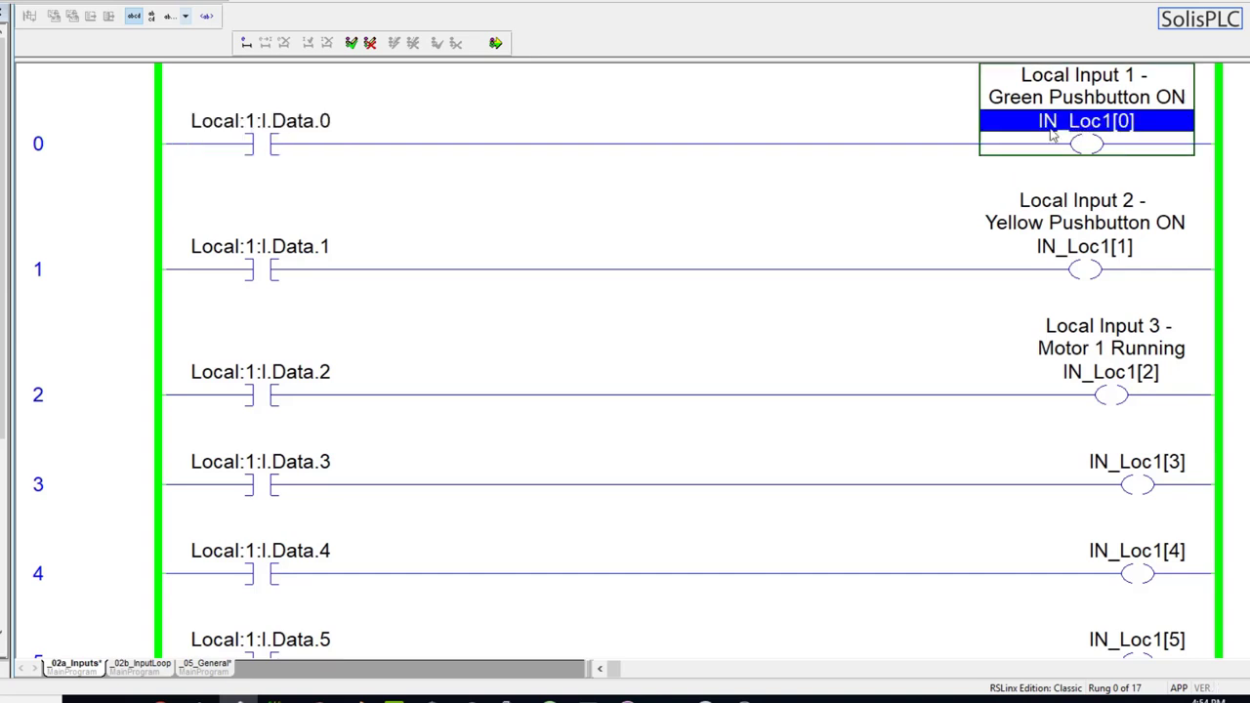
mouse_move(322, 172)
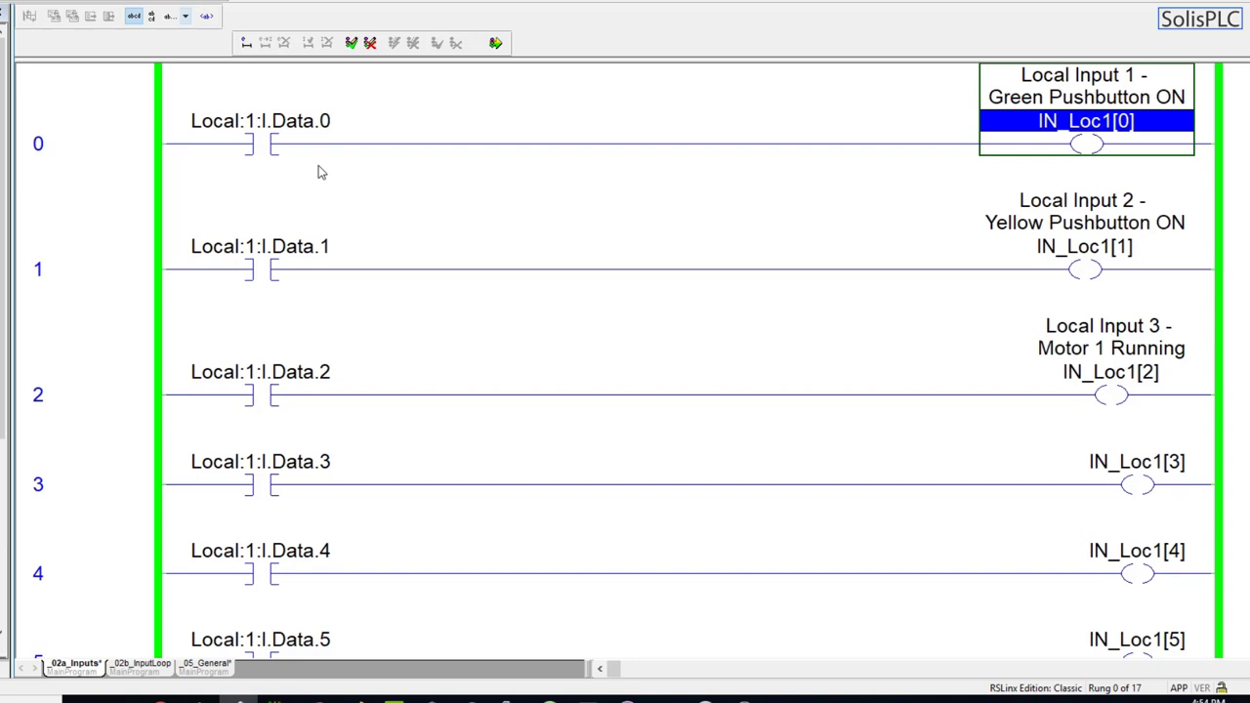
mouse_move(291, 156)
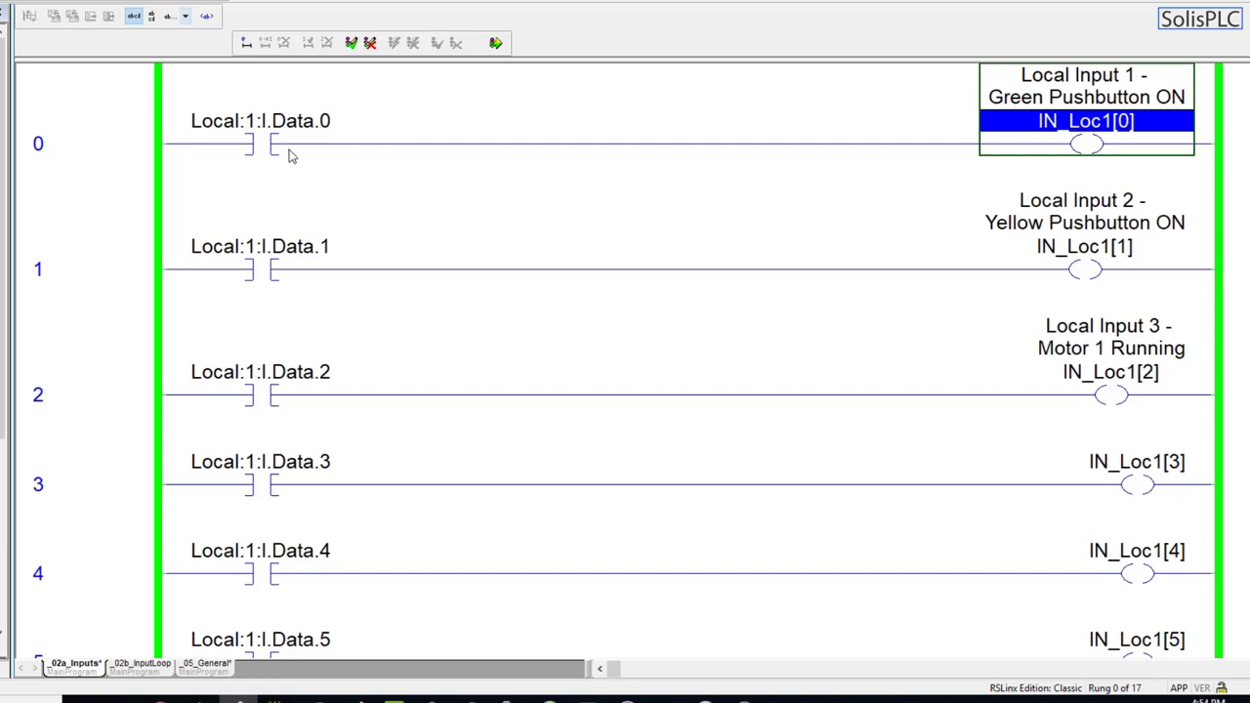
scroll(down, 3)
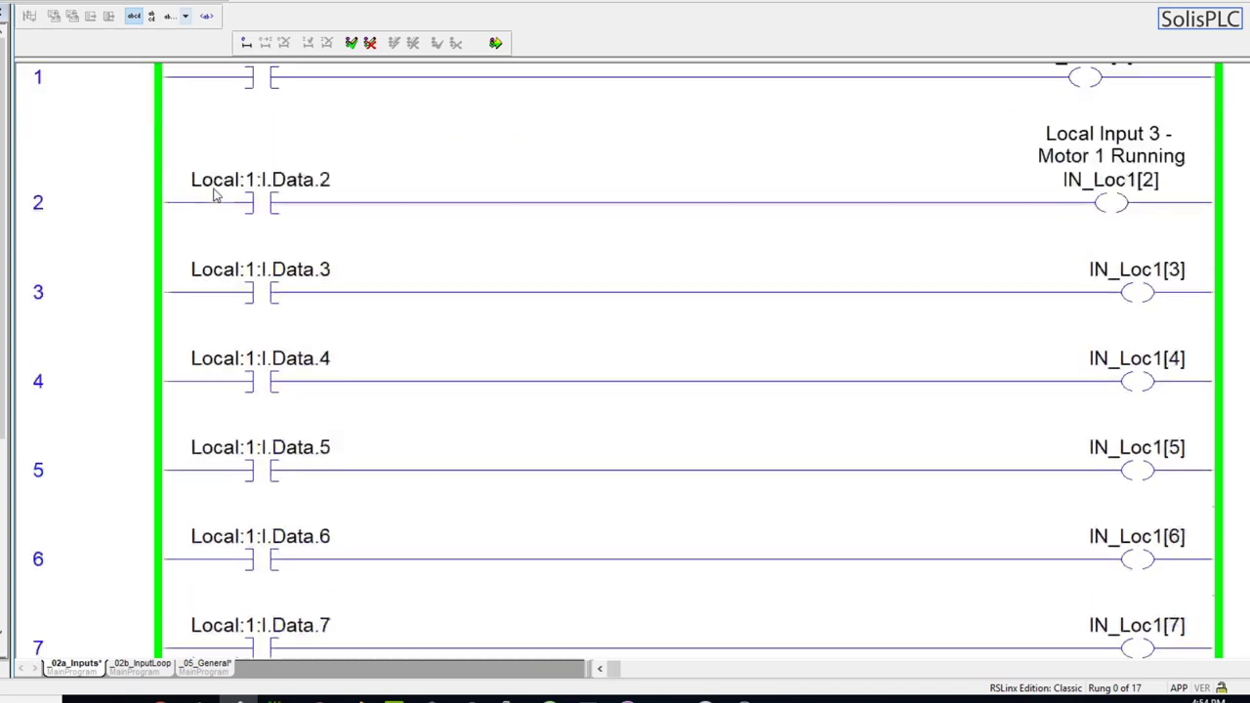
scroll(up, 3)
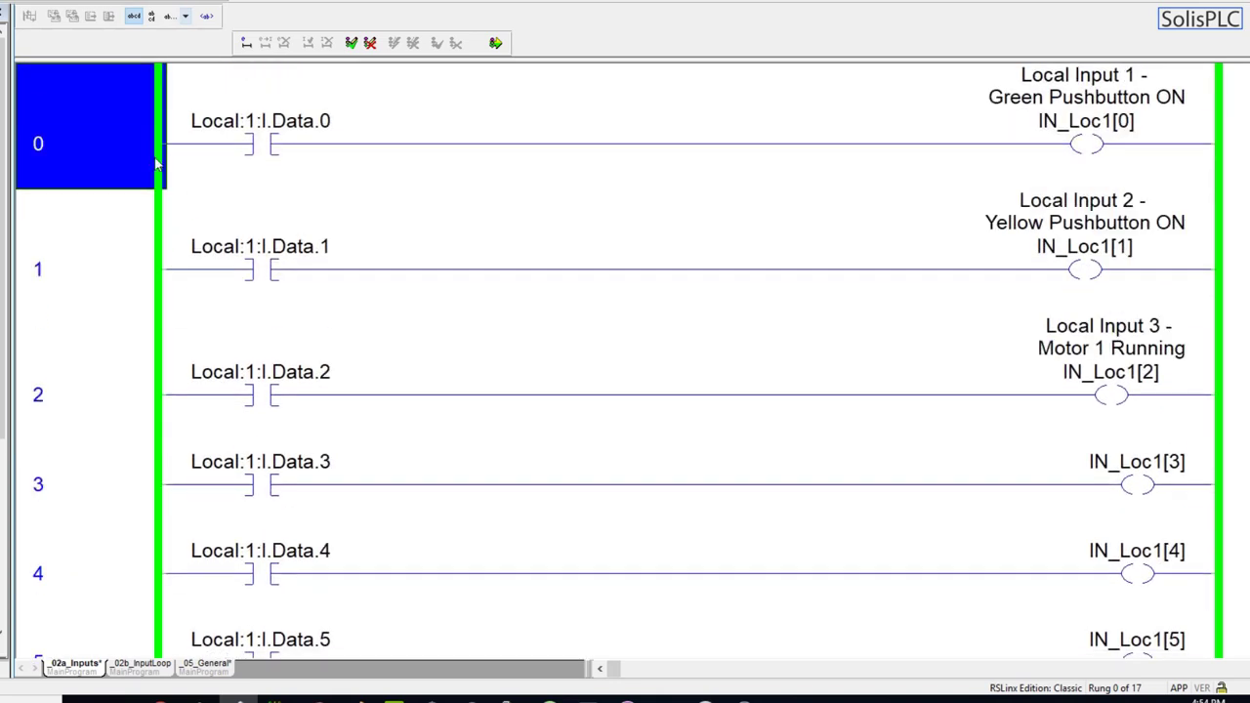
mouse_move(832, 164)
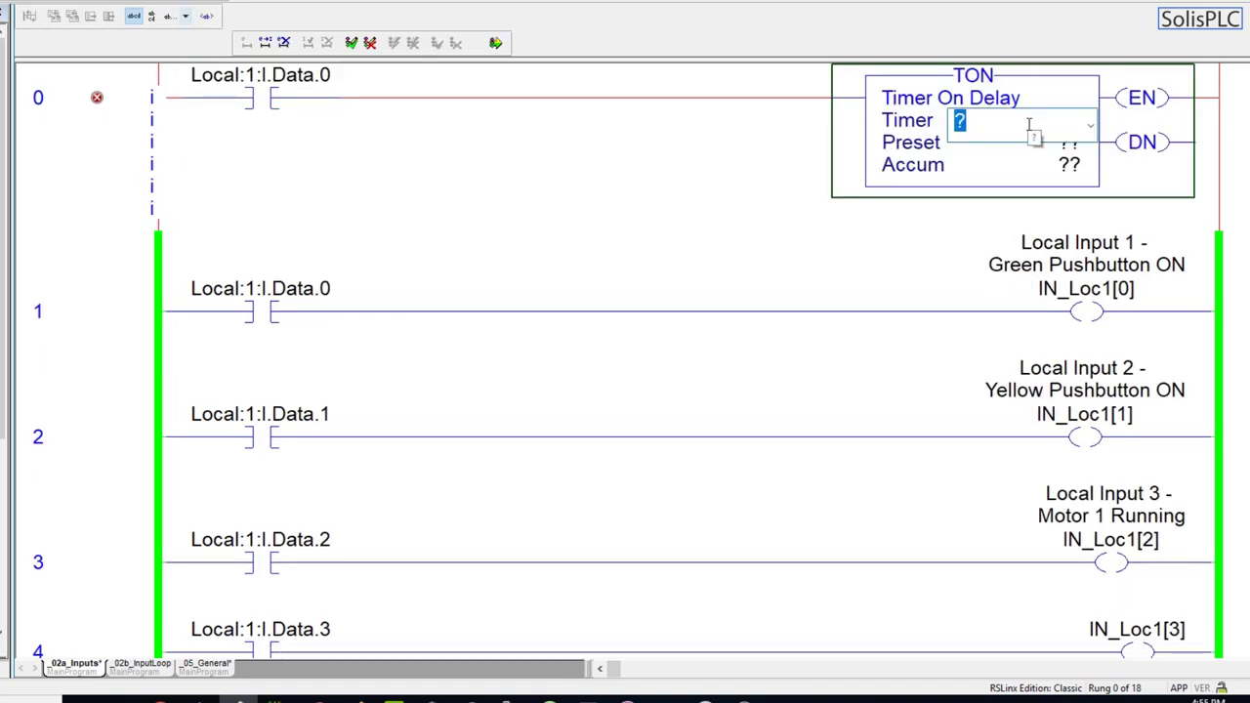
- Name the TON LocalDebounceTimer, add a LocalDebounceTimer.dn branch contact, and create the timer tag
text(LocalDebounceTimer)
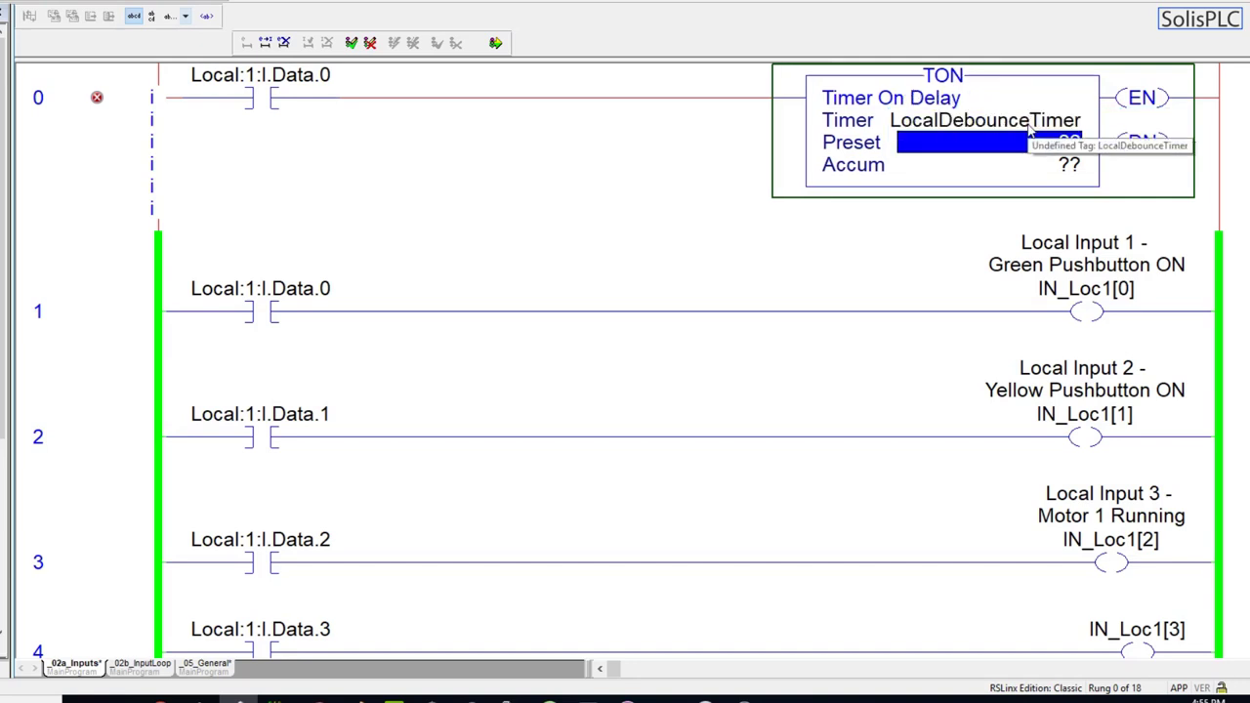
click(261, 88)
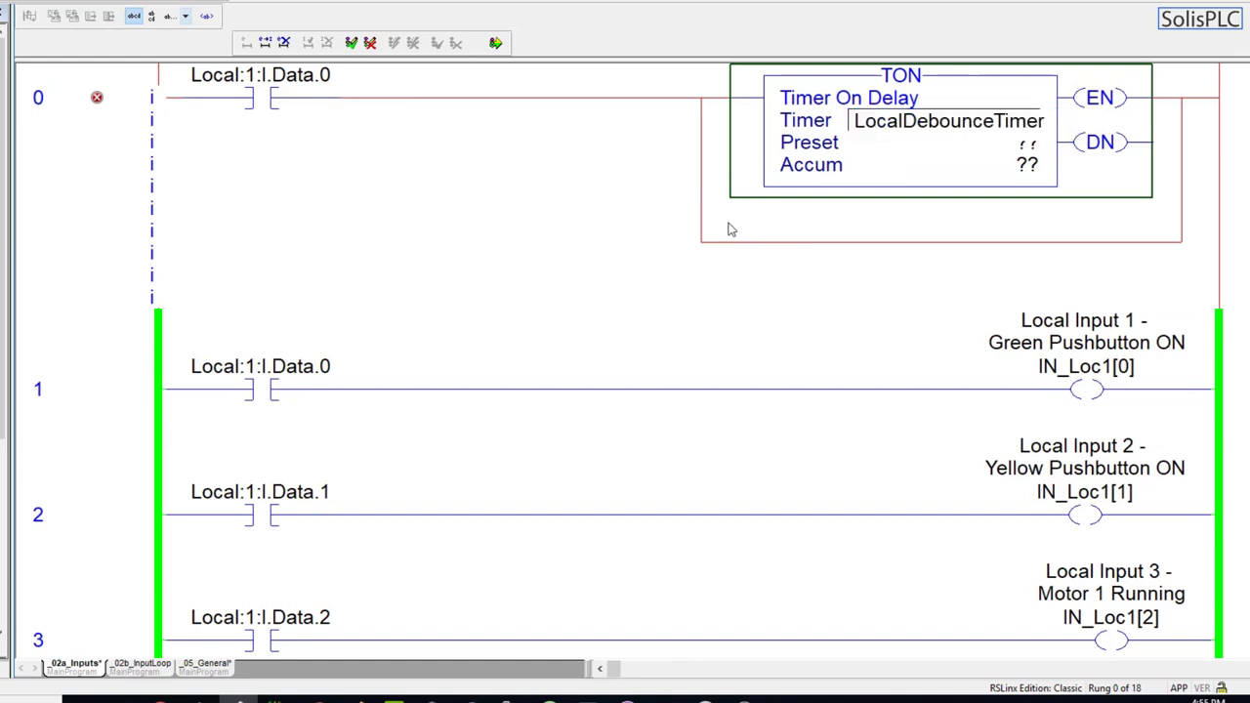
click(769, 230)
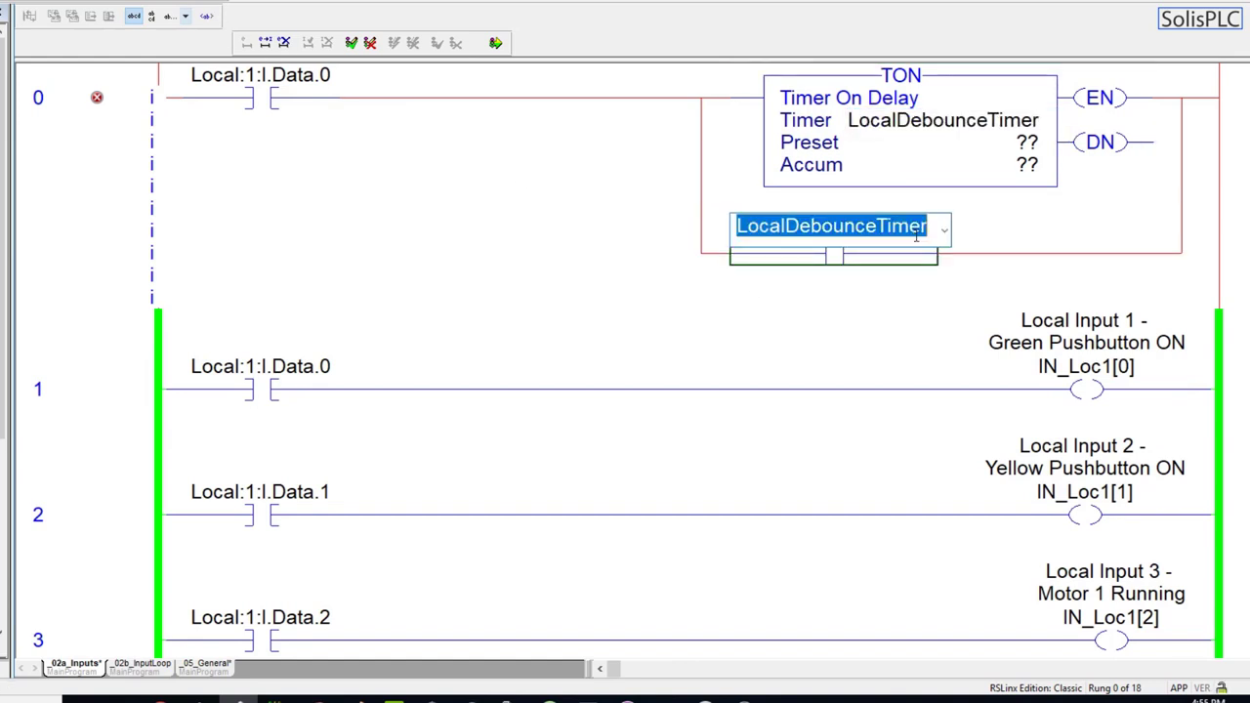
text(.dn)
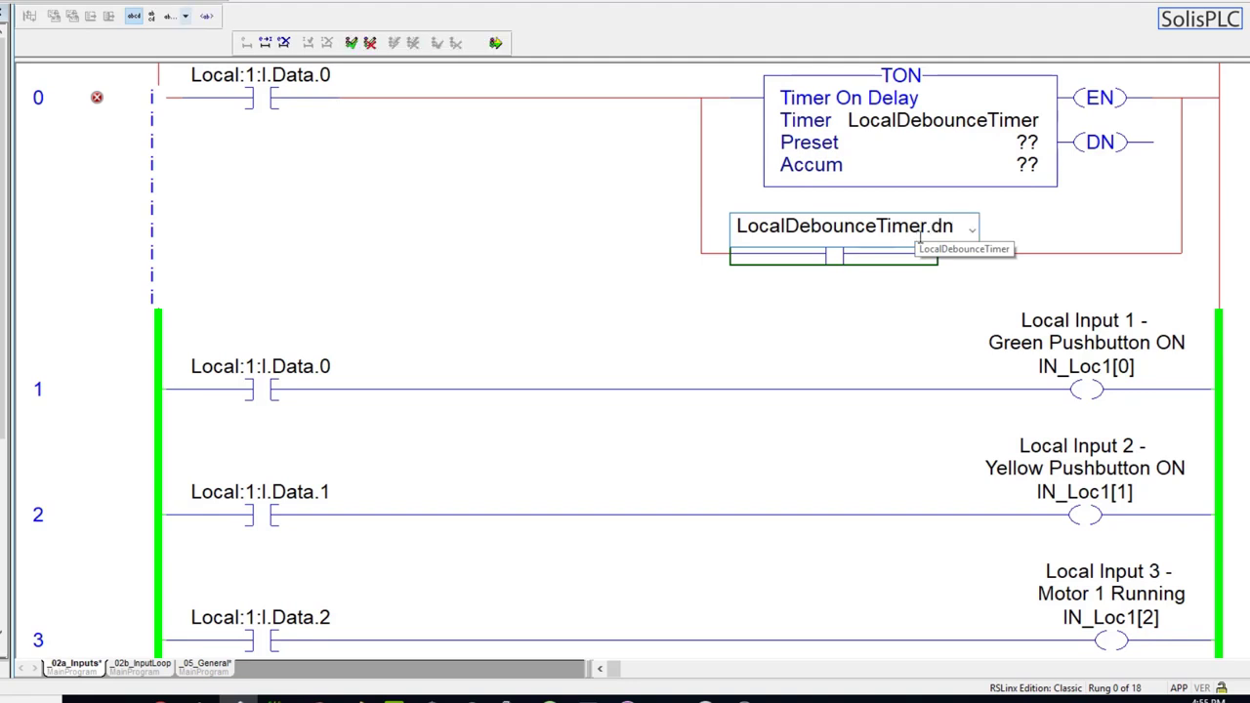
click(941, 141)
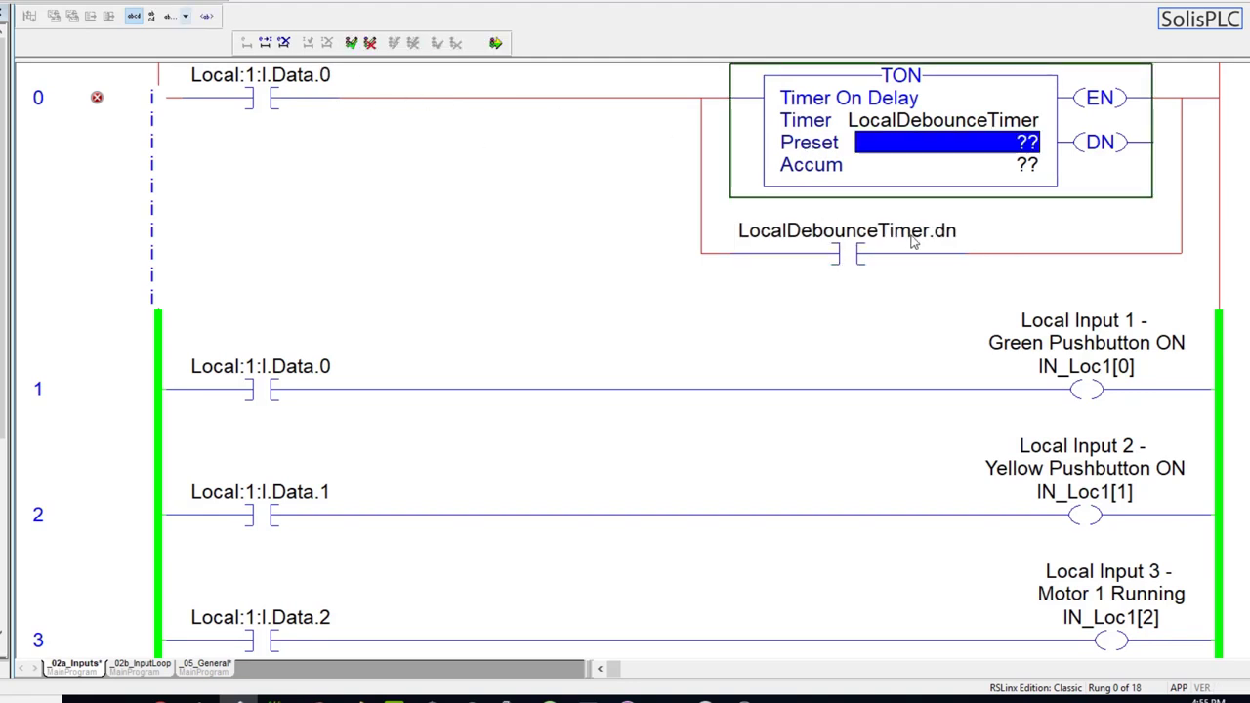
right_click(941, 122)
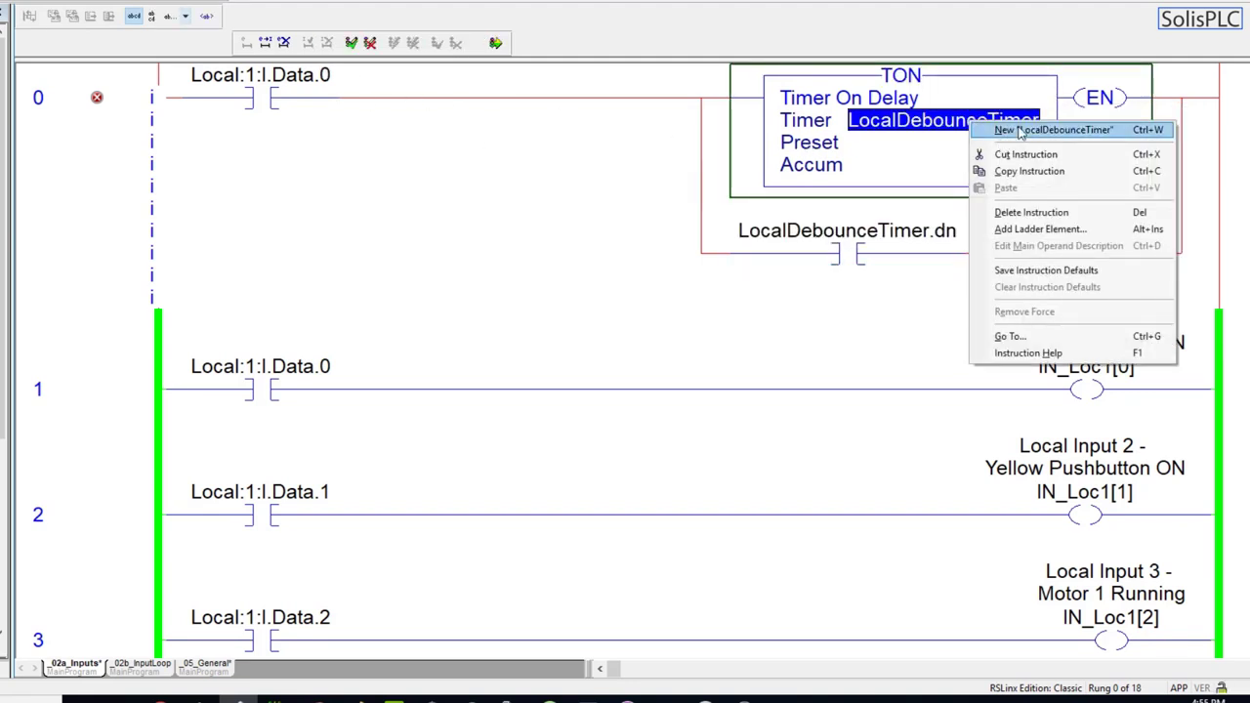
click(1054, 129)
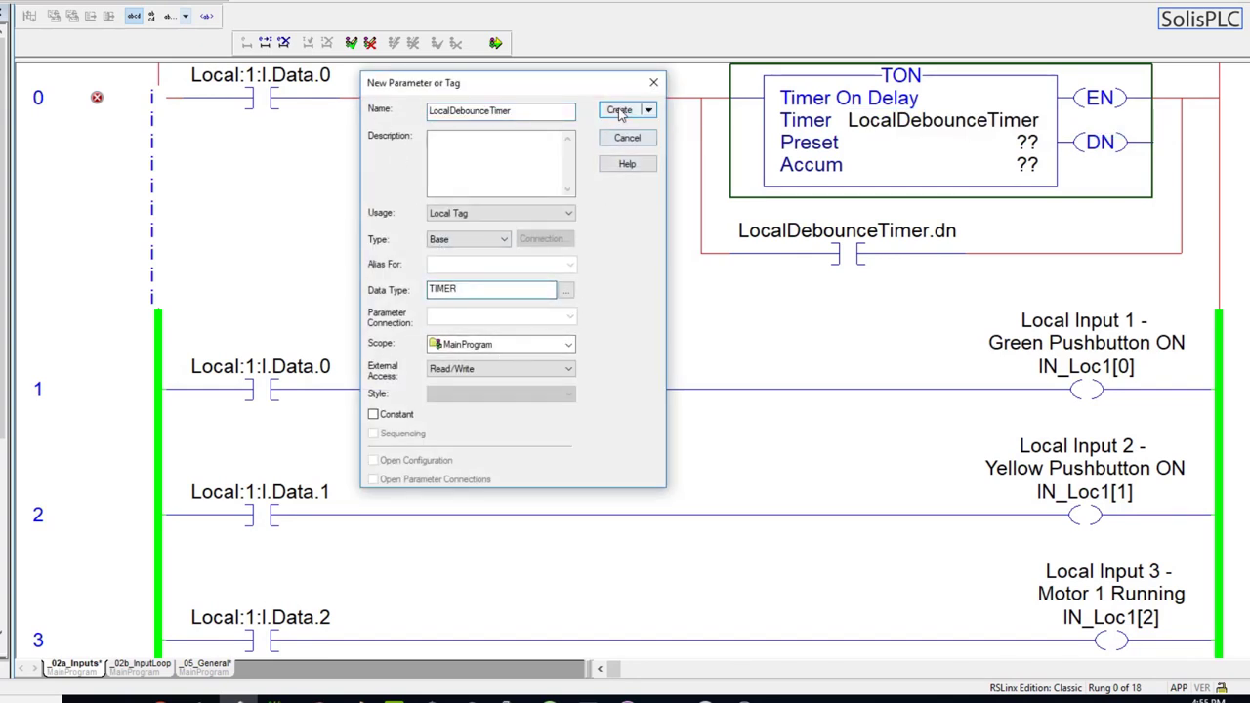
click(617, 109)
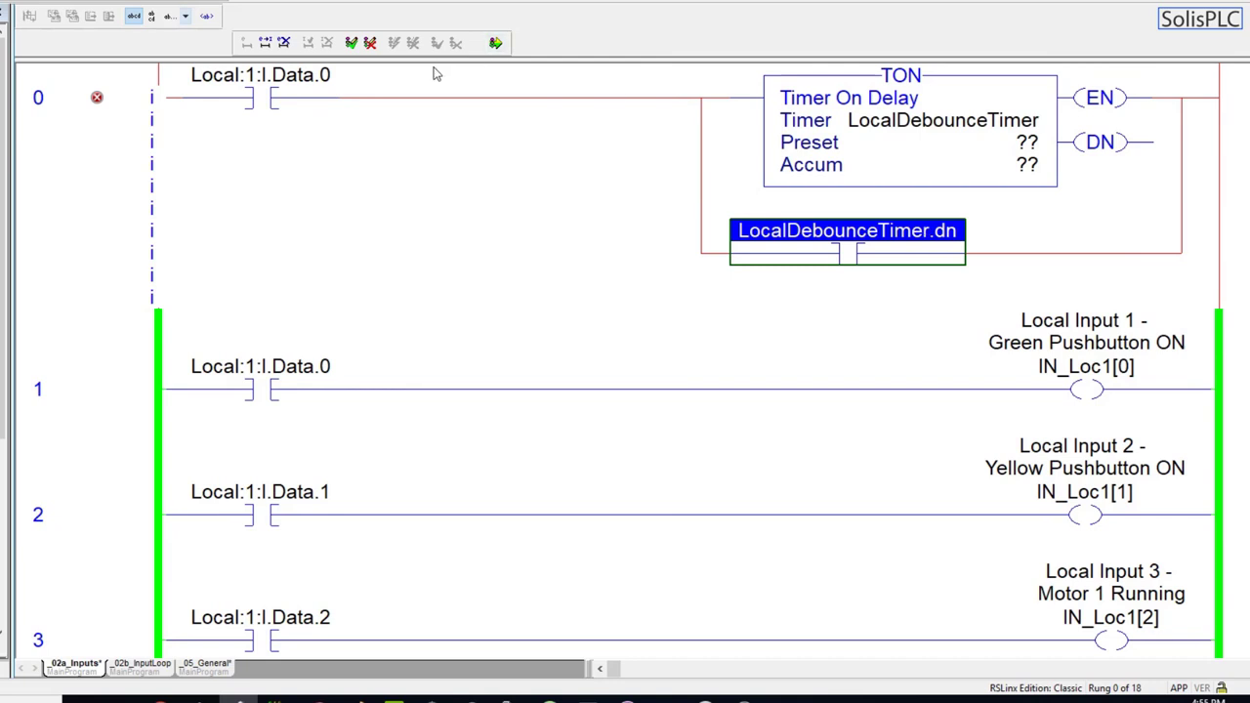
- Add a LocInDebounced1 branch coil with a new BOOL tag and set the TON preset to 1000, accum 0
click(1109, 242)
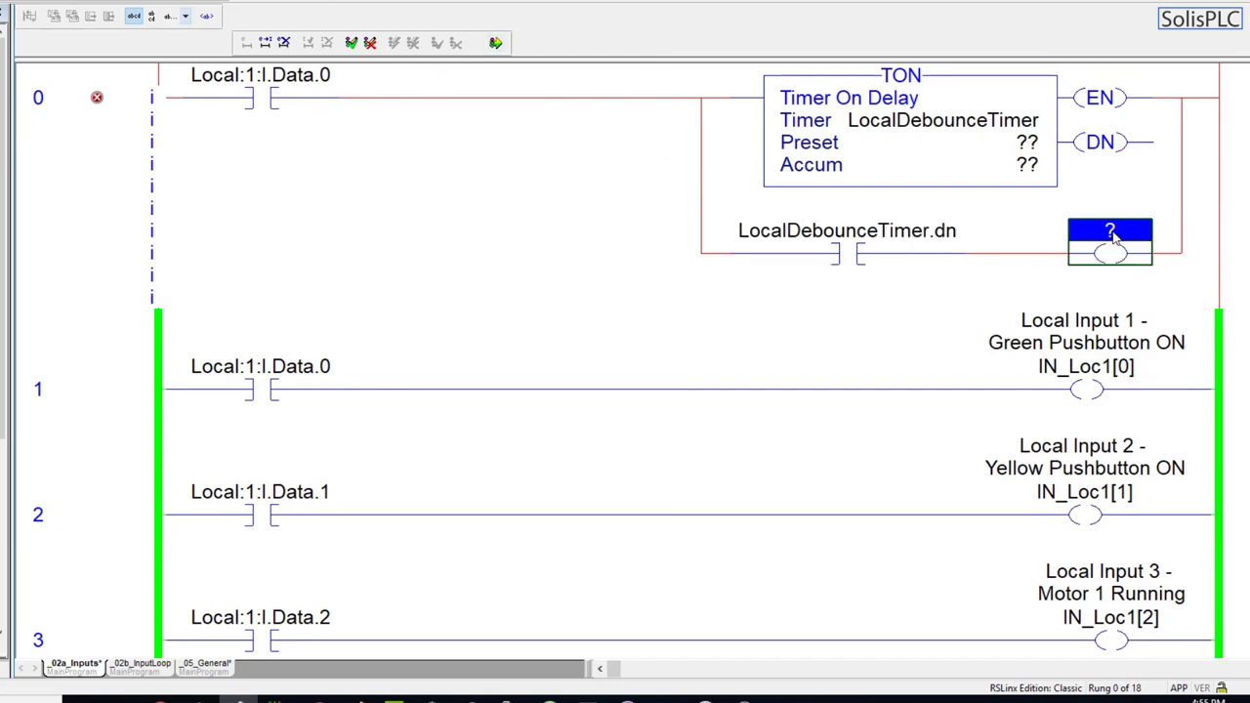
click(262, 75)
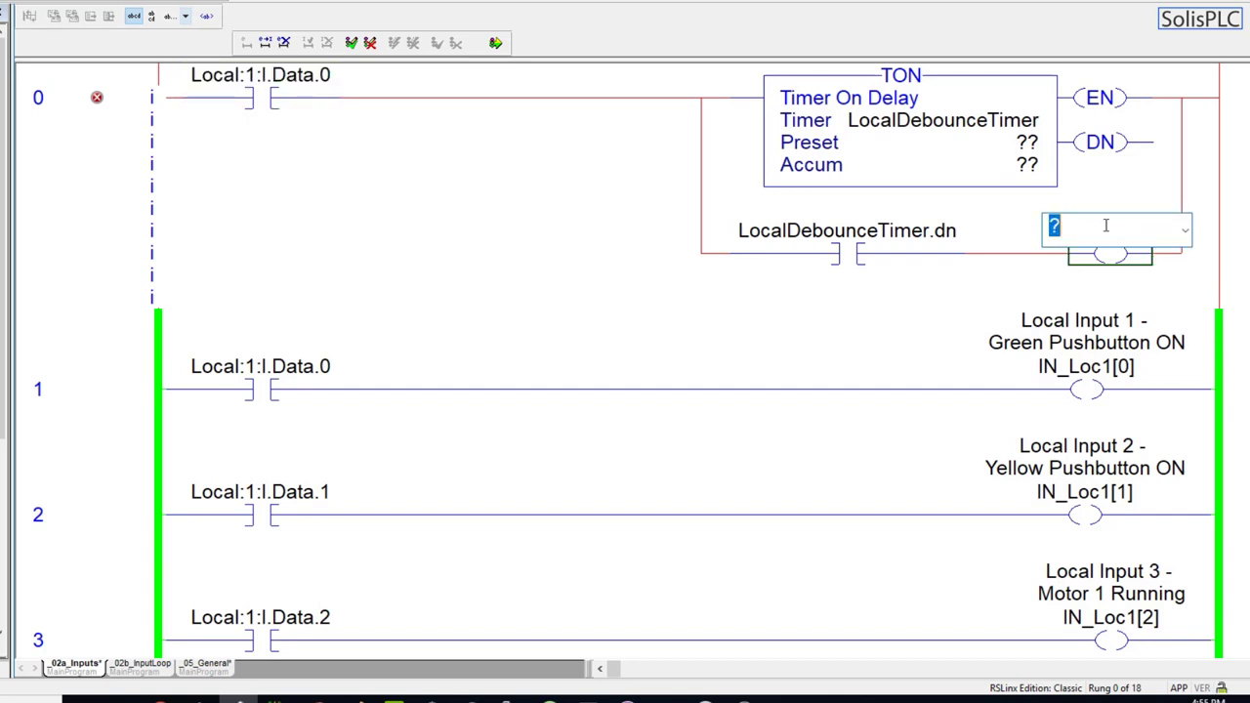
text(Local:1:C)
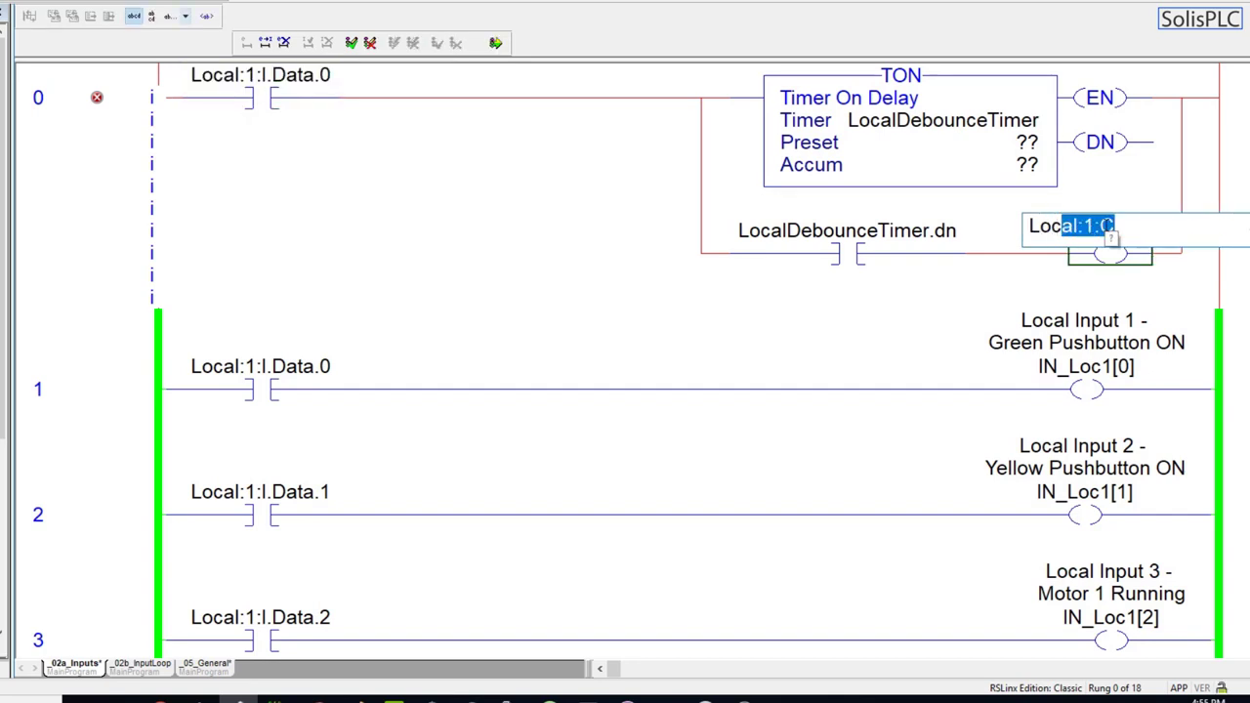
text(LocInDebounced1)
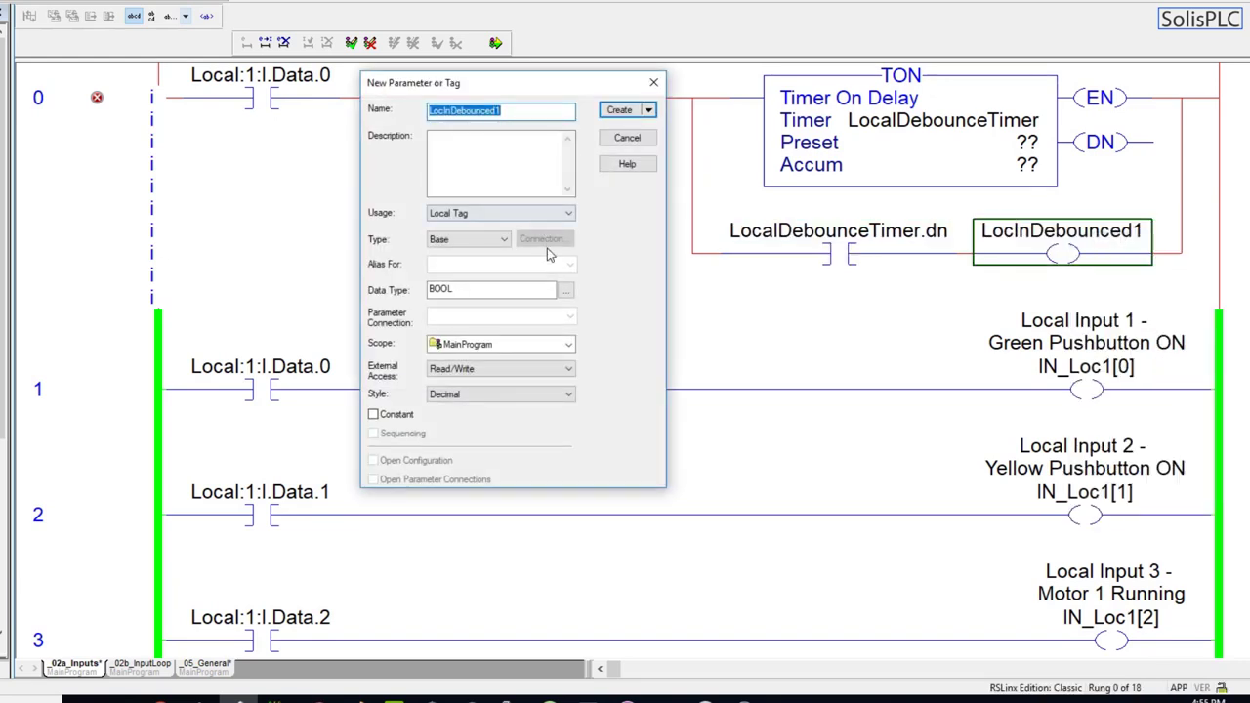
click(617, 109)
text(0)
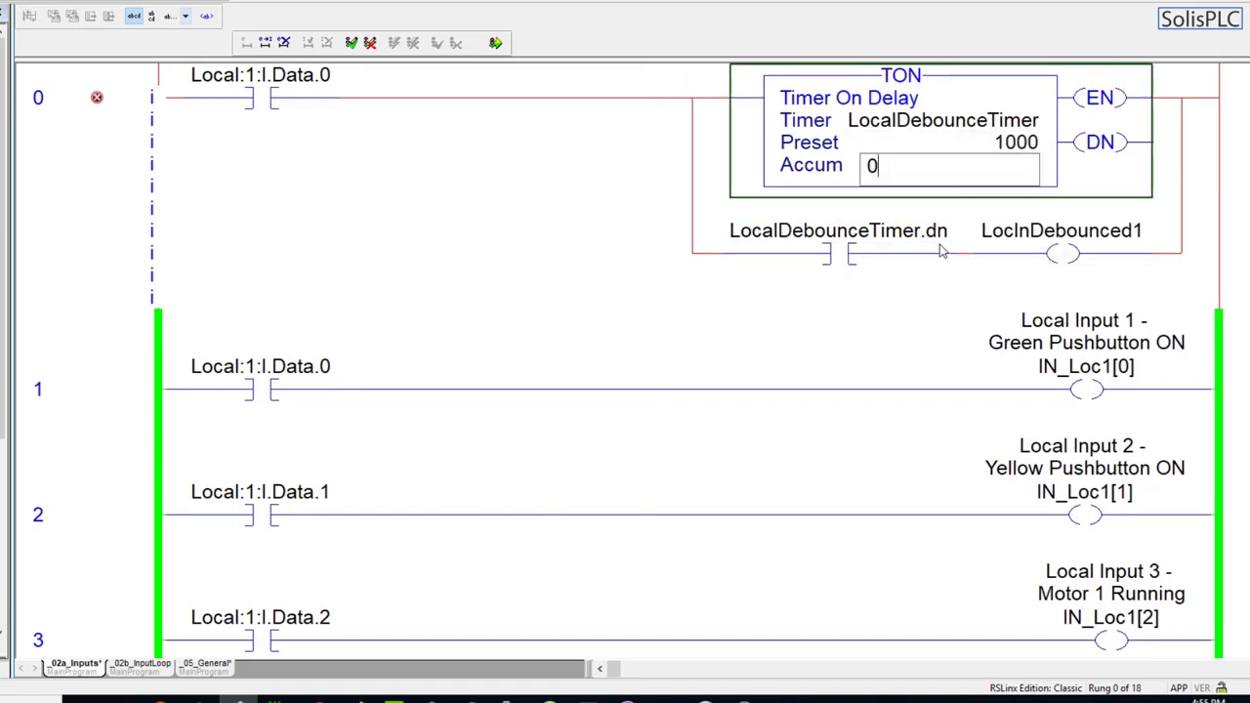
click(261, 88)
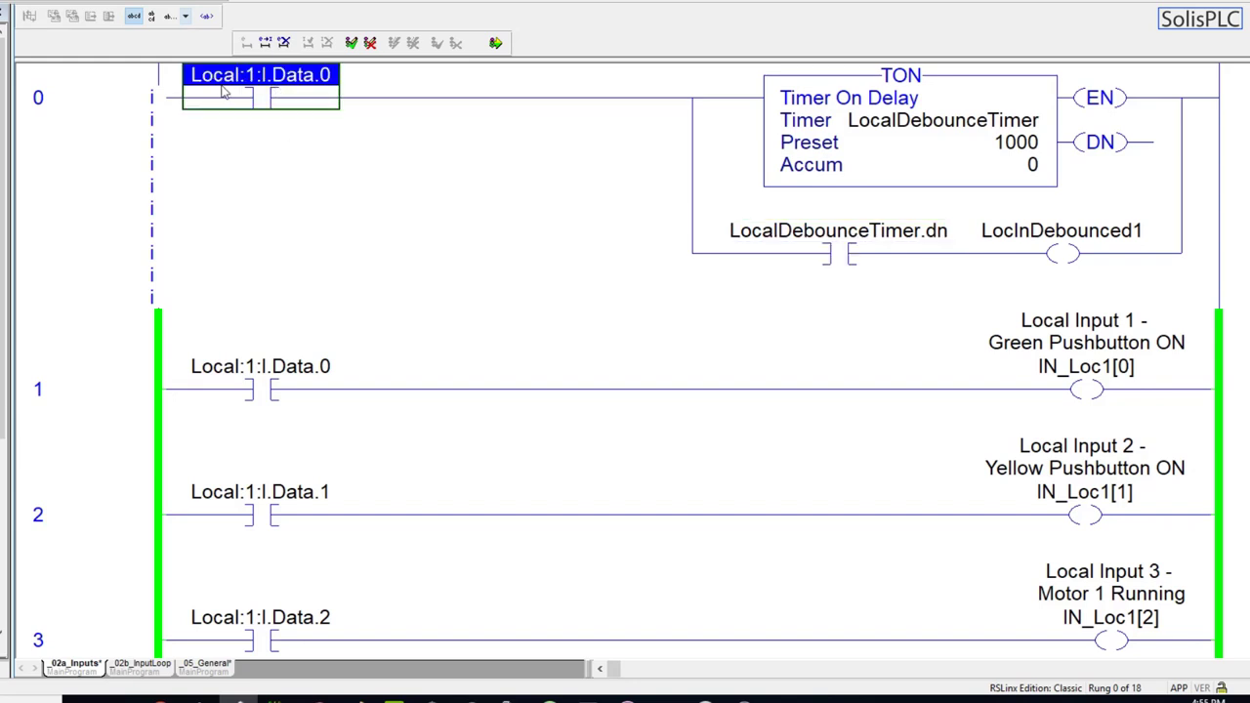
mouse_move(1047, 242)
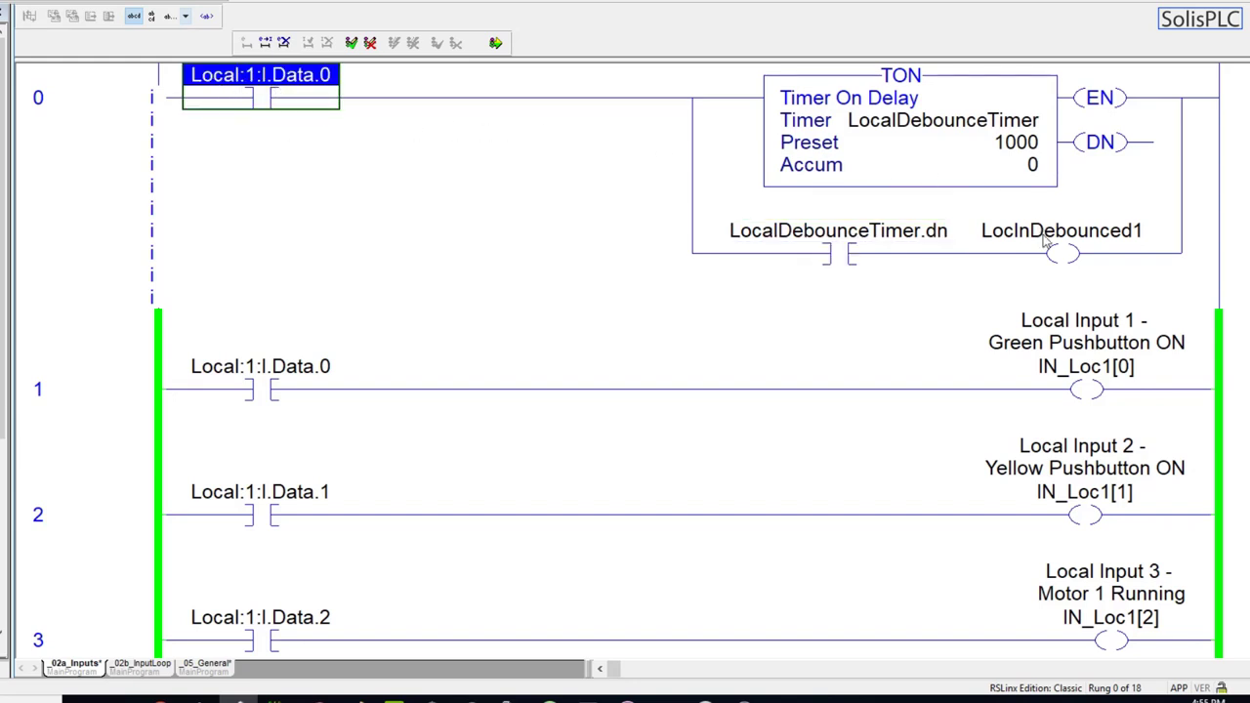
click(1062, 230)
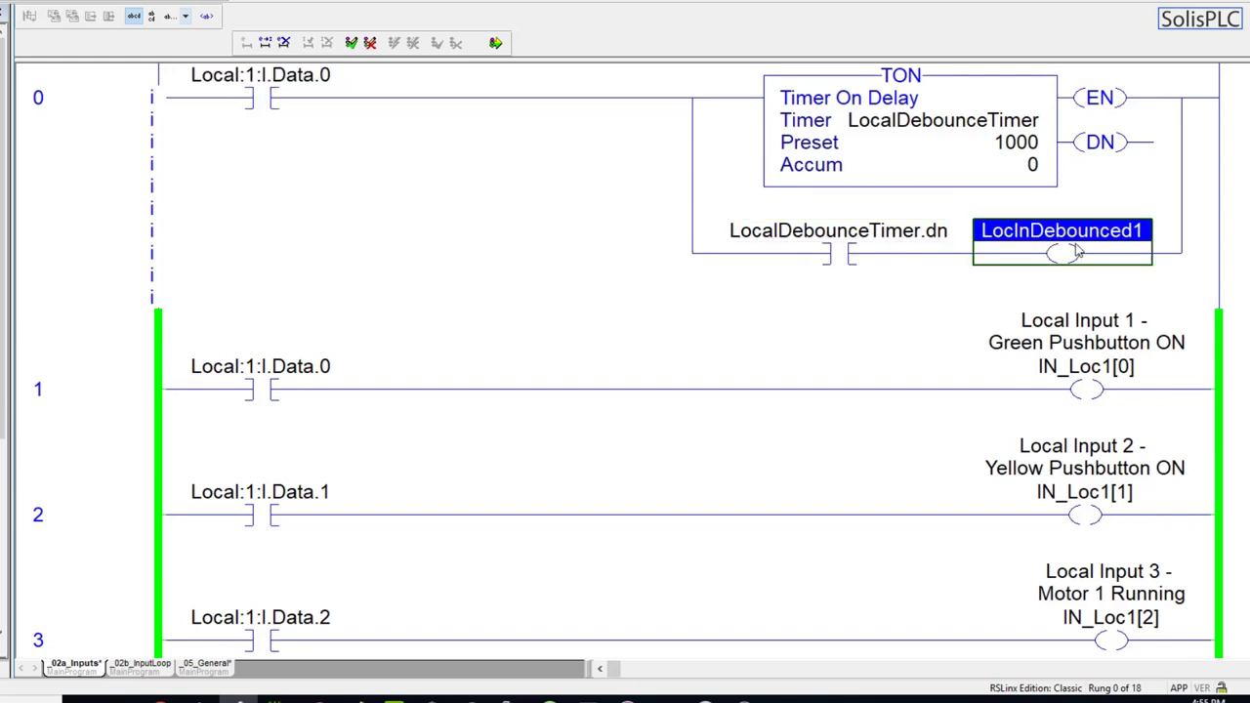
click(88, 176)
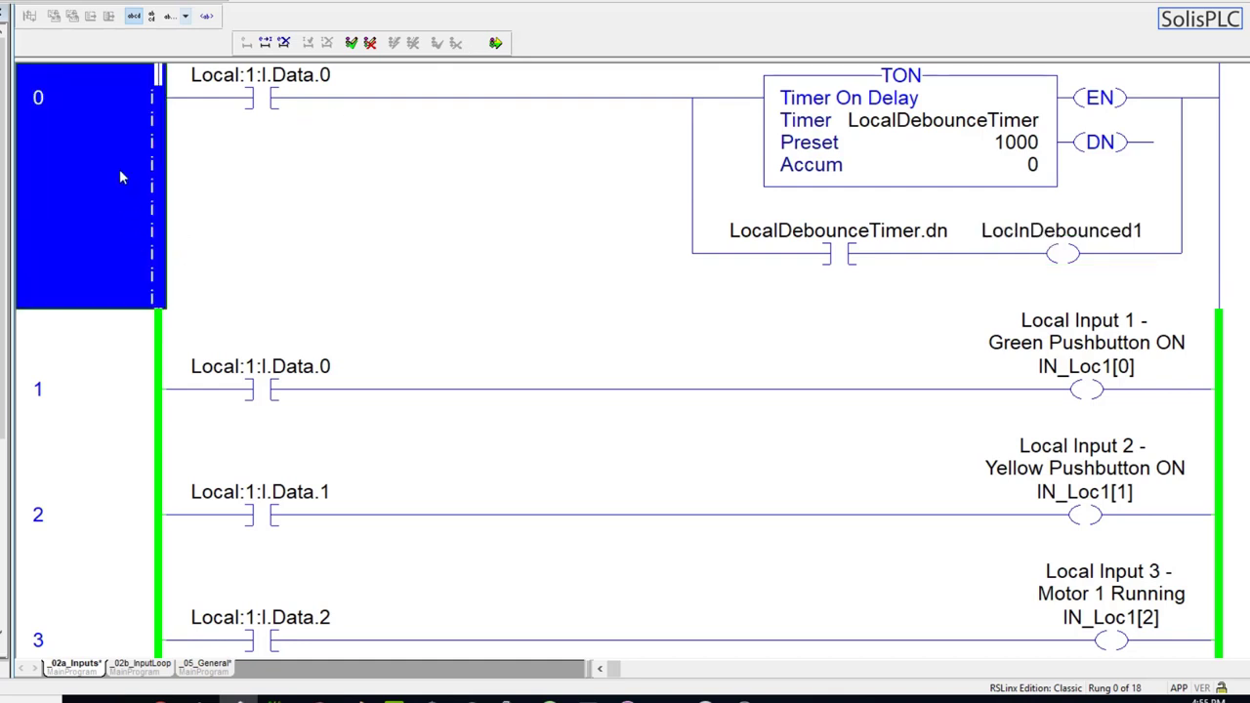
mouse_move(917, 308)
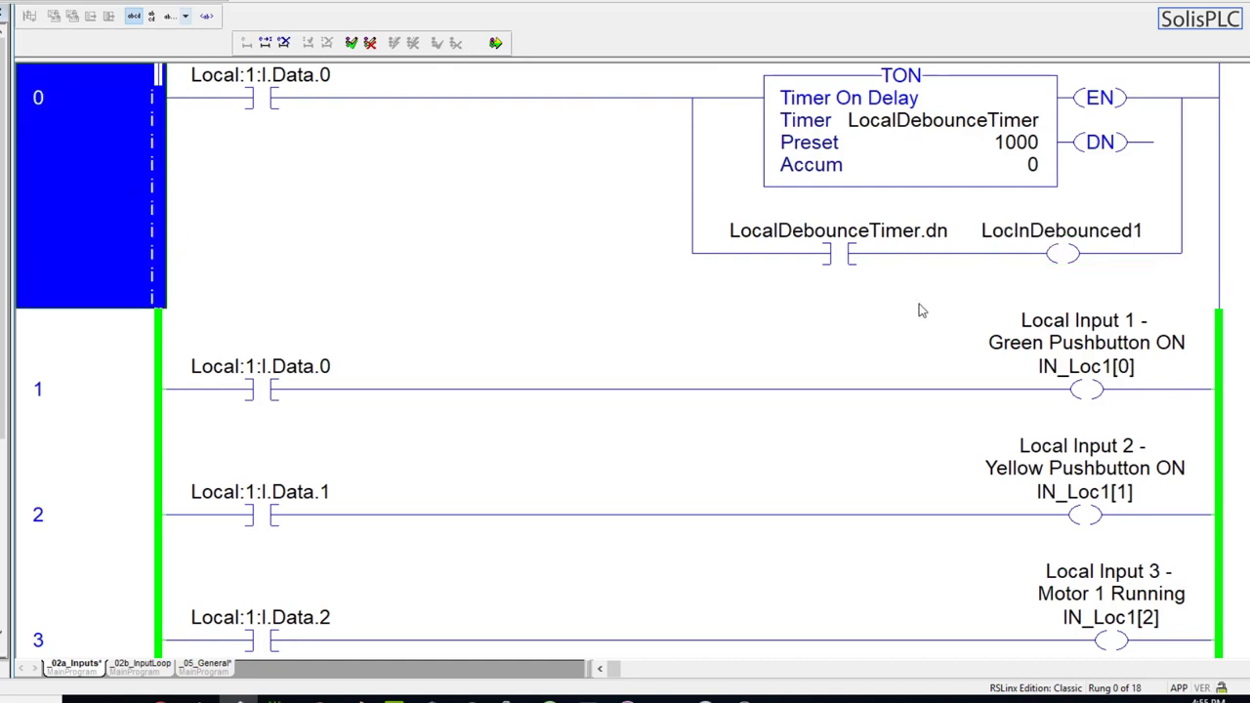
mouse_move(918, 244)
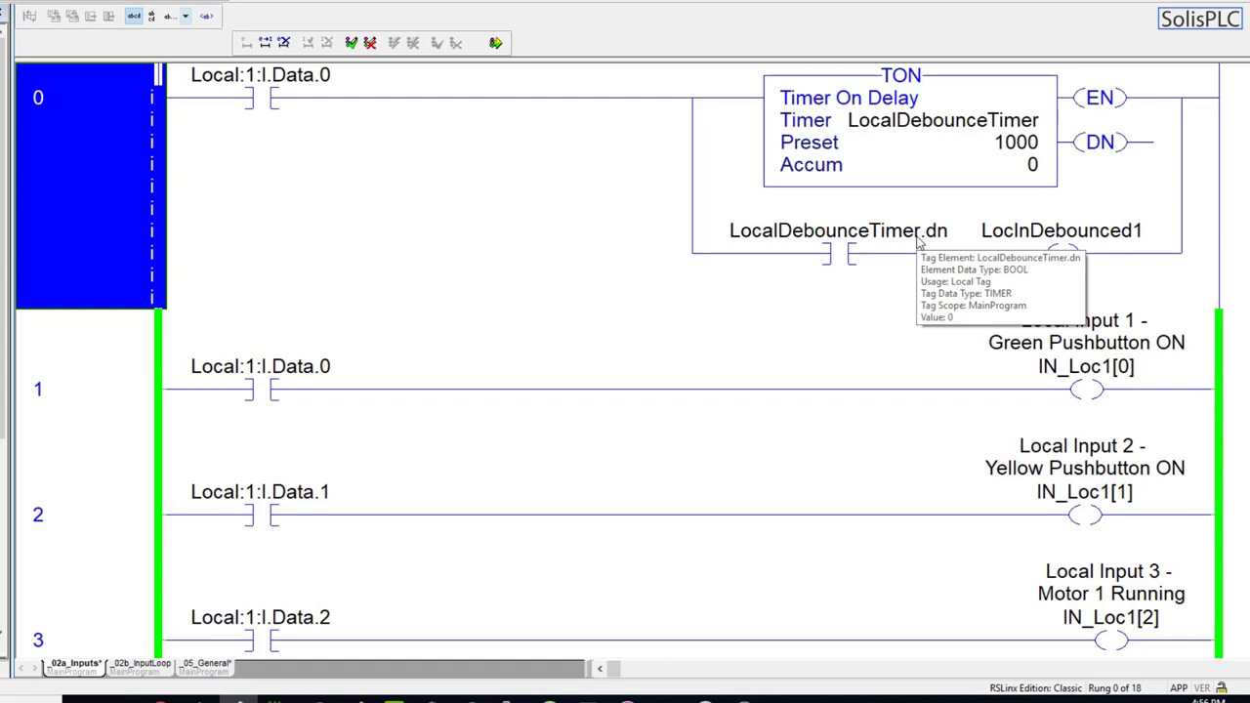
mouse_move(849, 261)
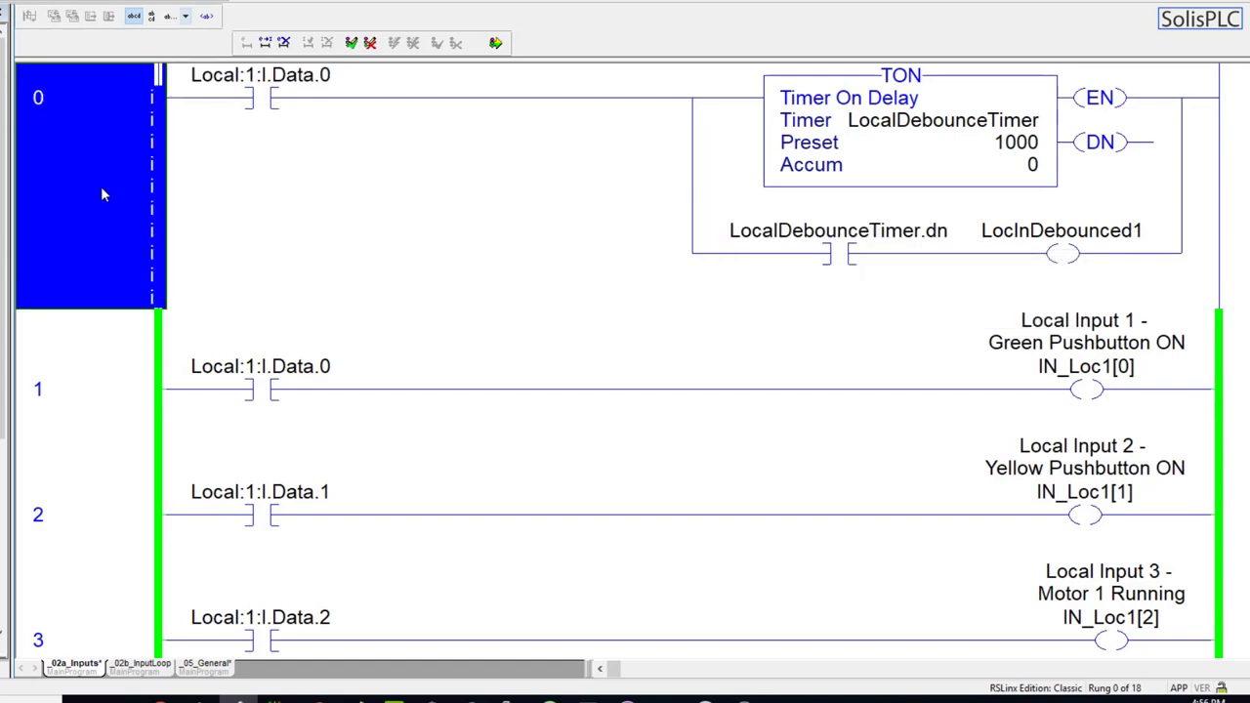
mouse_move(115, 191)
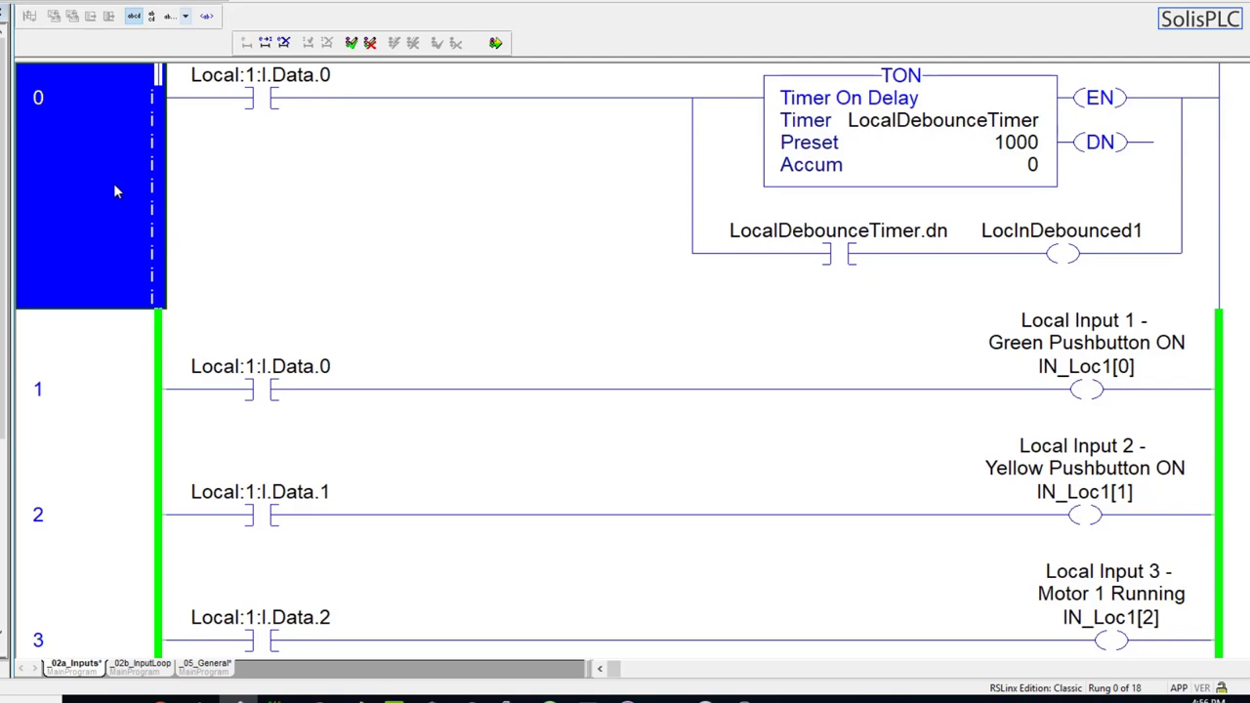
mouse_move(125, 187)
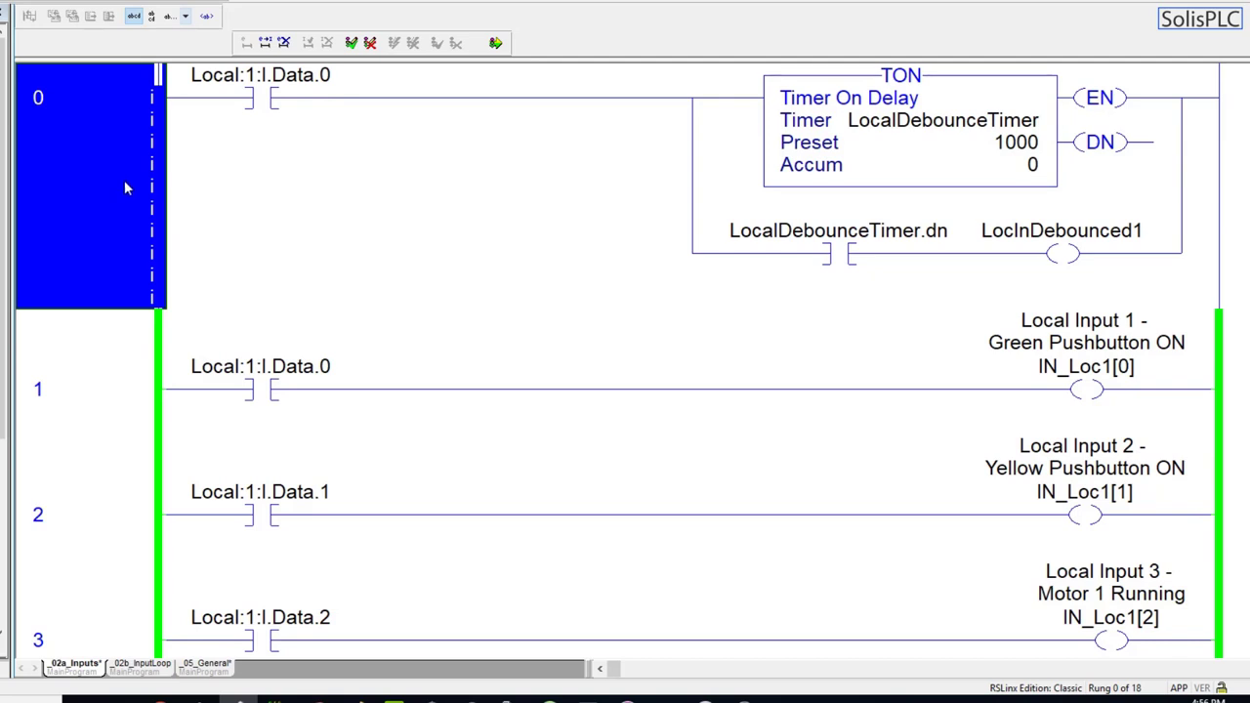
- Scroll down to rung 17's FOR instruction looping _02b_InputLoop over IN_Loc1_Index 0–15
scroll(down, 3)
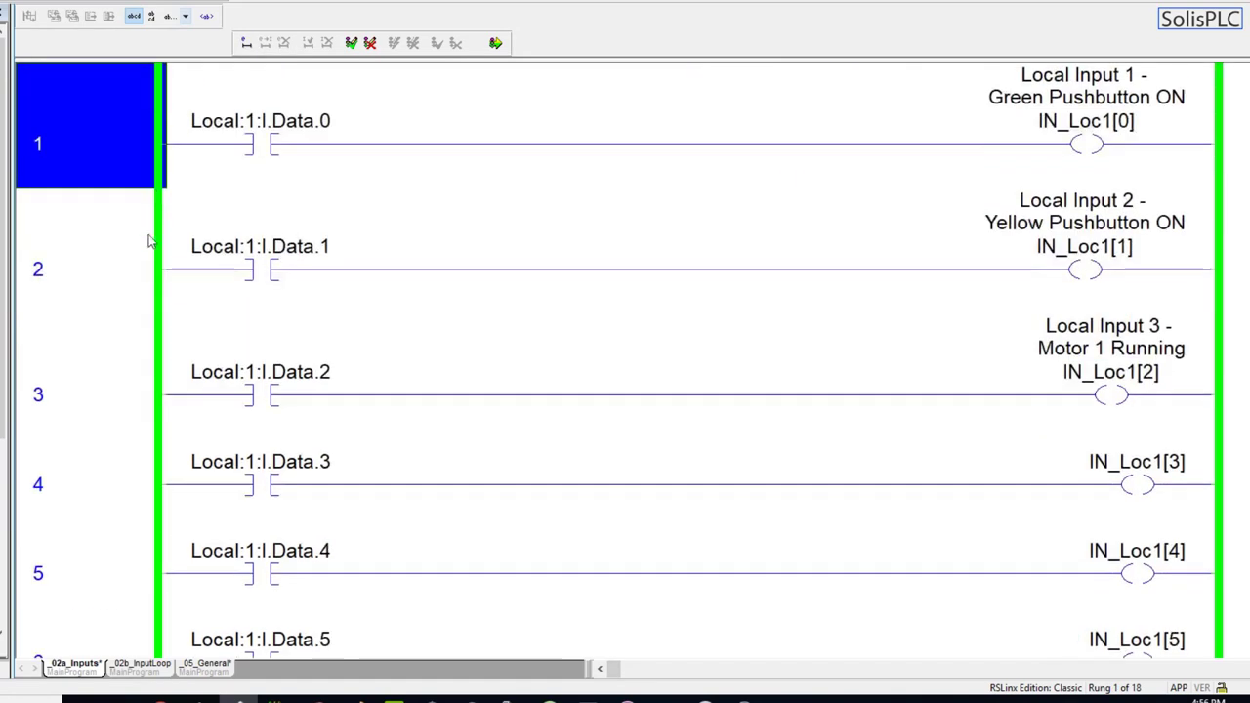
scroll(up, 3)
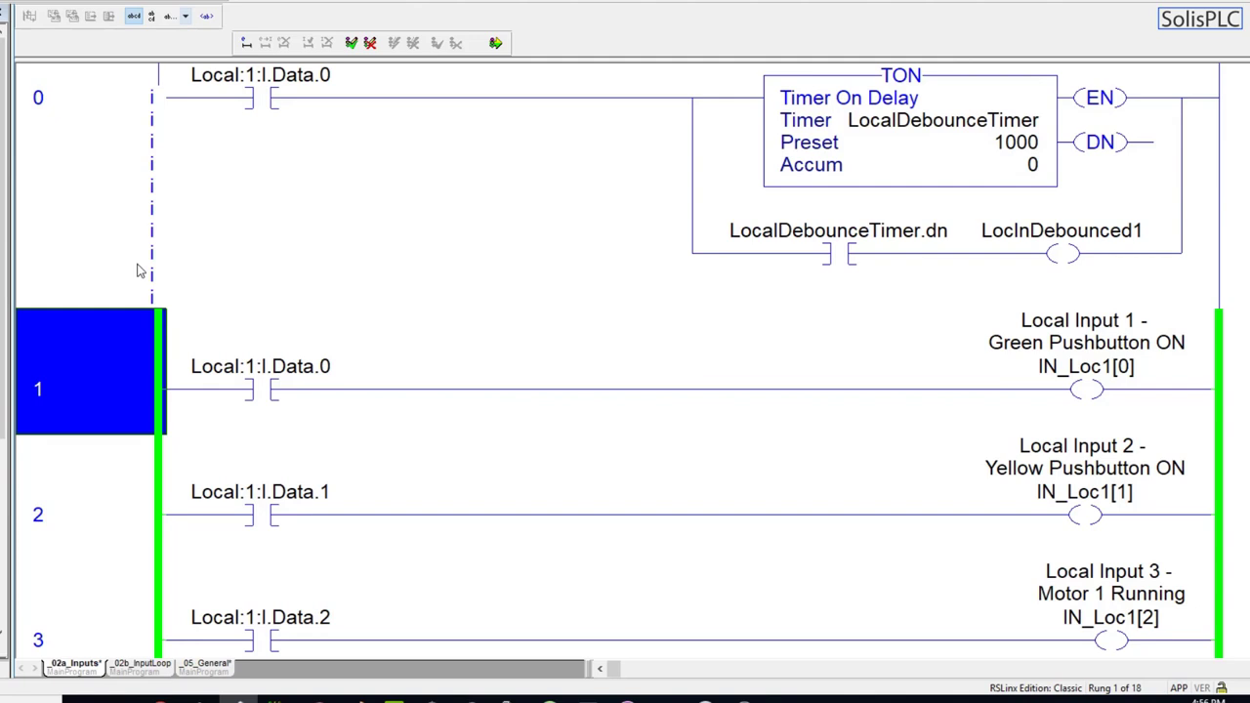
mouse_move(956, 207)
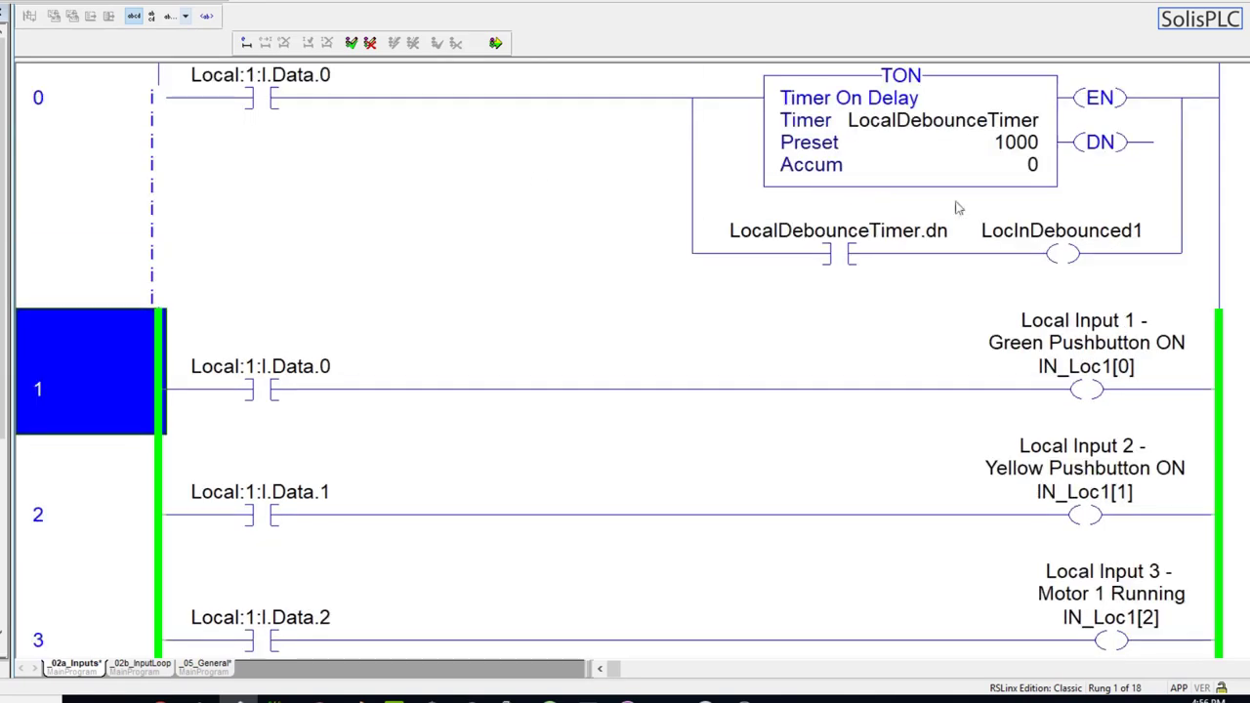
scroll(down, 3)
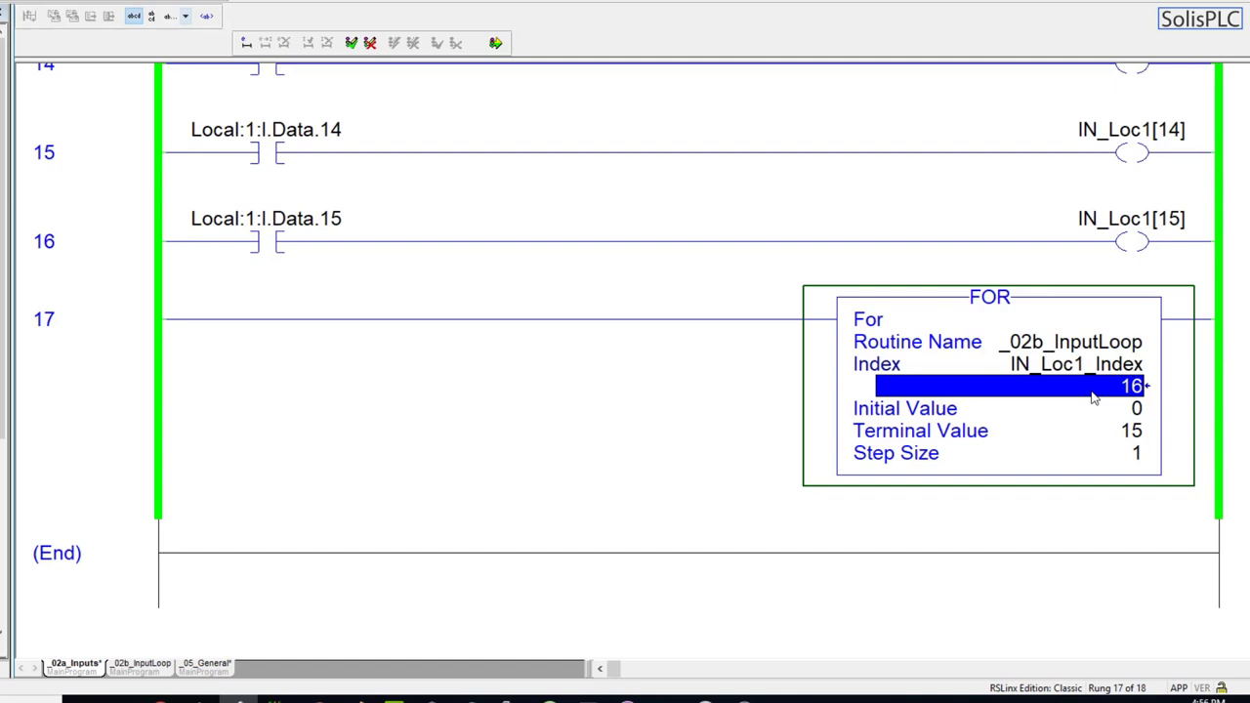
mouse_move(293, 205)
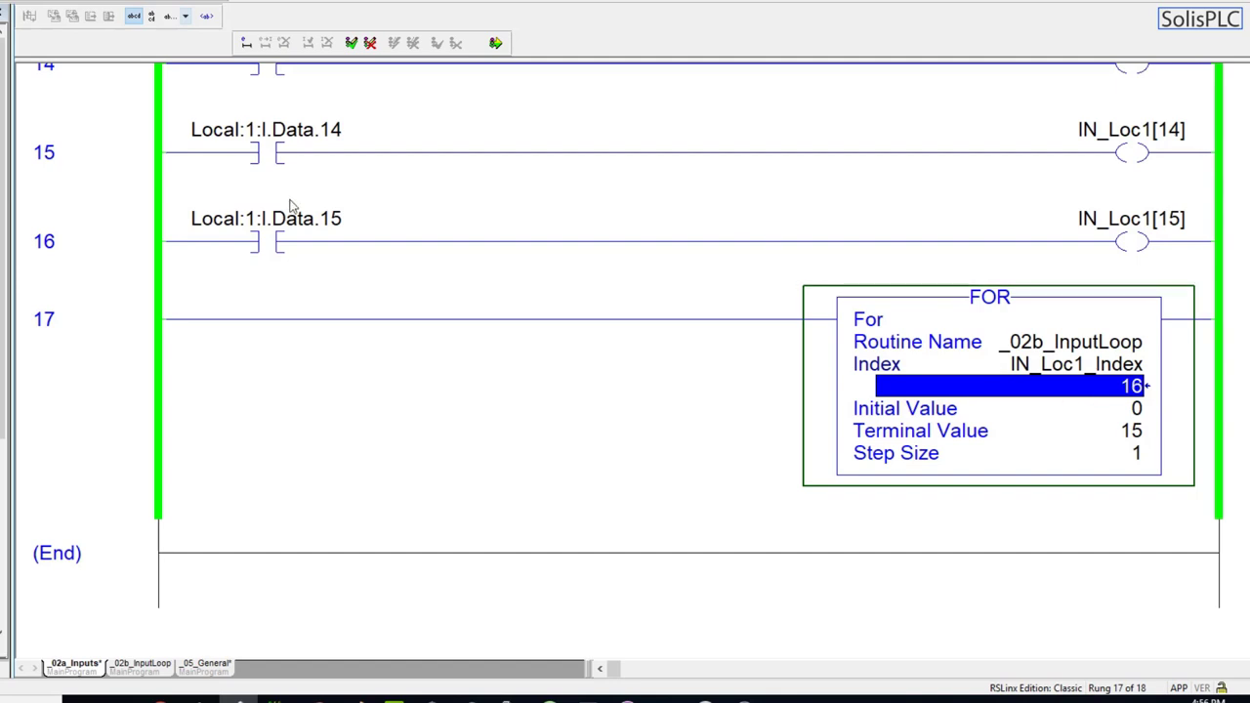
mouse_move(49, 131)
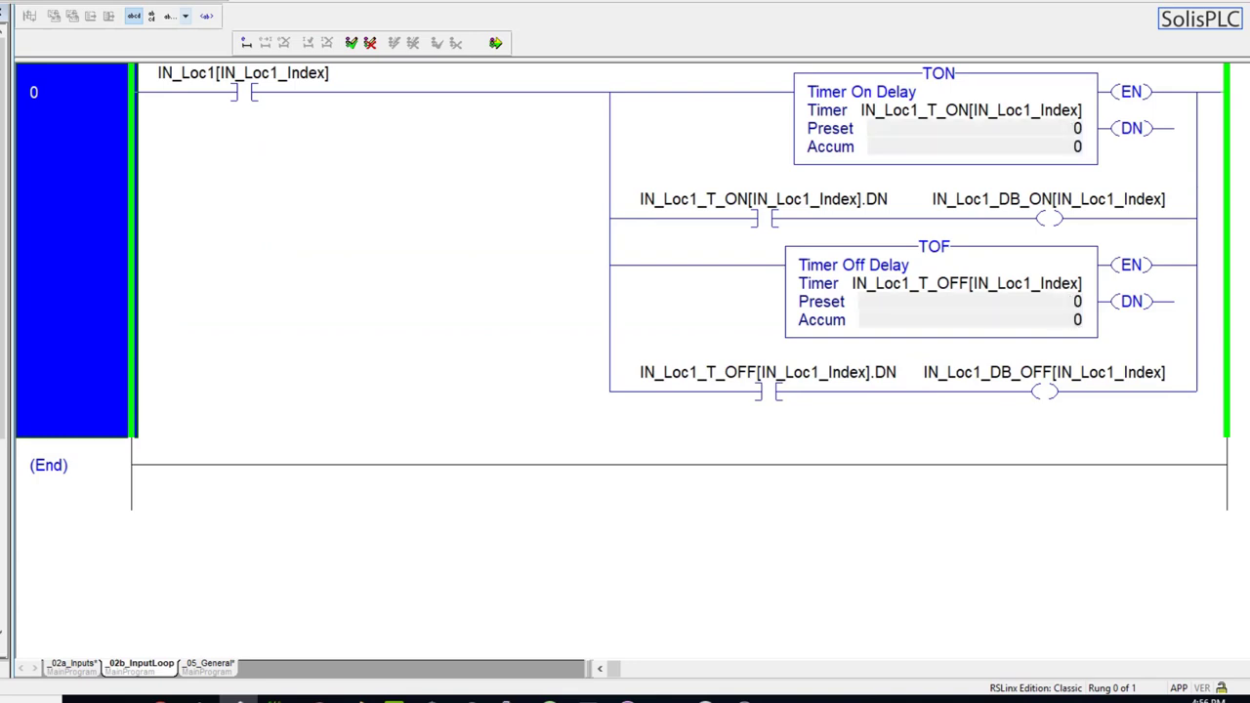
- Show the _03a_Outputs routine mapping OUT_Loc1_F[0]-[7] to Local:1:O.Data, glancing at _03b_OutputLoop between
click(263, 668)
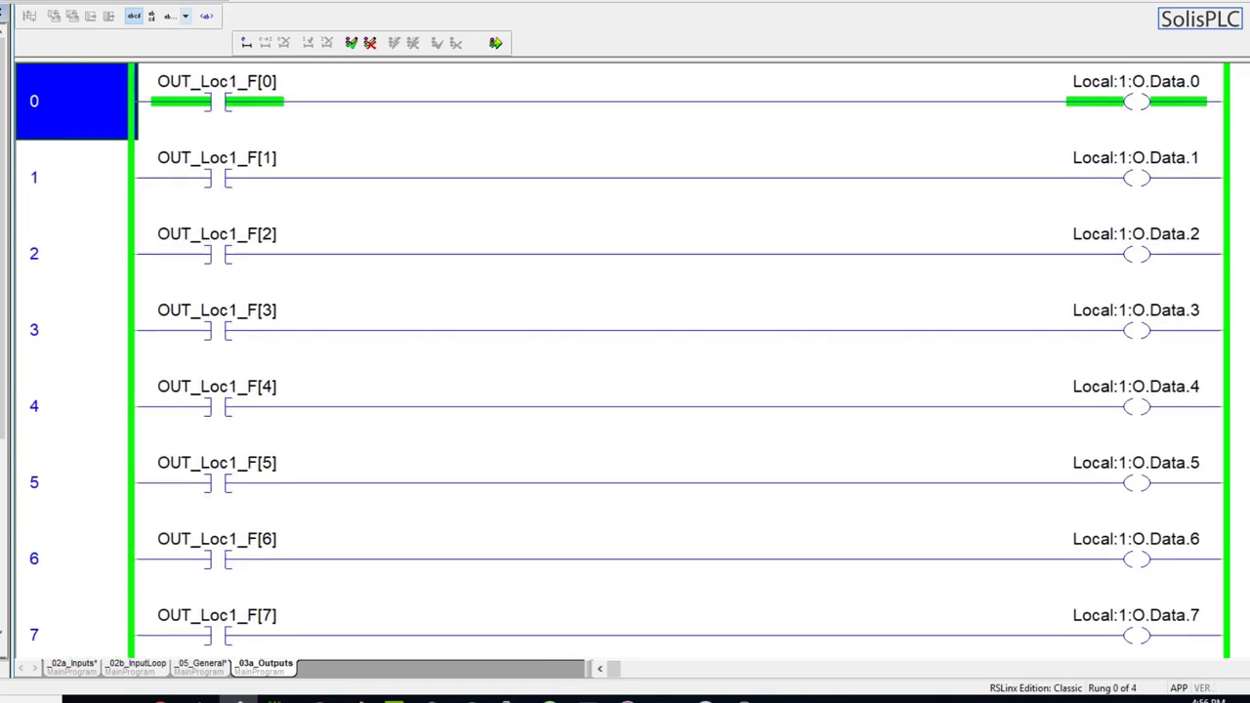
click(336, 667)
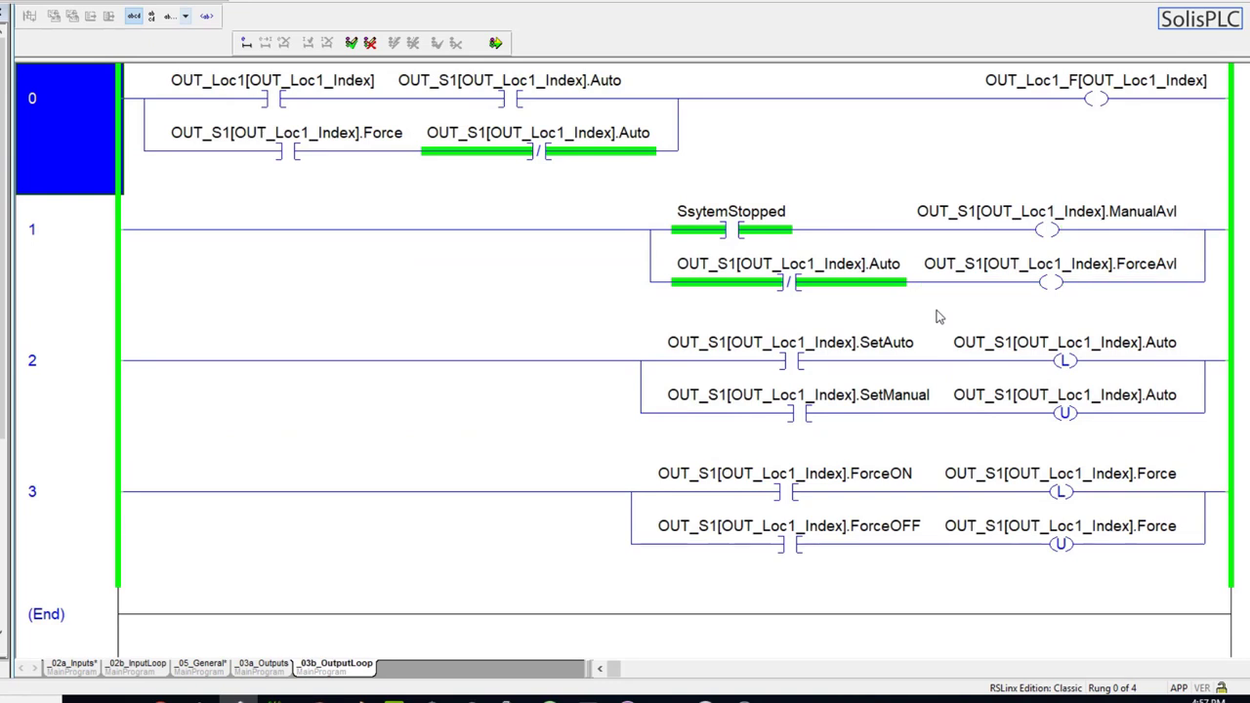
mouse_move(796, 234)
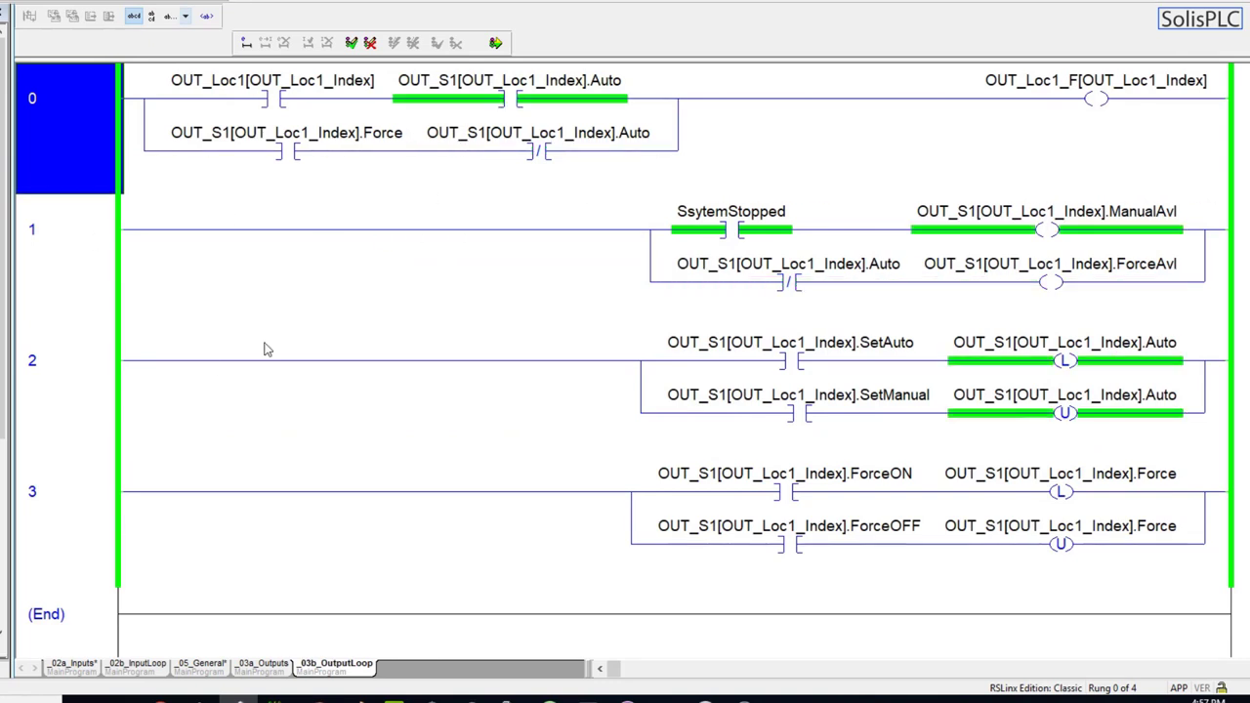
click(262, 663)
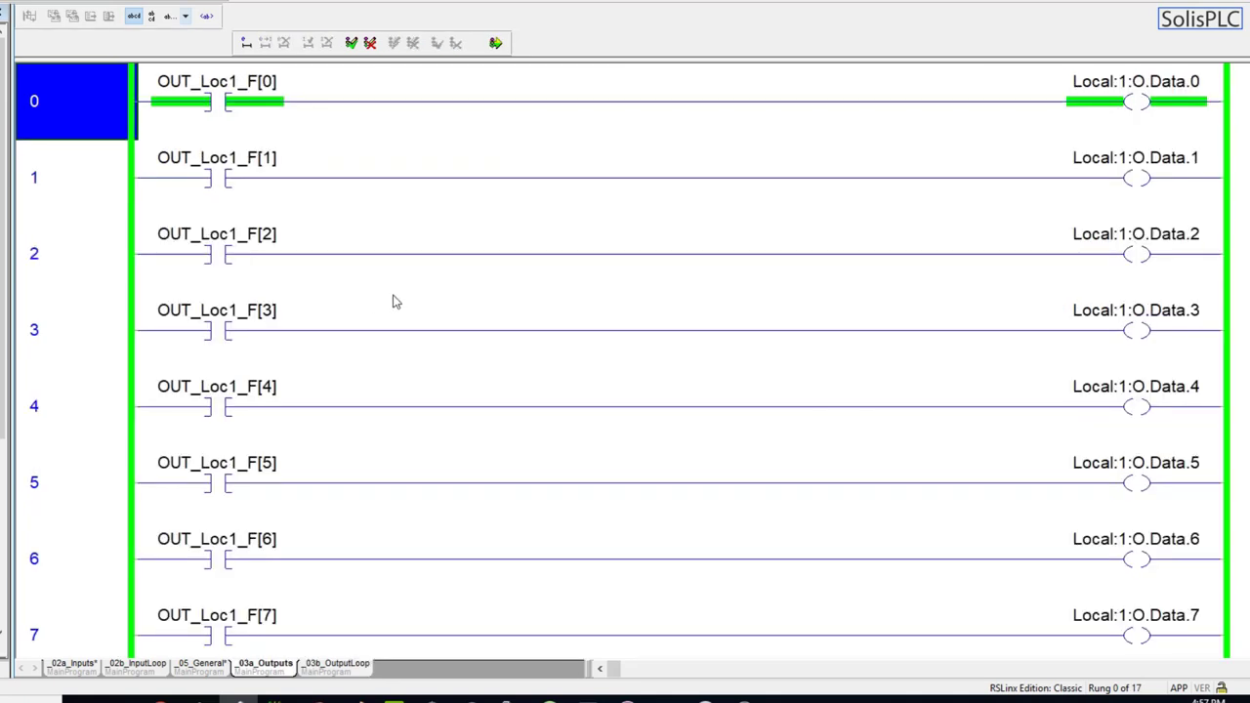
mouse_move(341, 211)
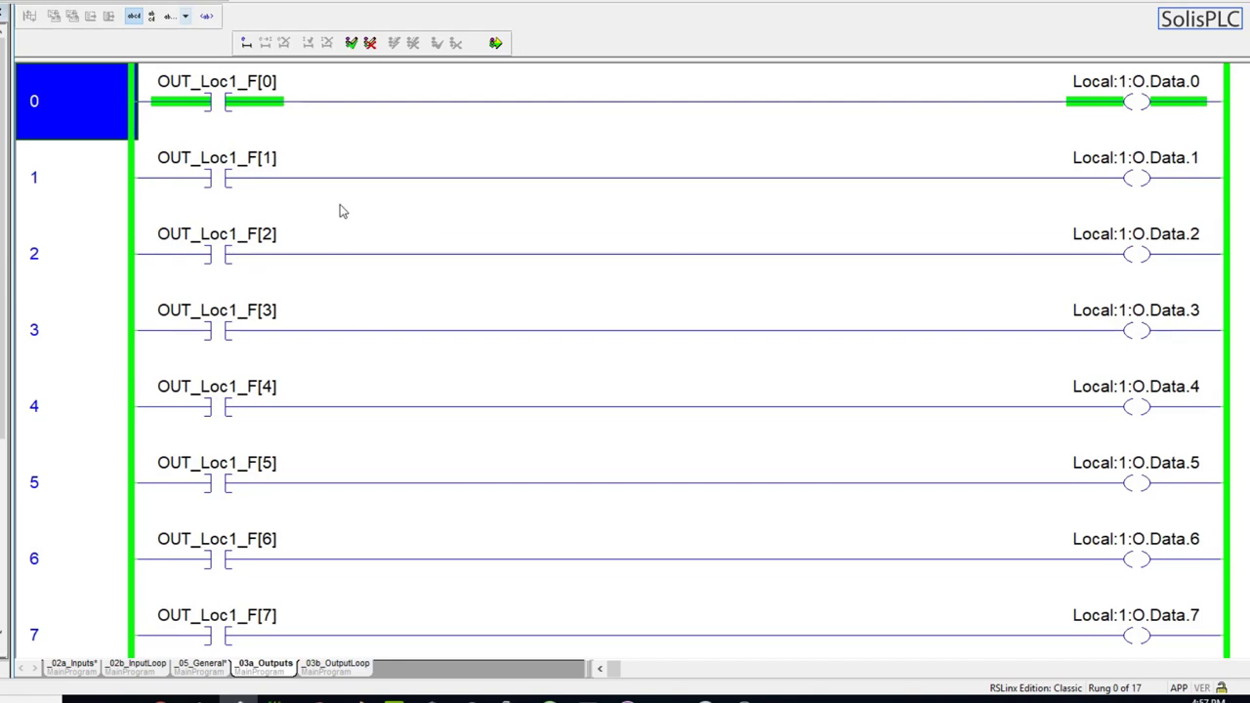
mouse_move(214, 174)
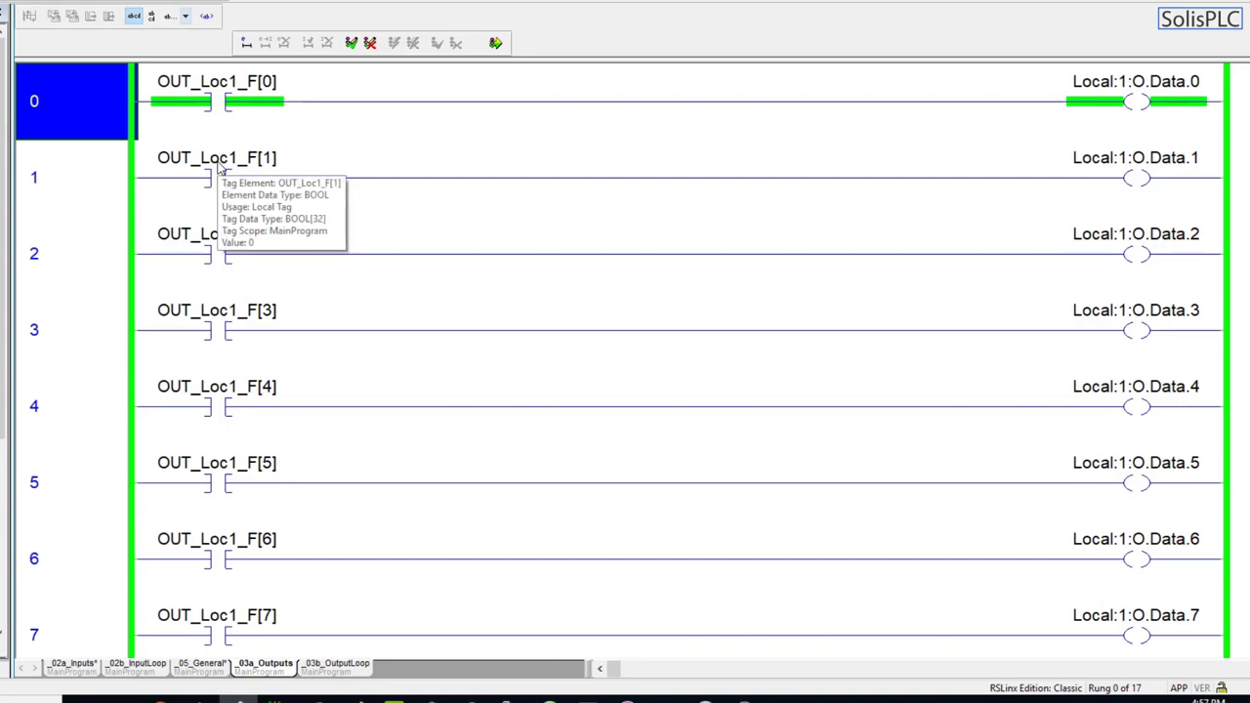